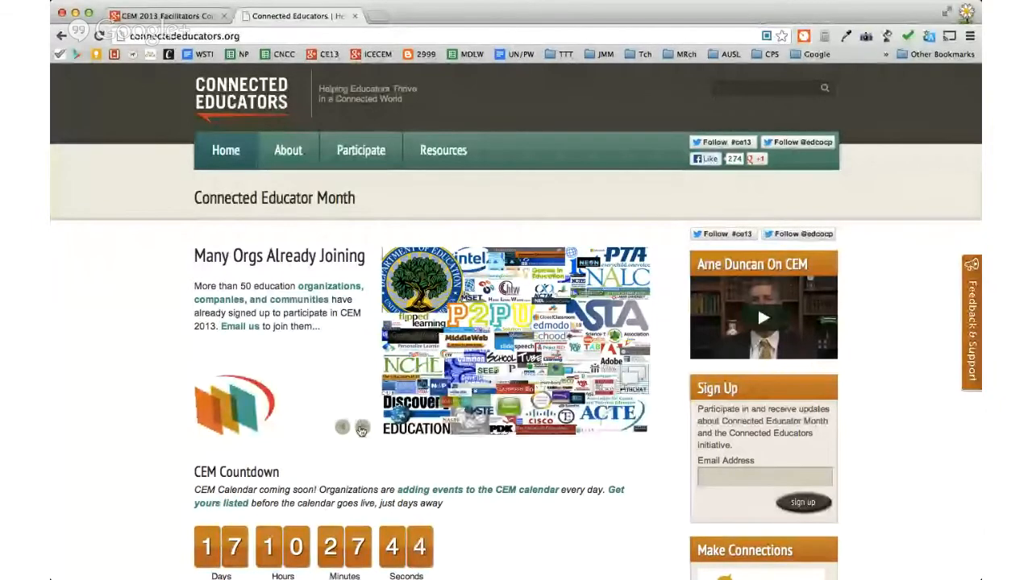
- Bring up google.com in the other Chrome window and focus the search box
left_click(361, 425)
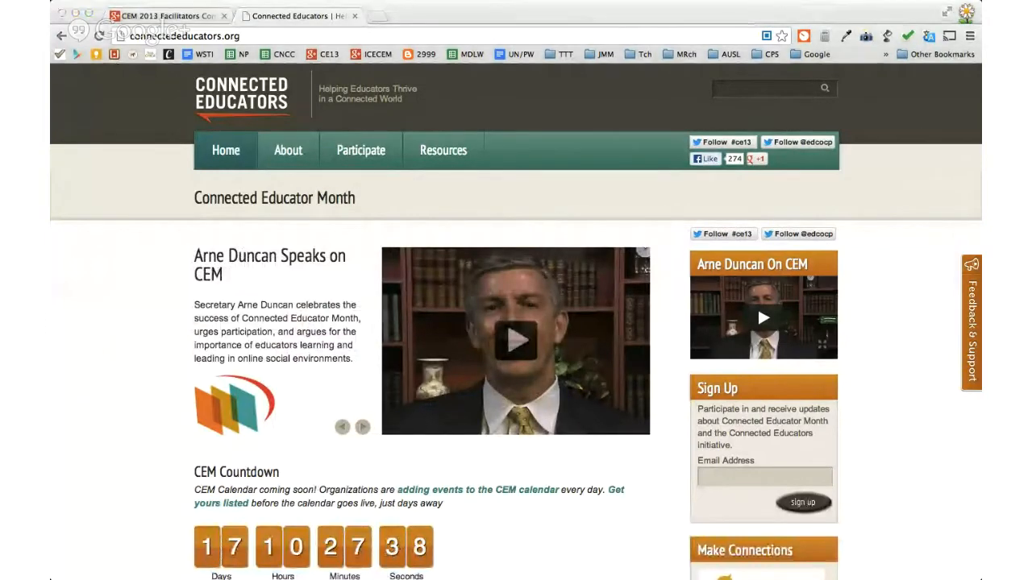
left_click(516, 341)
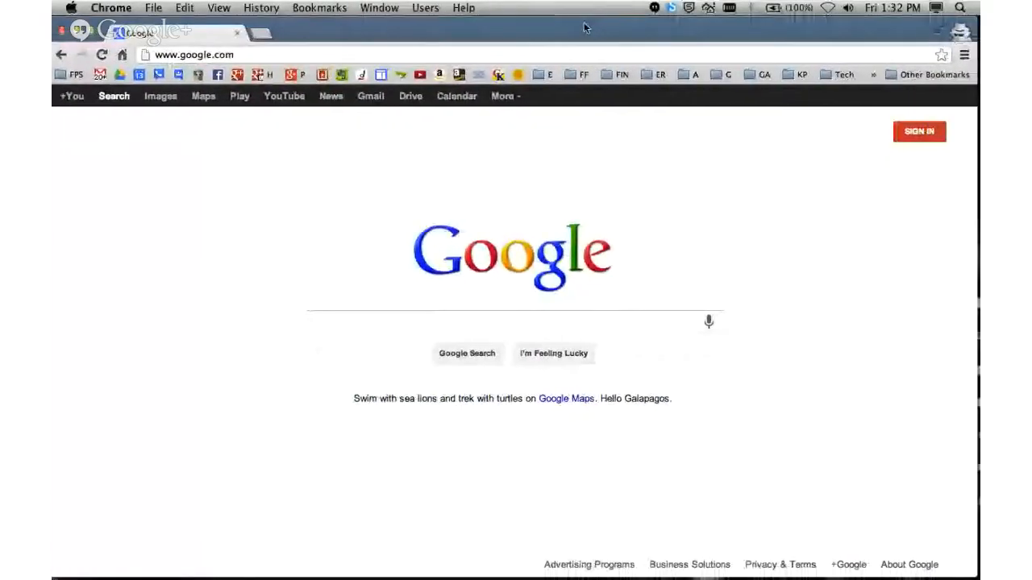
mouse_move(738, 197)
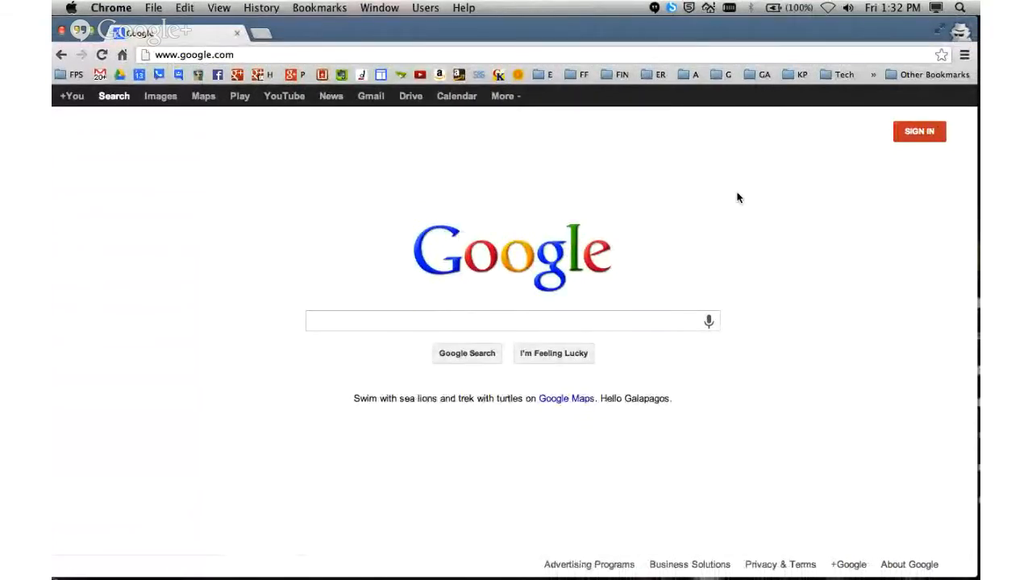
mouse_move(928, 200)
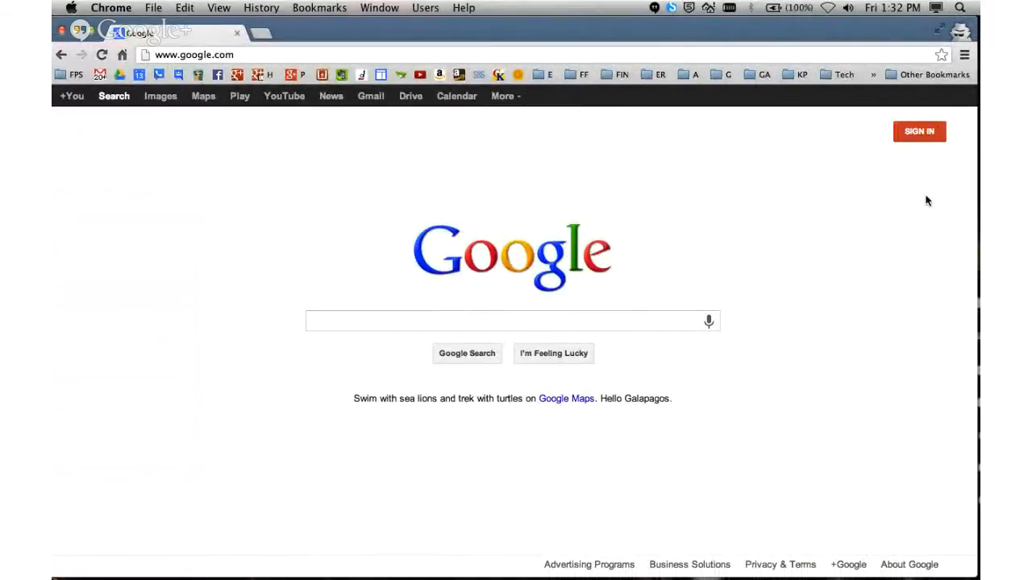
mouse_move(830, 248)
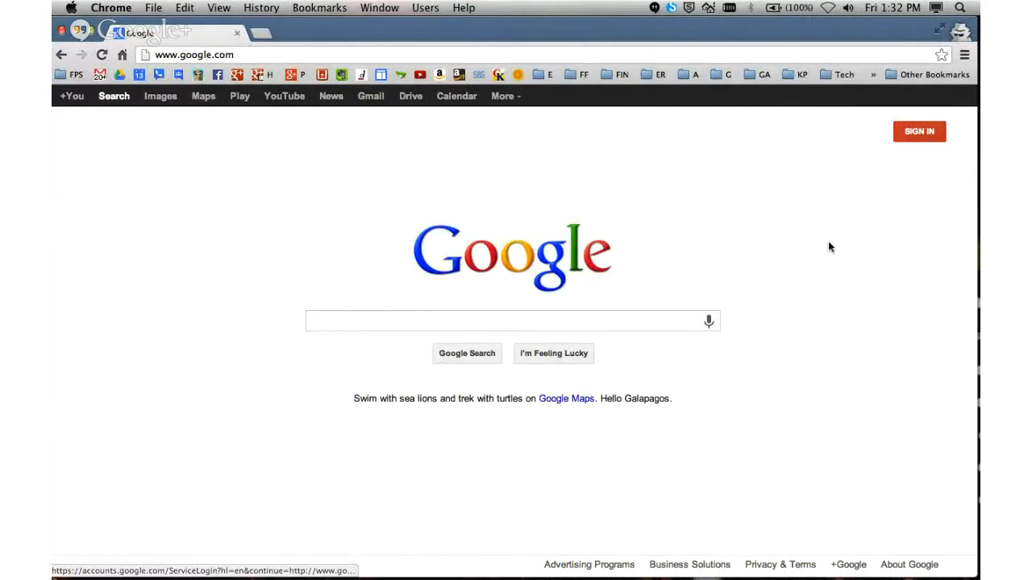
mouse_move(912, 564)
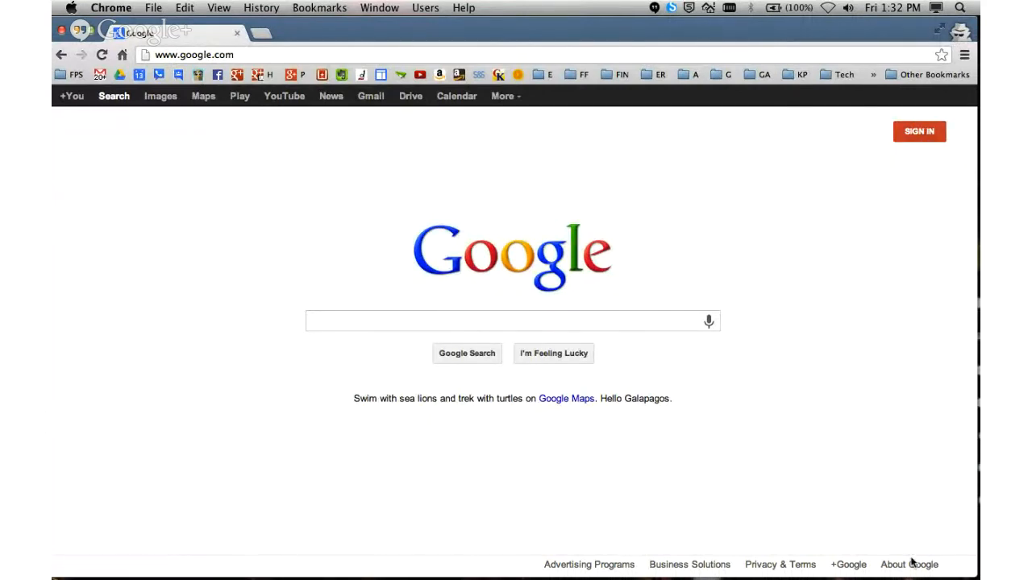
mouse_move(605, 275)
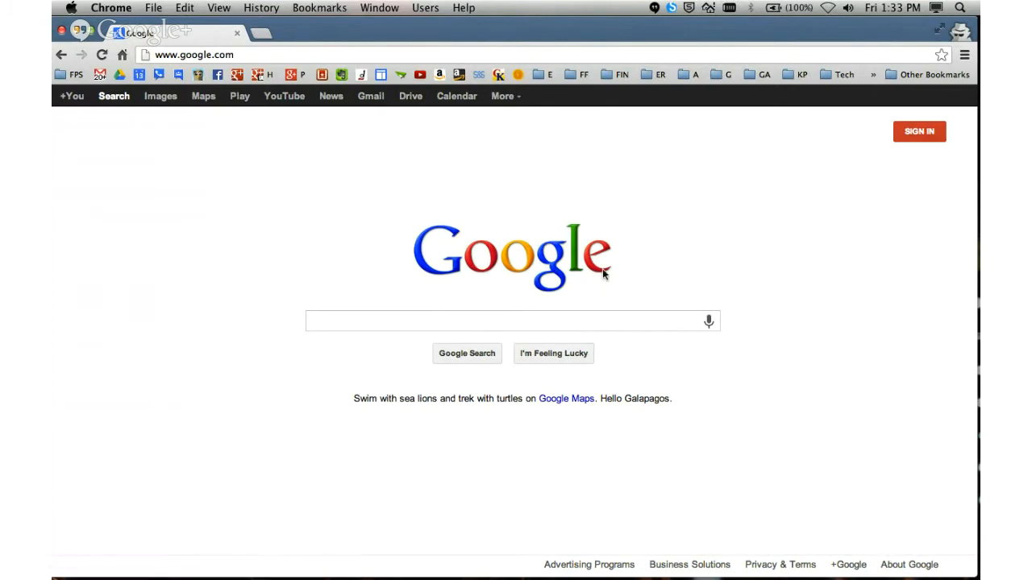
left_click(513, 322)
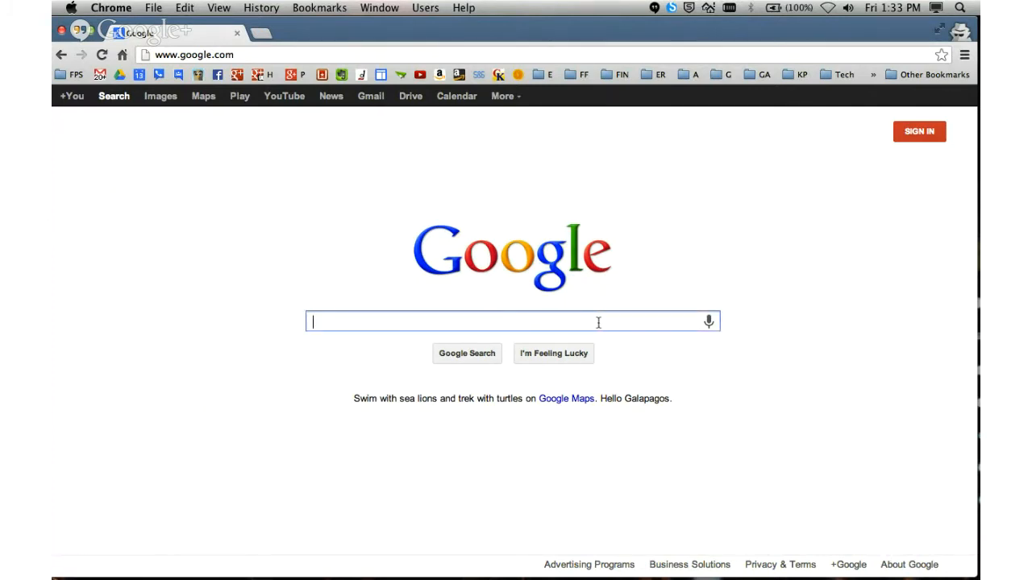
mouse_move(737, 276)
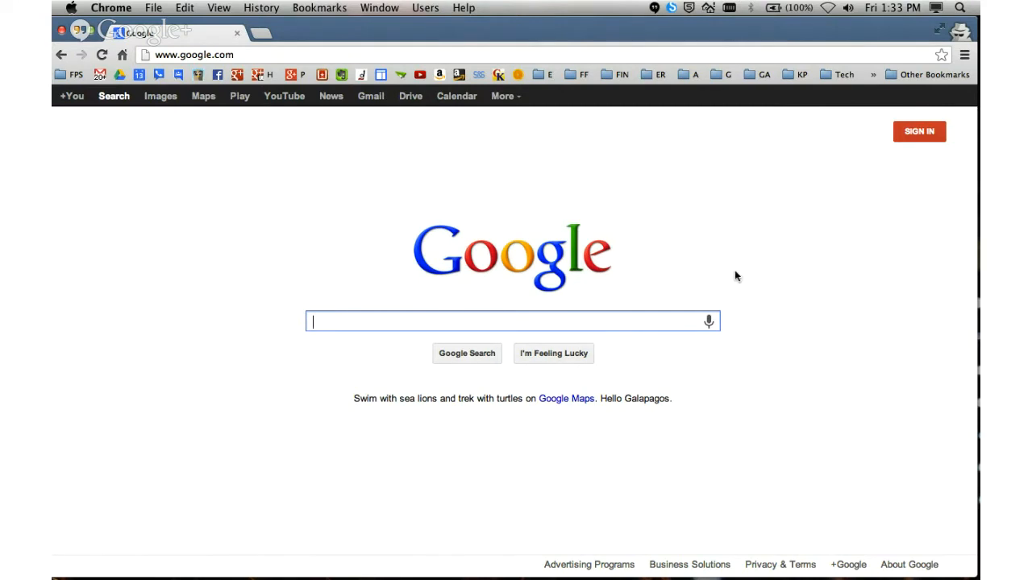
- Sign in to the school district Google account with email and password
left_click(919, 130)
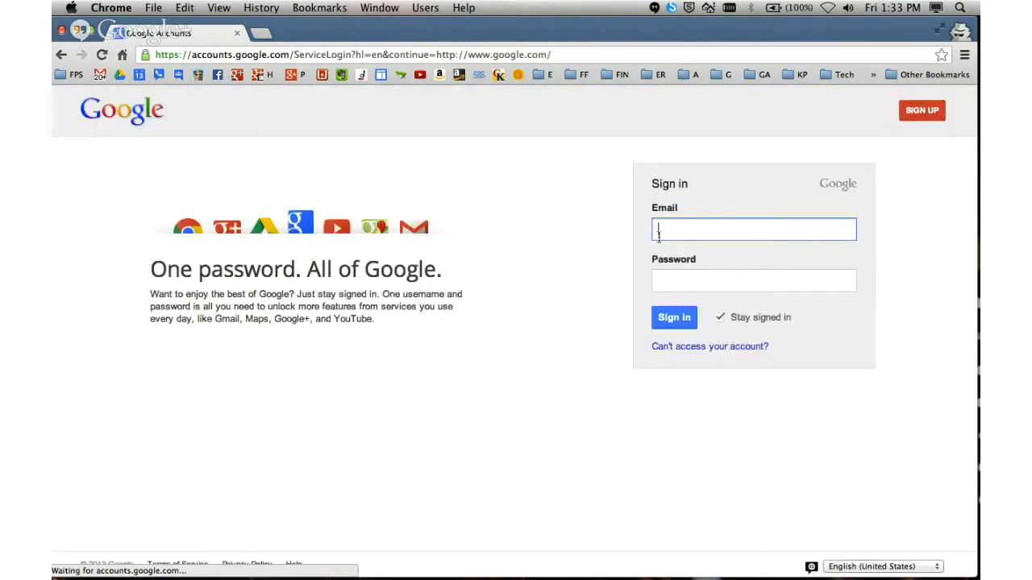
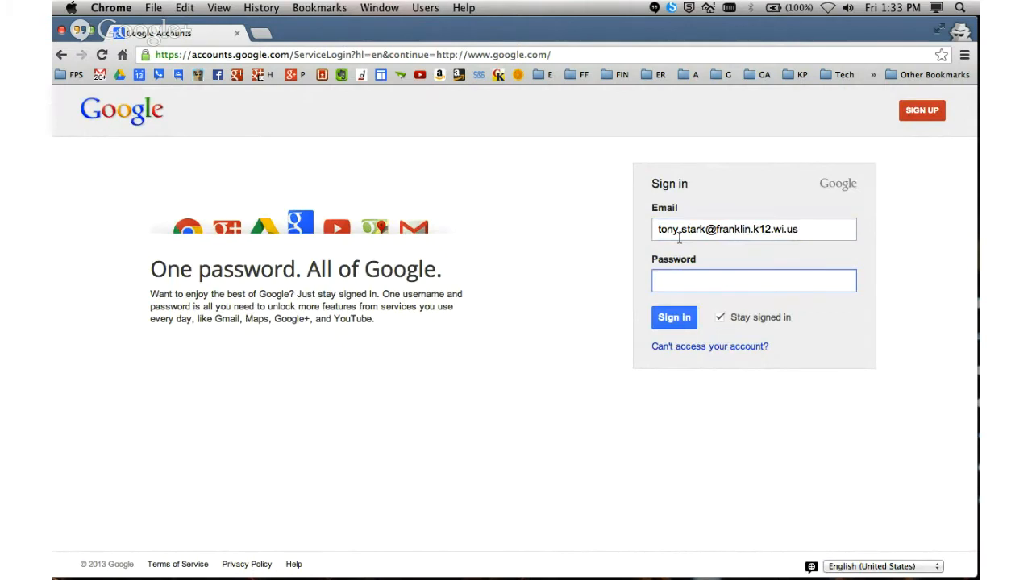
type("password")
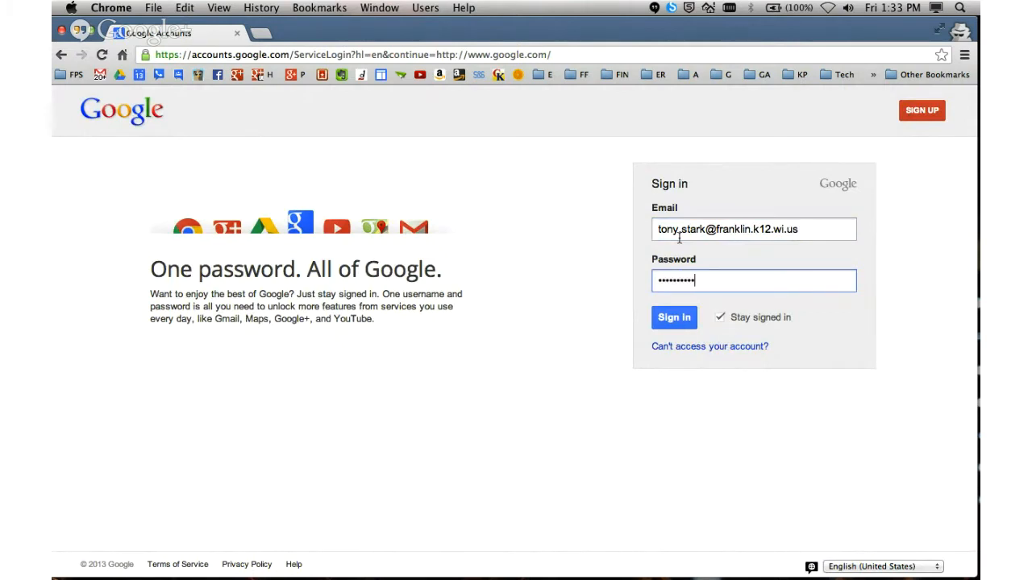
left_click(674, 316)
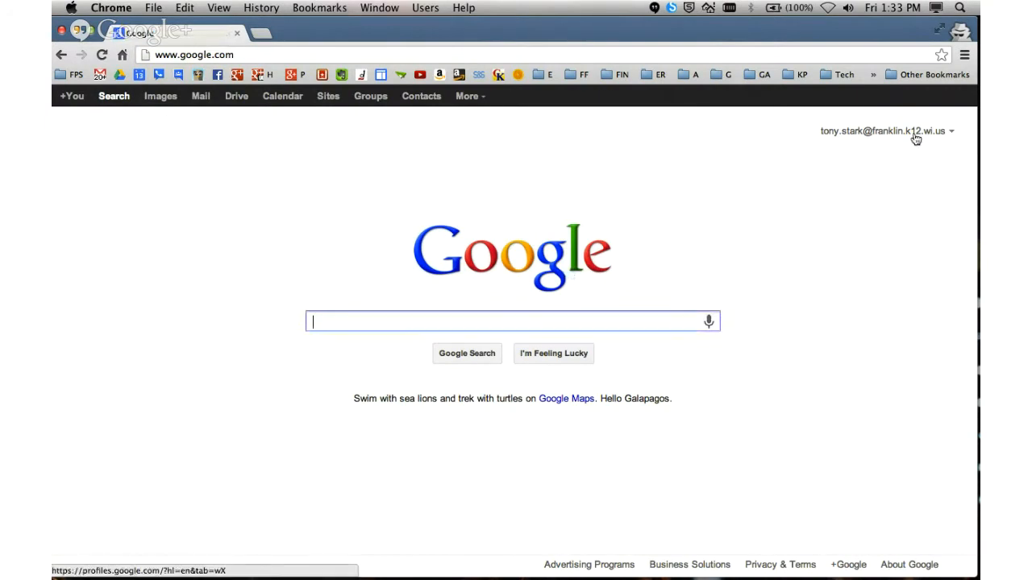
mouse_move(822, 222)
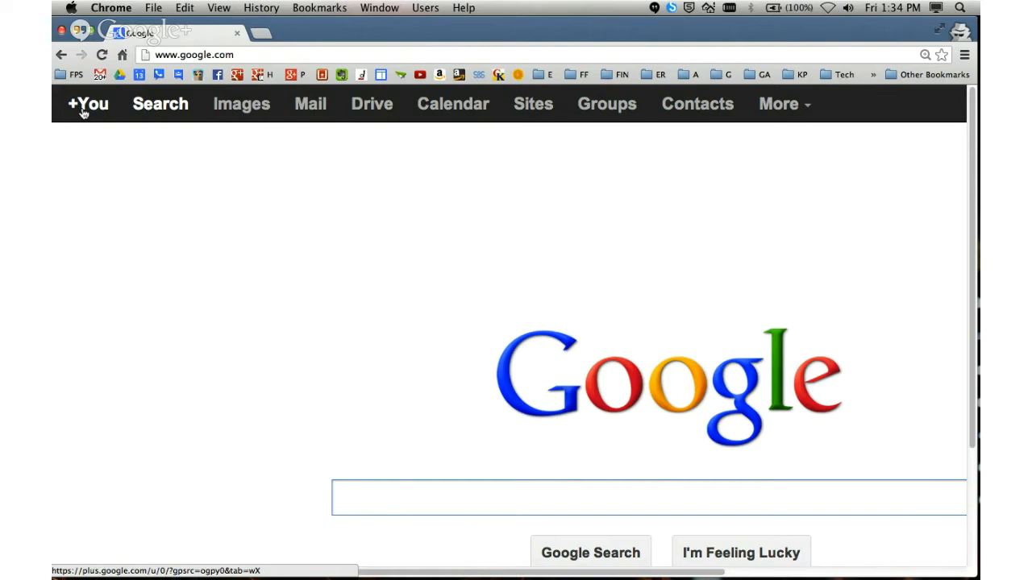
left_click(87, 103)
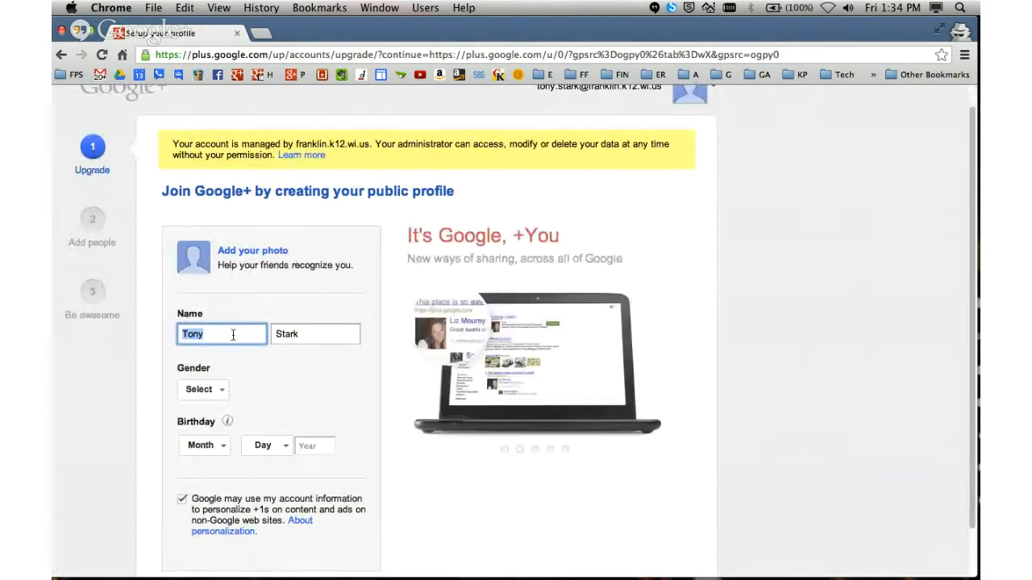
left_click(203, 388)
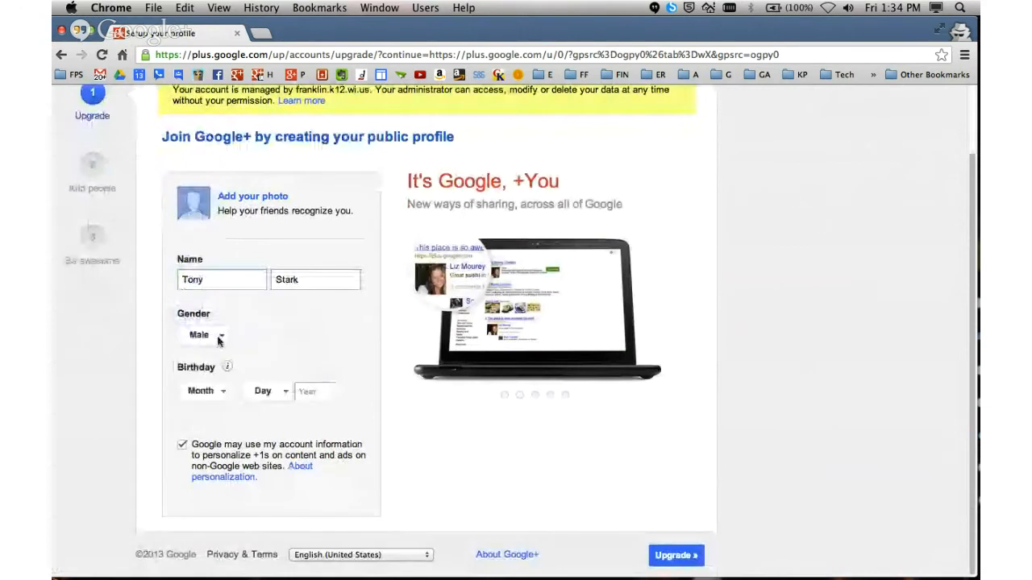
left_click(203, 392)
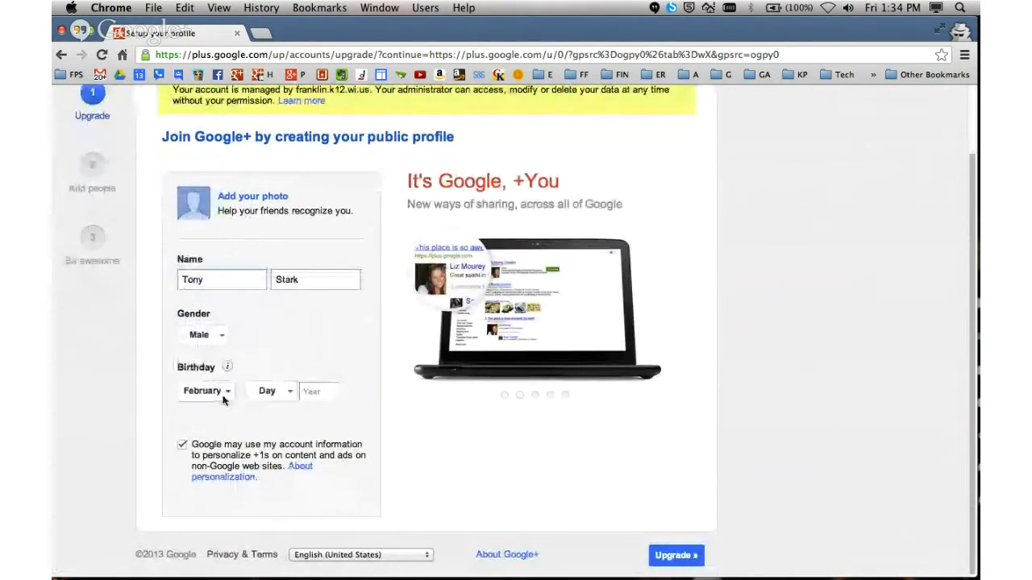
left_click(207, 392)
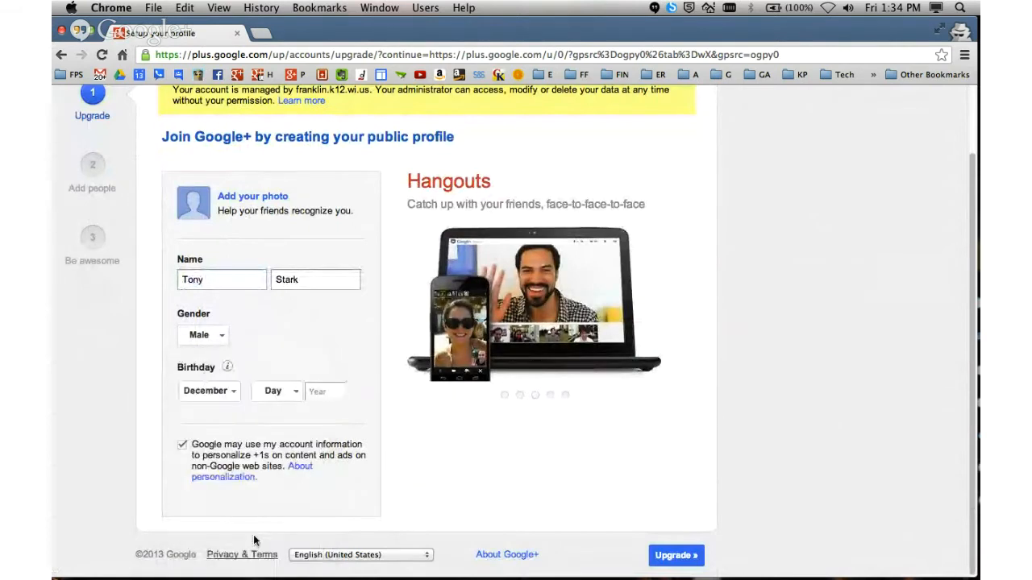
left_click(277, 392)
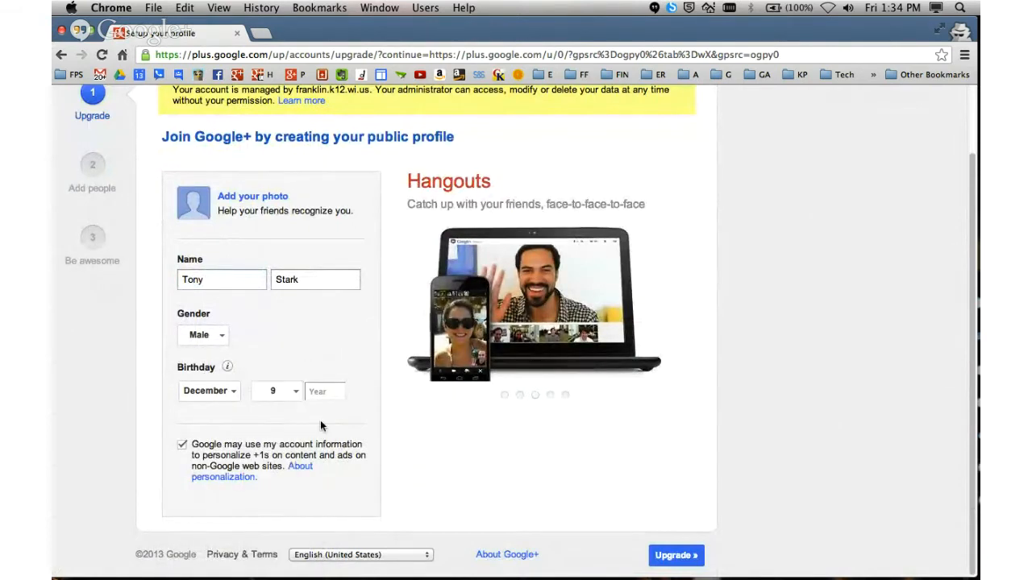
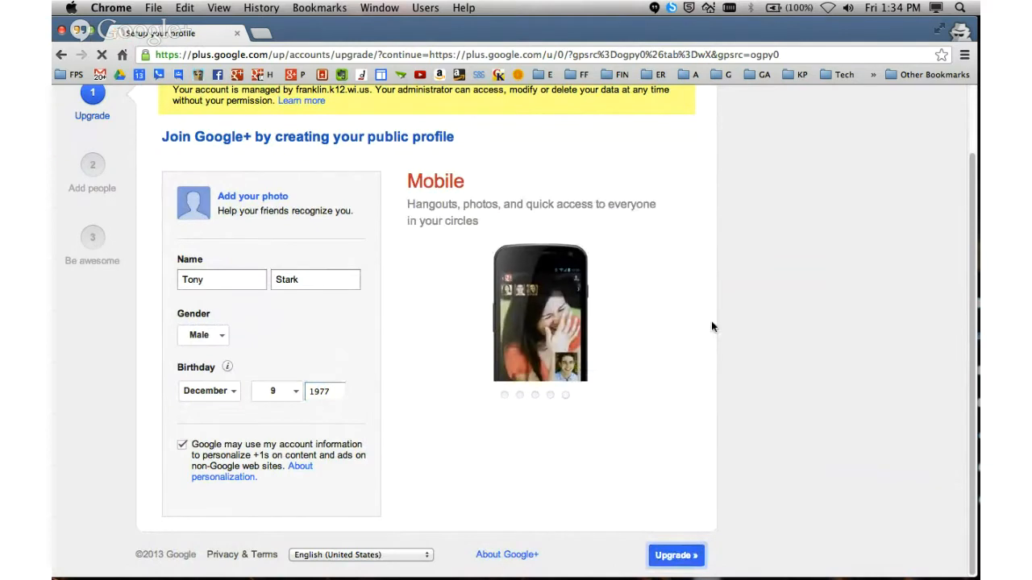
left_click(675, 555)
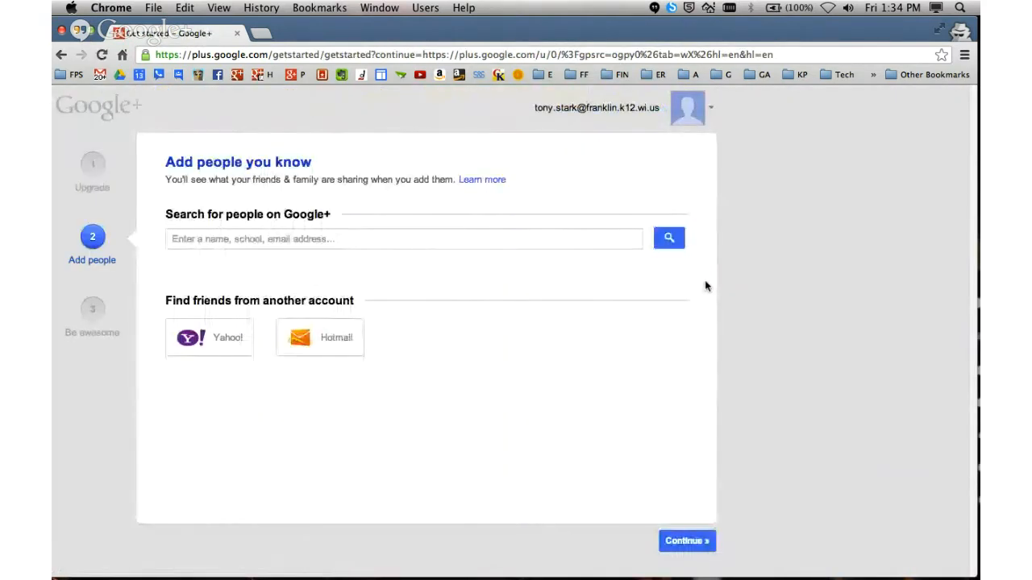
mouse_move(564, 323)
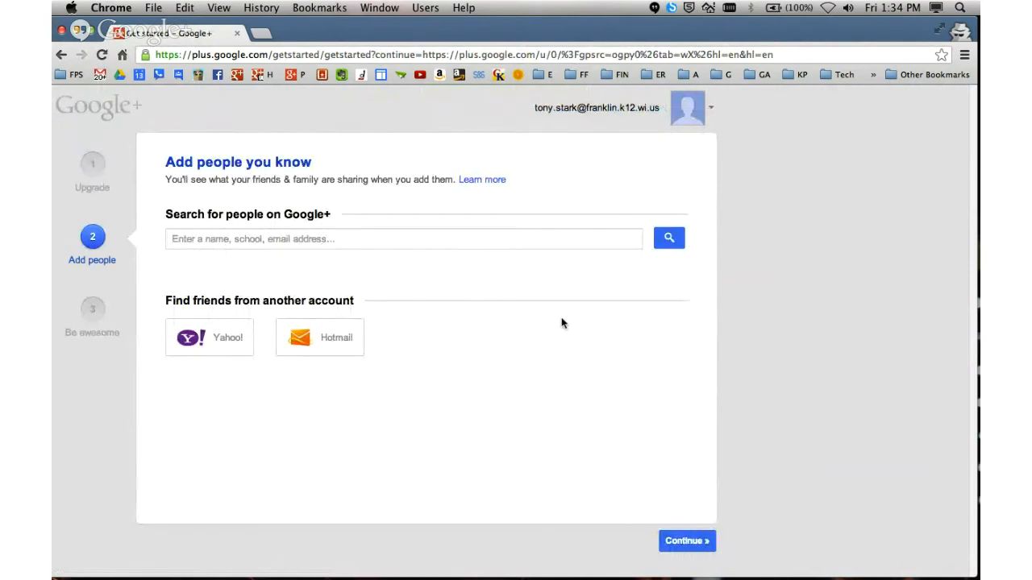
mouse_move(278, 279)
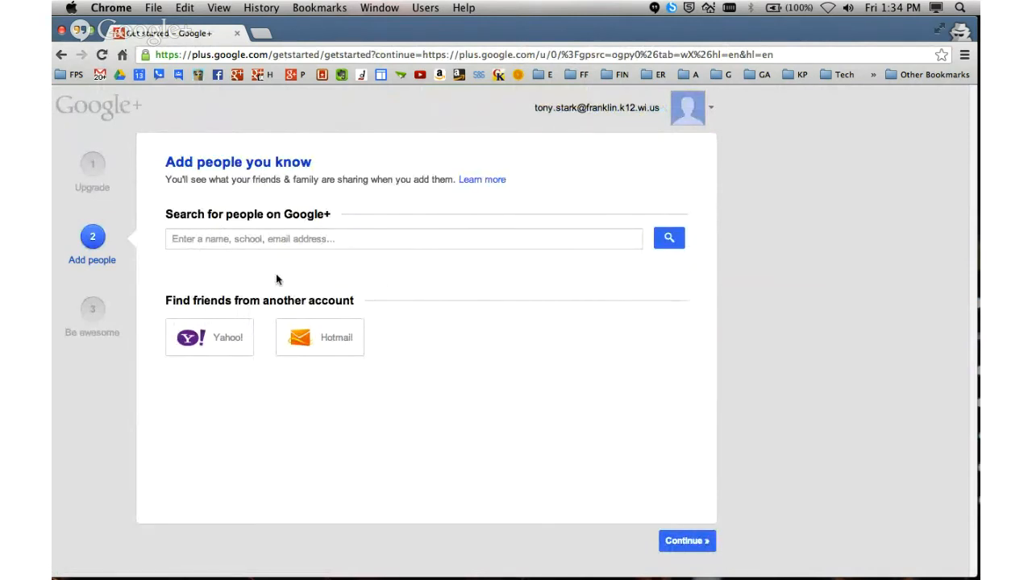
mouse_move(510, 284)
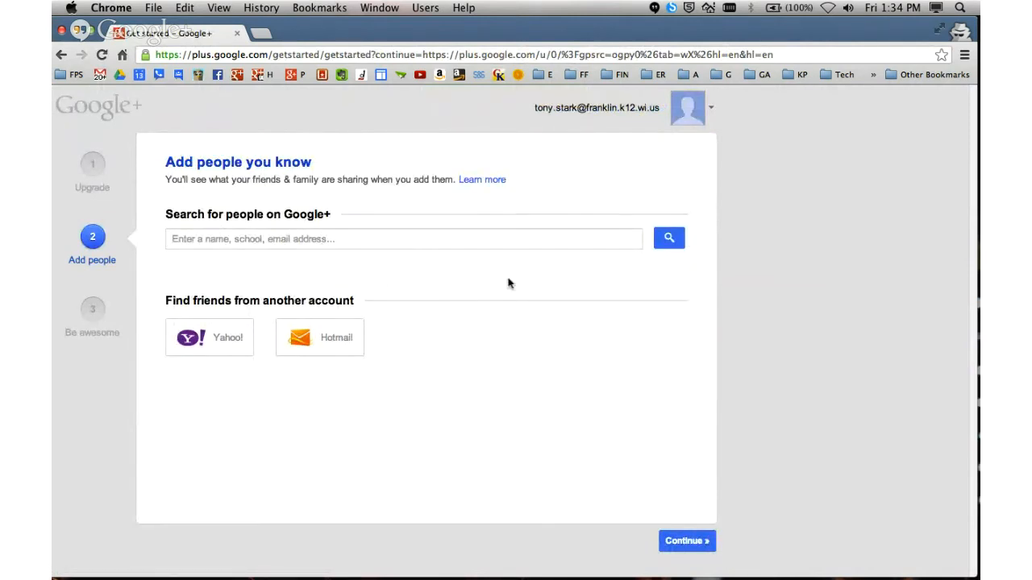
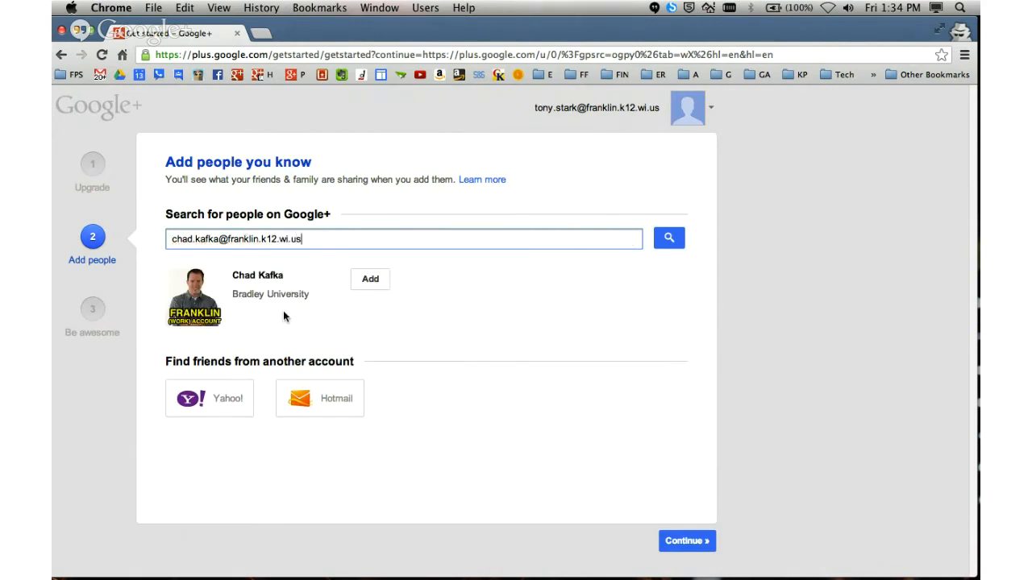
- Find 'chad' by people search and add him to the Friends circle
mouse_move(349, 353)
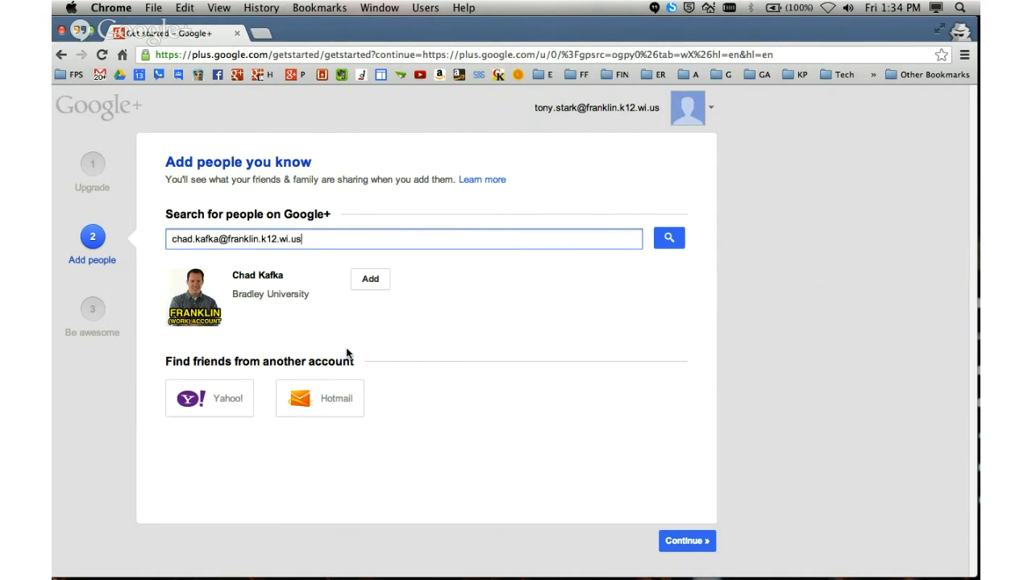
mouse_move(376, 307)
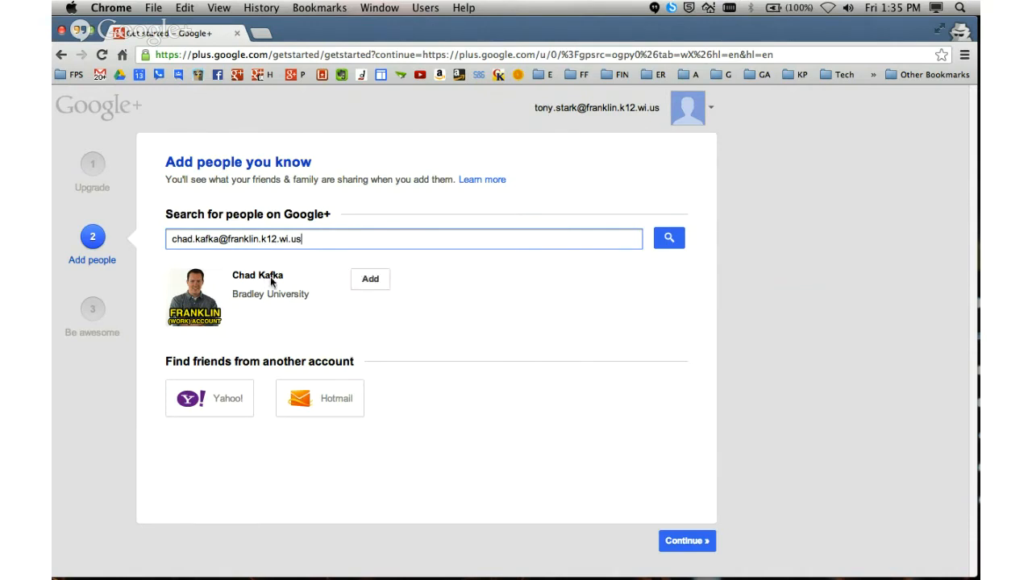
left_click(370, 279)
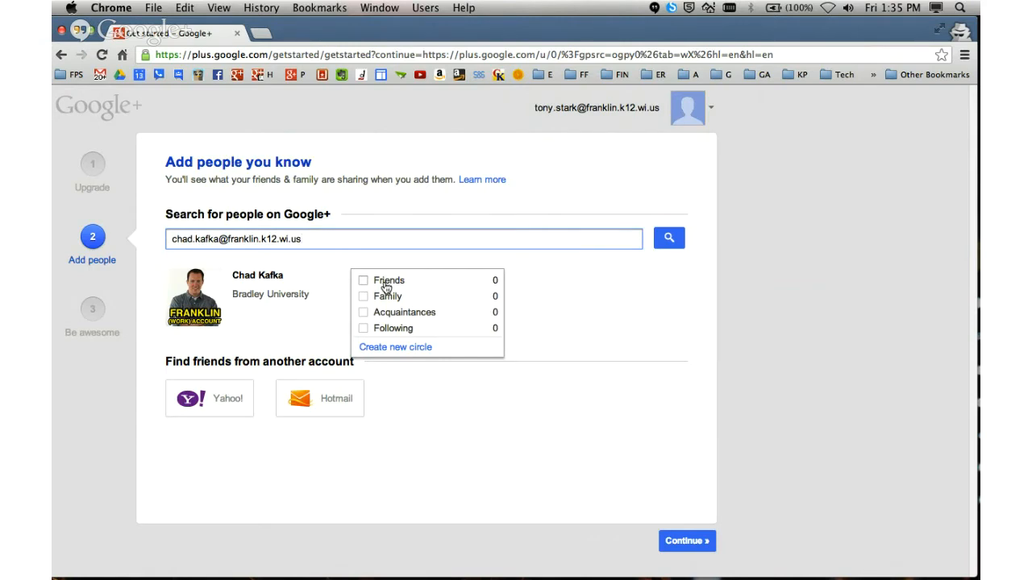
left_click(363, 280)
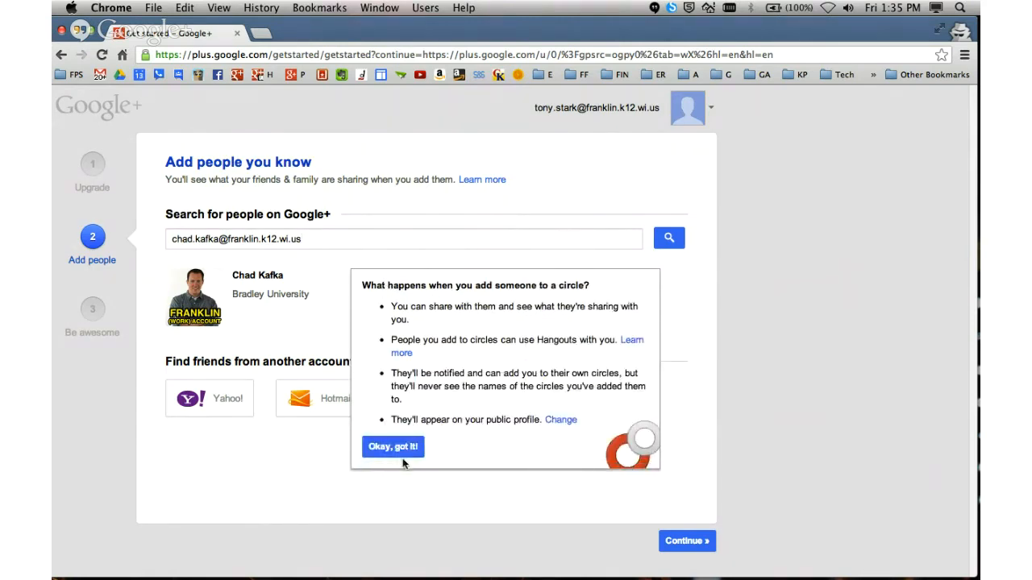
left_click(393, 446)
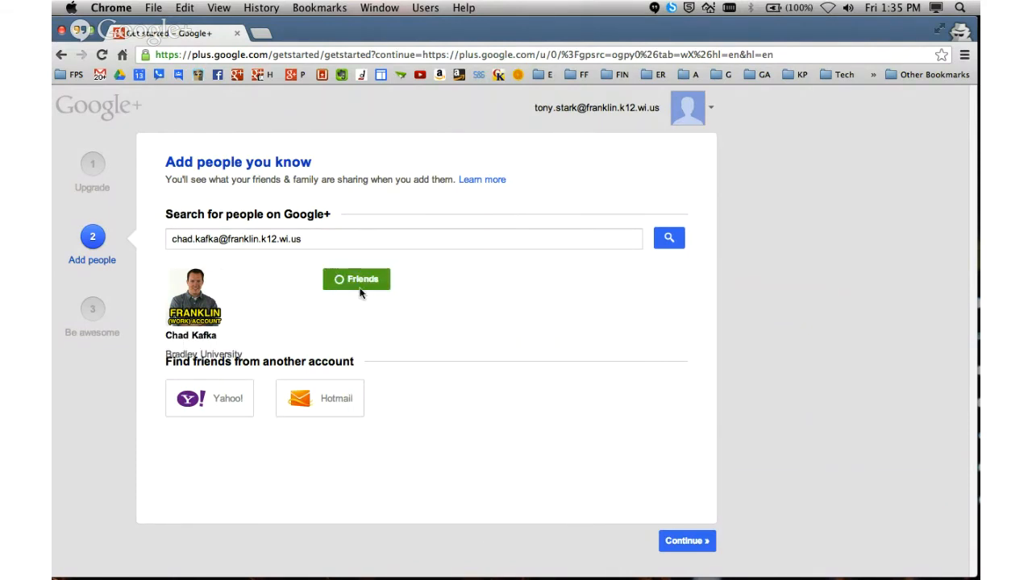
left_click(356, 279)
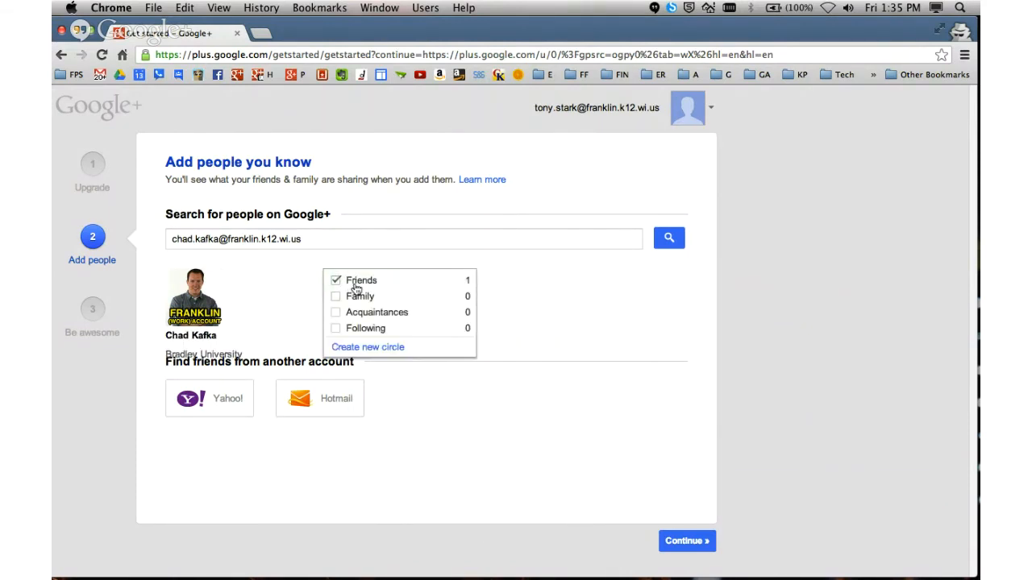
mouse_move(377, 289)
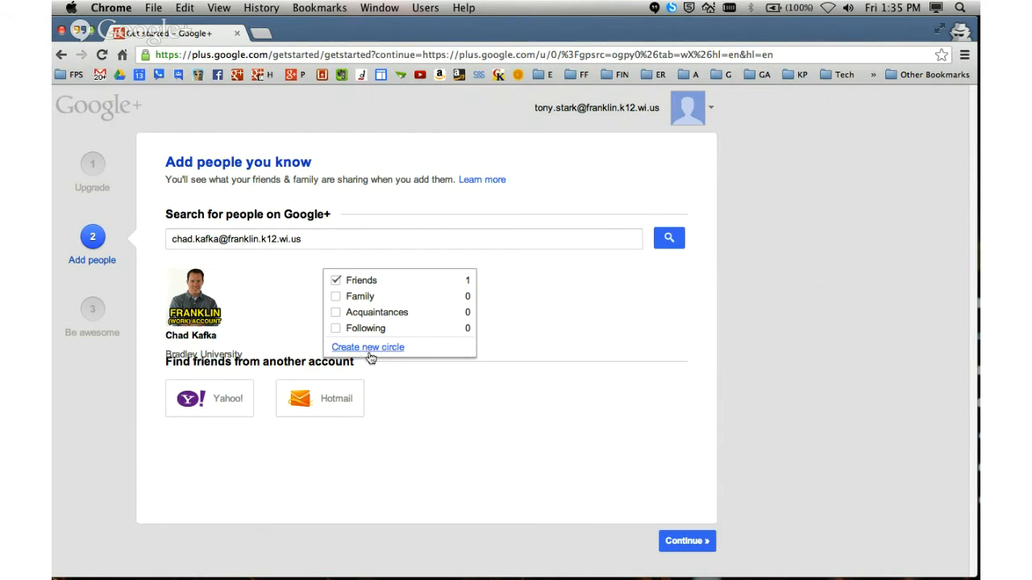
mouse_move(377, 347)
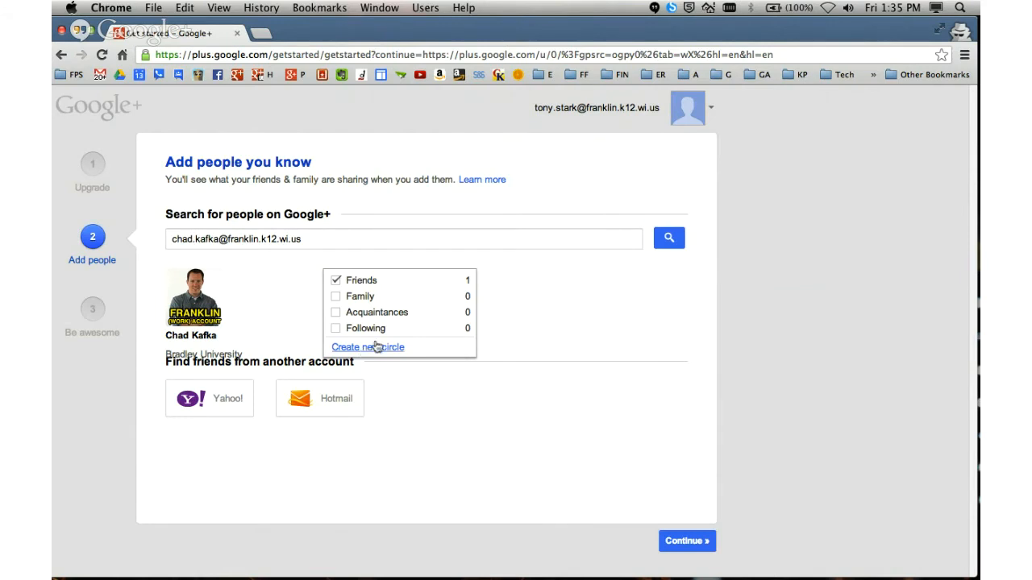
mouse_move(416, 338)
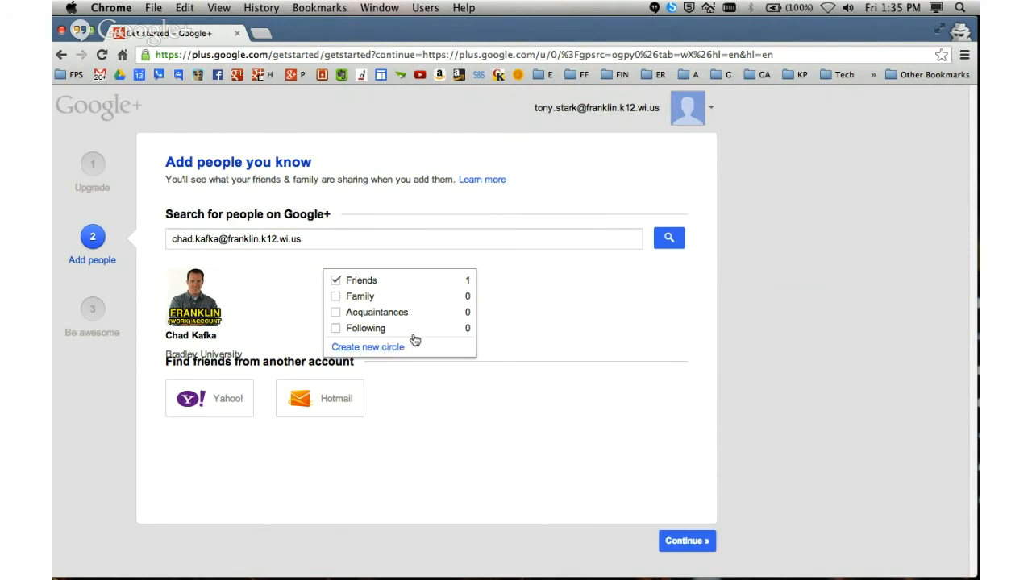
mouse_move(429, 342)
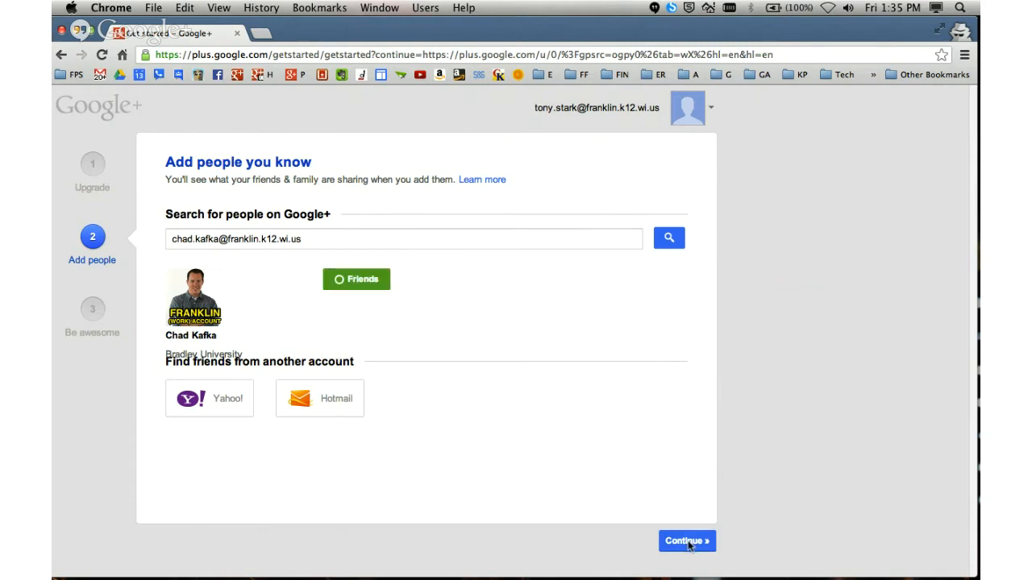
- Continue to the 'Follow interesting people and pages' step and browse its categories
left_click(687, 542)
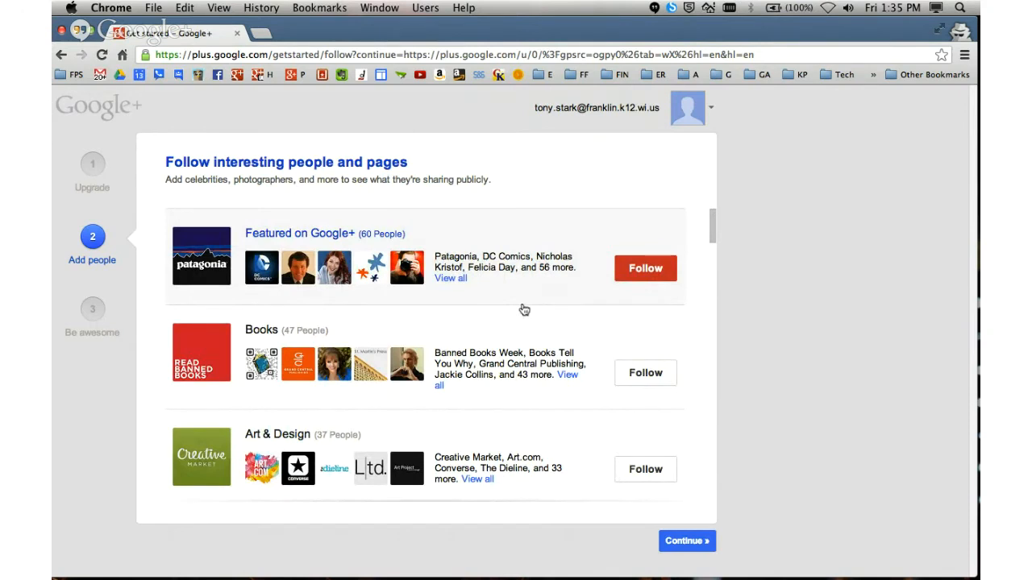
mouse_move(247, 219)
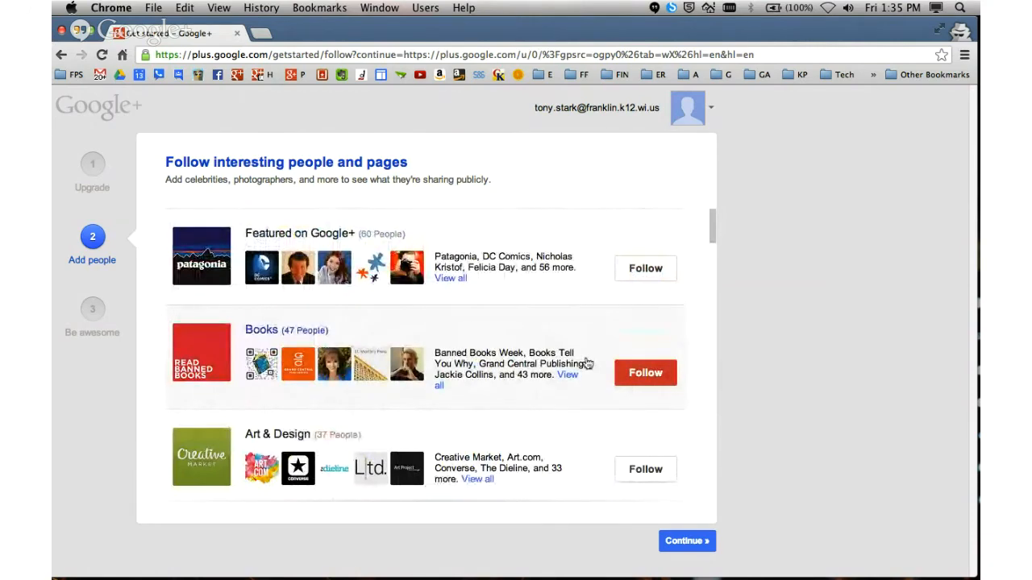
scroll("down", 3)
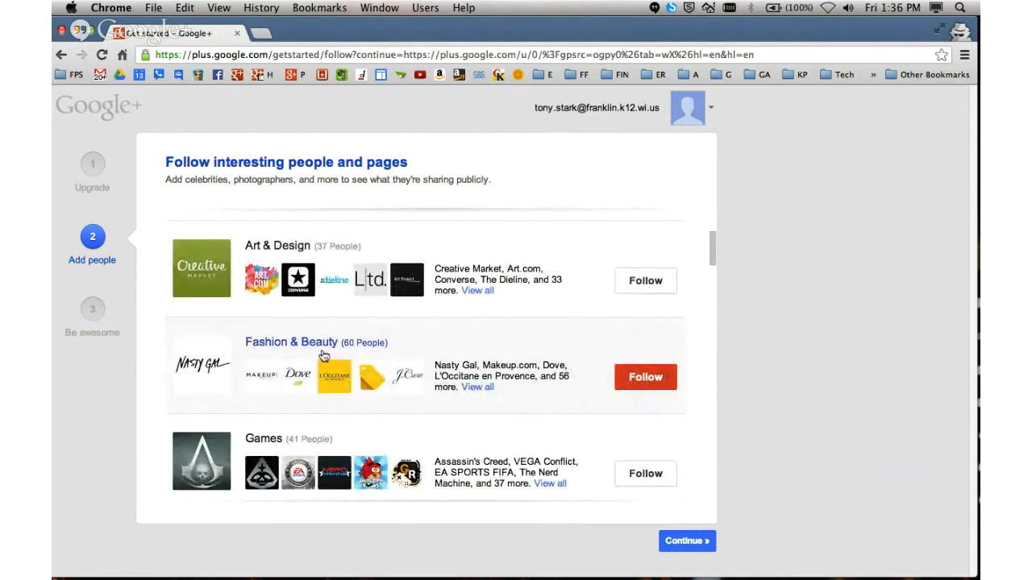
mouse_move(462, 350)
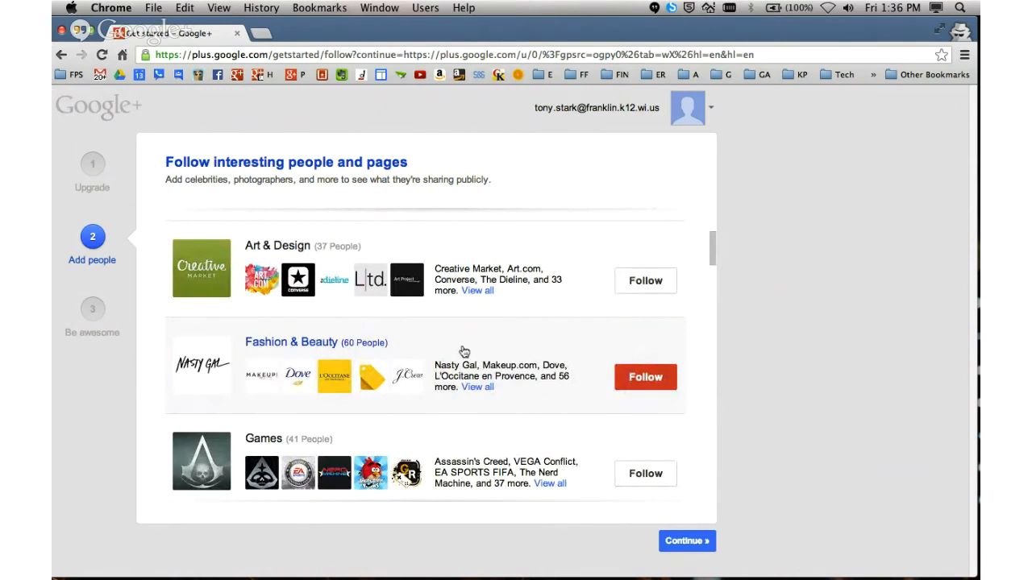
mouse_move(660, 284)
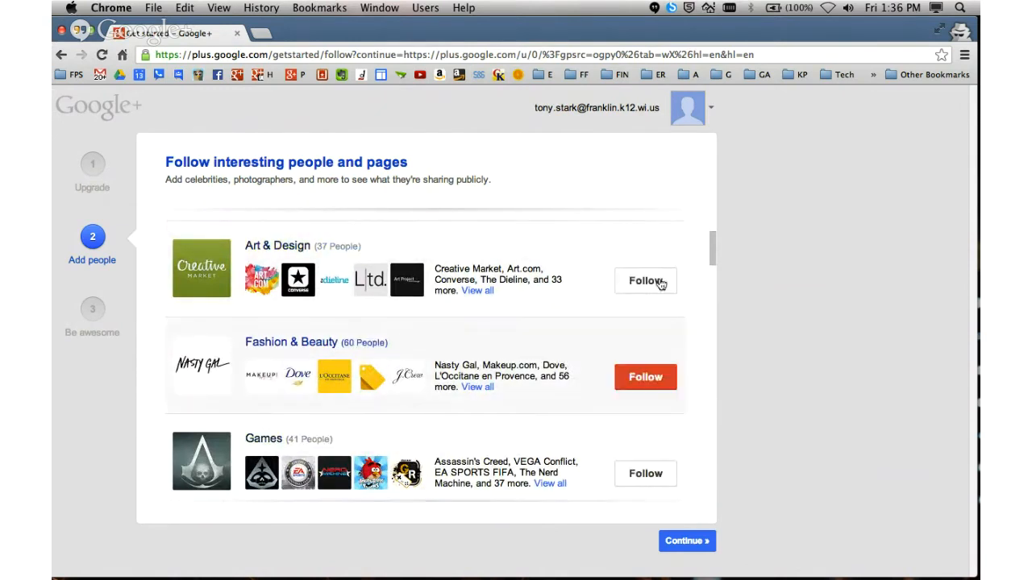
- Continue without following anyone, accepting the 'You might be lonely' warning
left_click(687, 542)
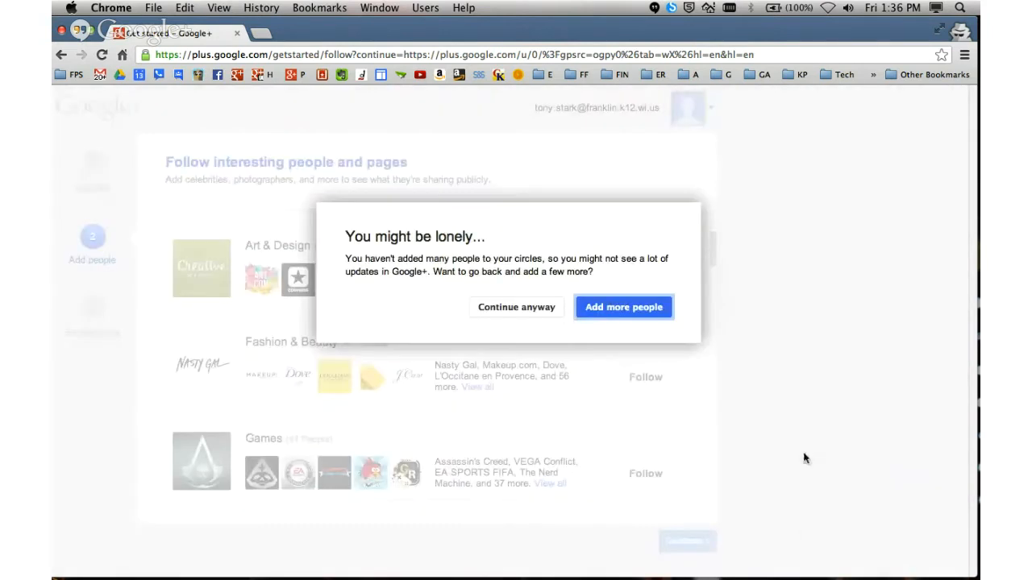
mouse_move(387, 250)
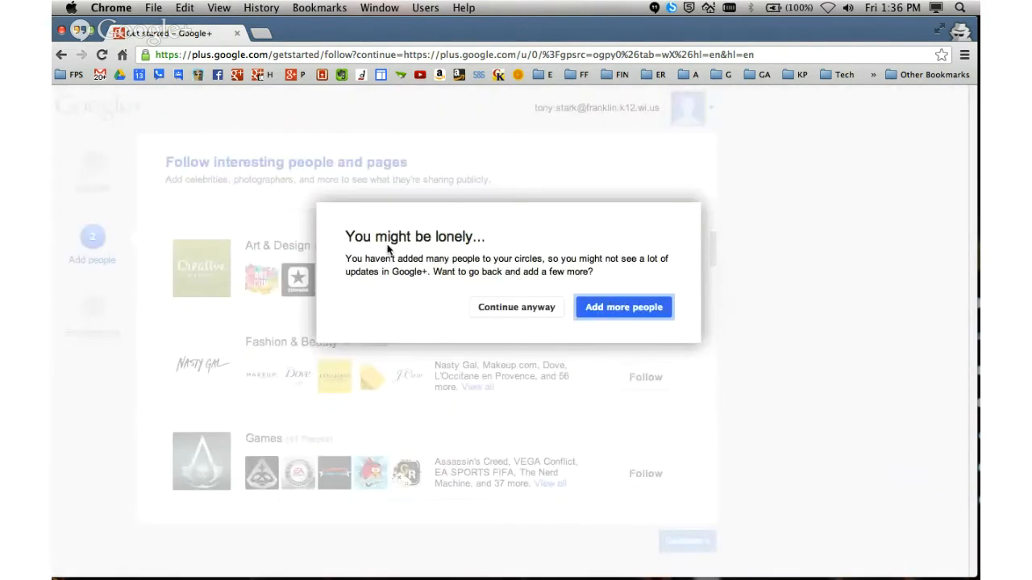
mouse_move(461, 255)
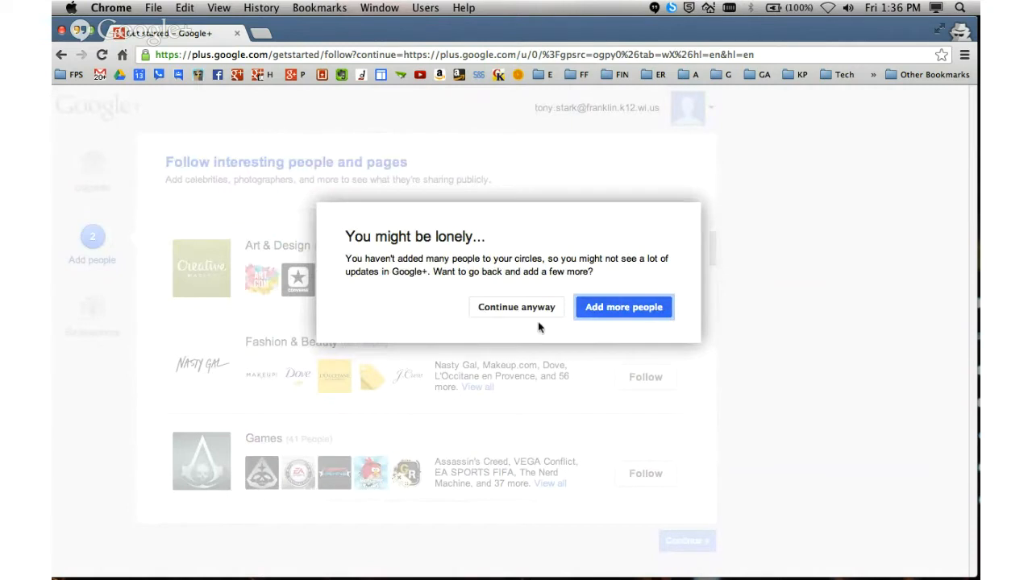
left_click(516, 306)
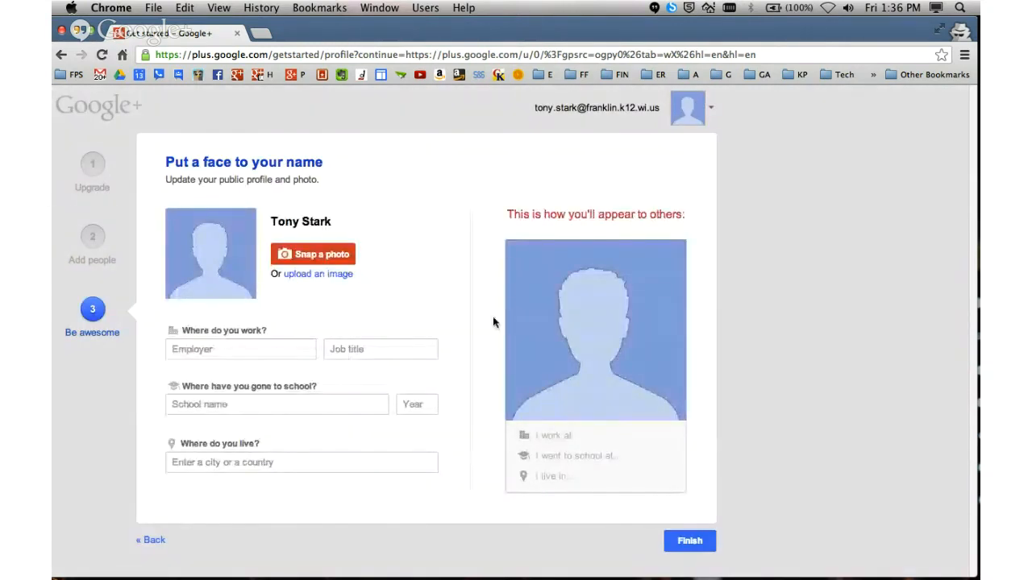
mouse_move(339, 302)
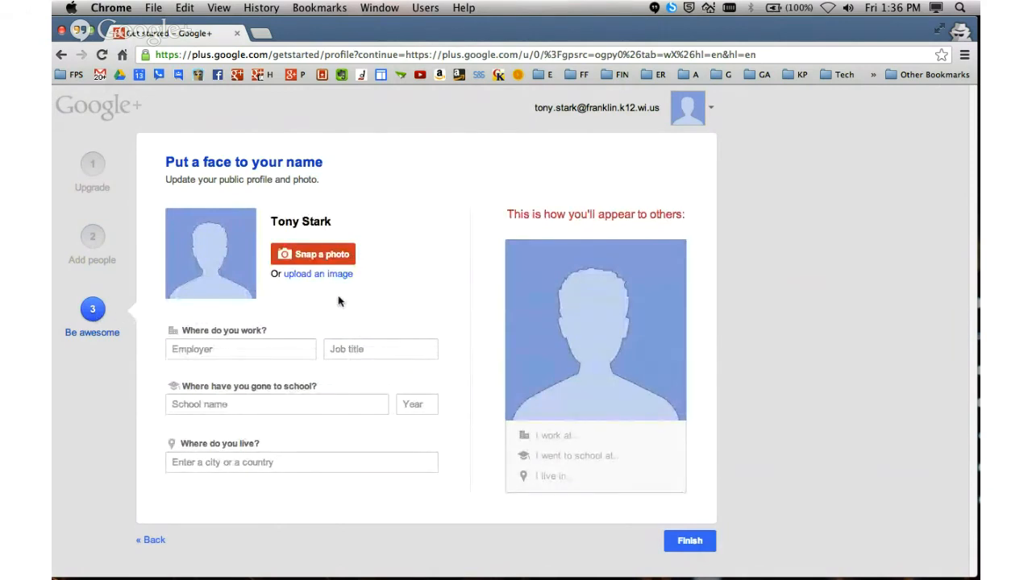
mouse_move(296, 278)
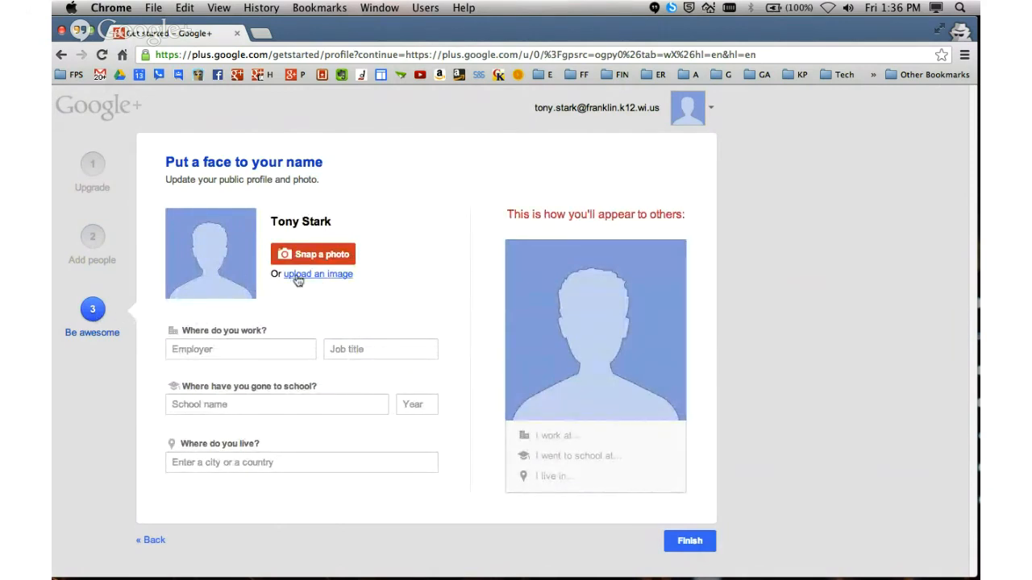
- Upload the TonyStark image from the Desktop as the profile photo
left_click(320, 274)
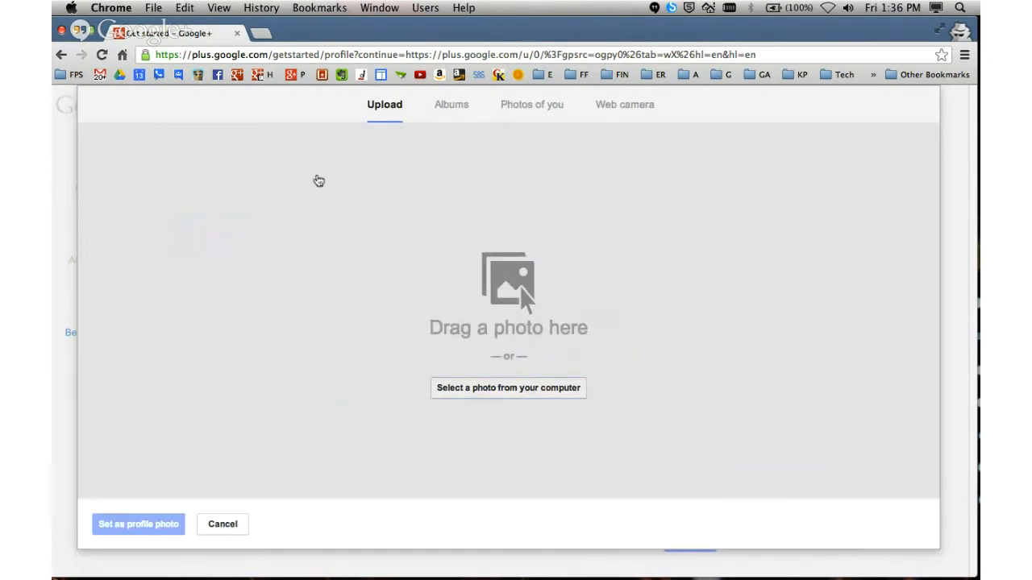
left_click(508, 387)
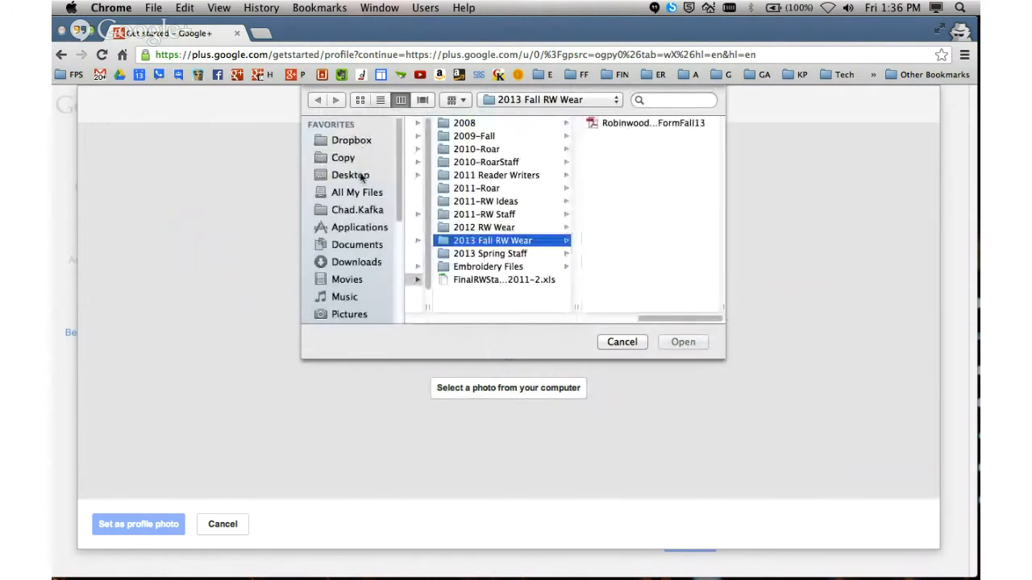
left_click(348, 174)
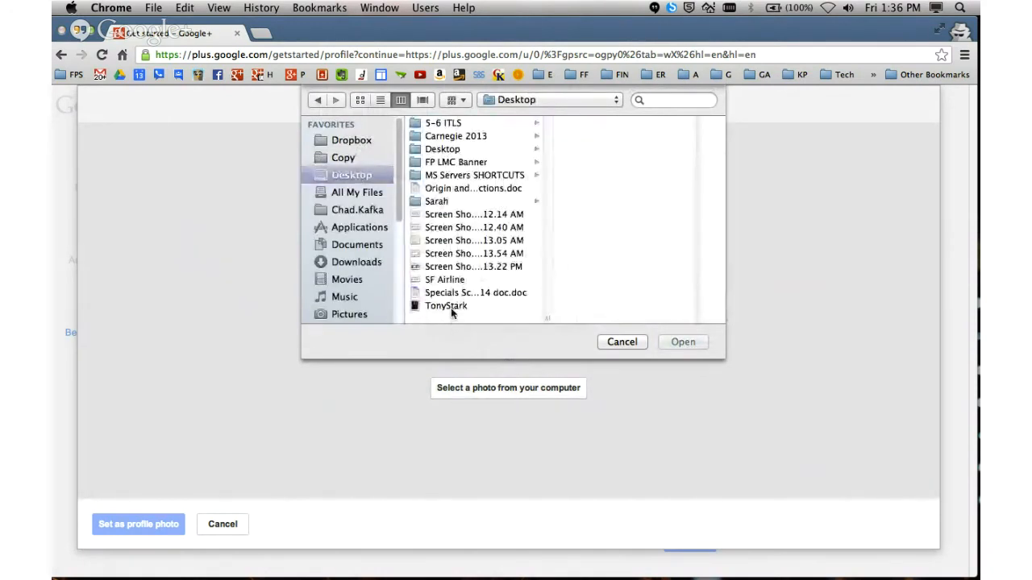
left_click(684, 342)
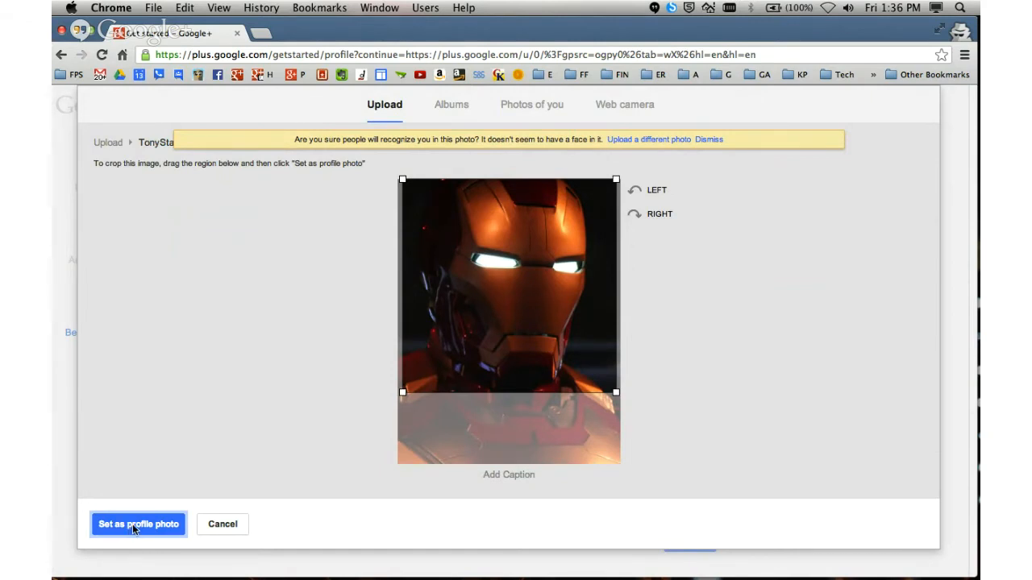
mouse_move(290, 449)
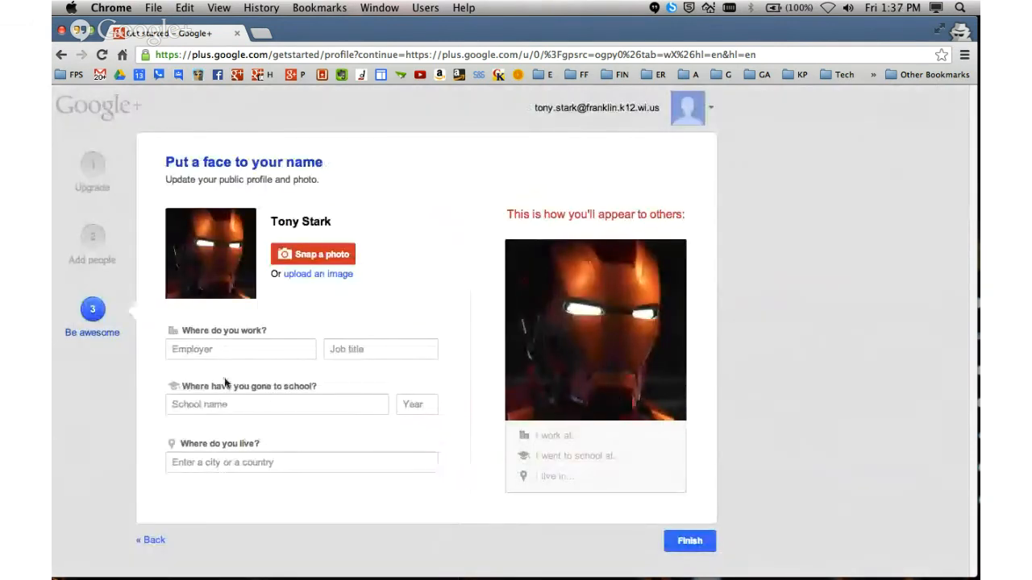
- Leave the Employer field blank and finish setup, saving the profile
left_click(241, 348)
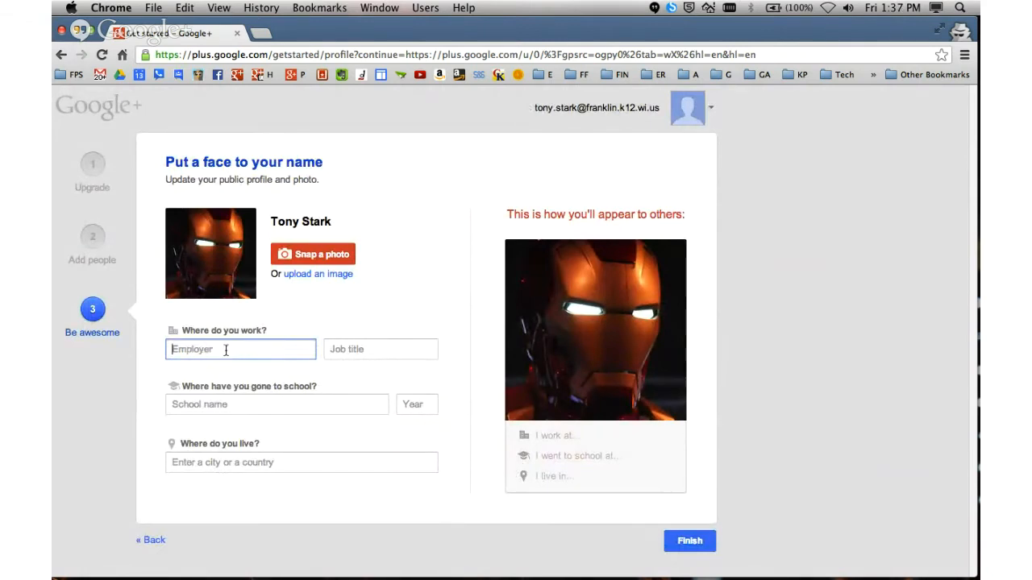
mouse_move(275, 352)
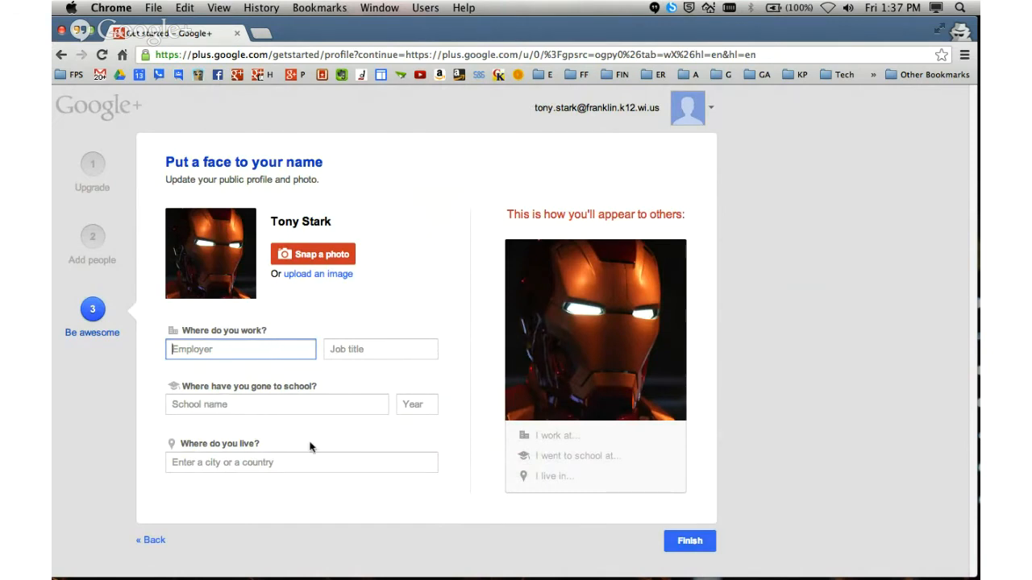
left_click(690, 541)
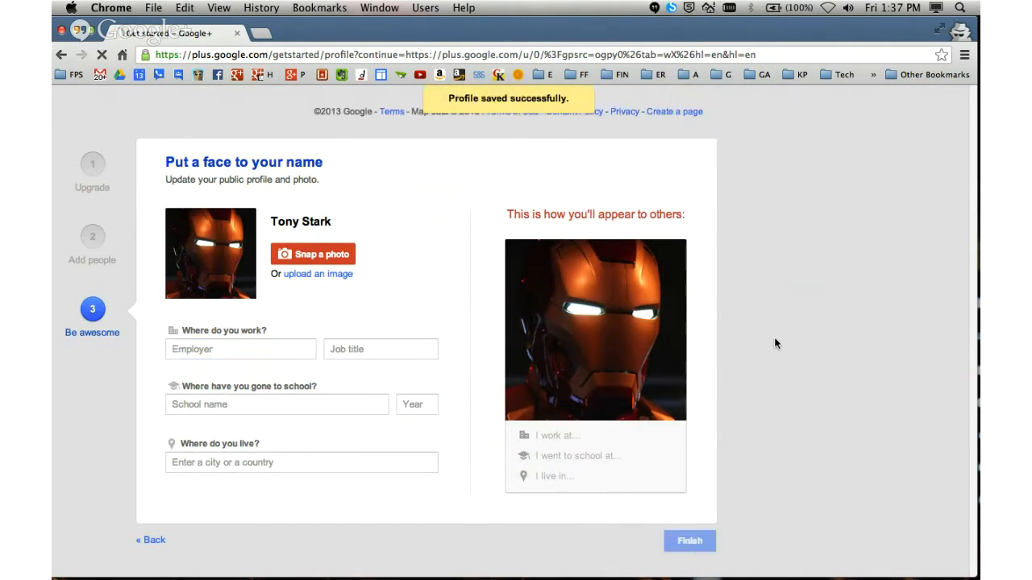
left_click(690, 542)
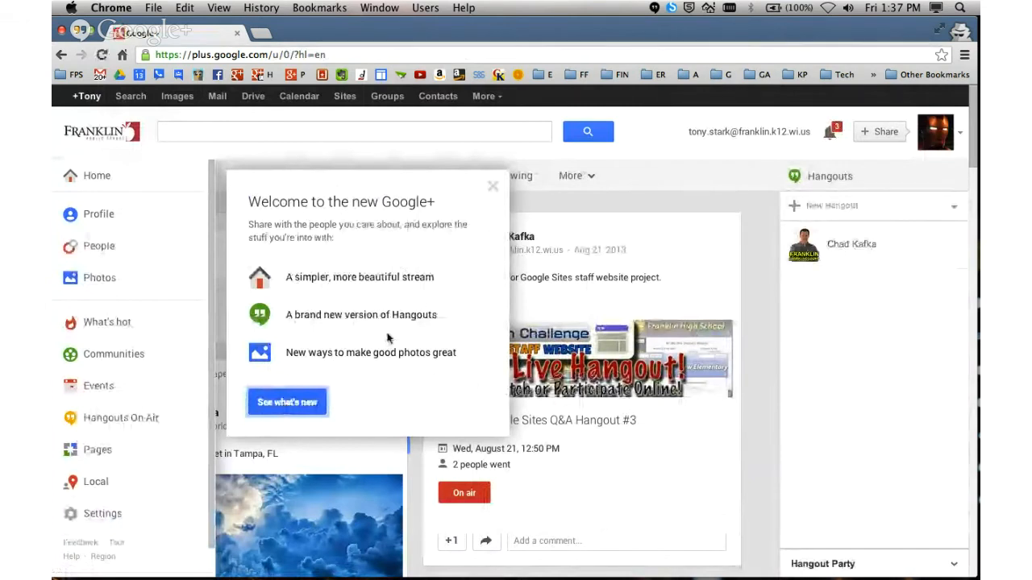
mouse_move(426, 337)
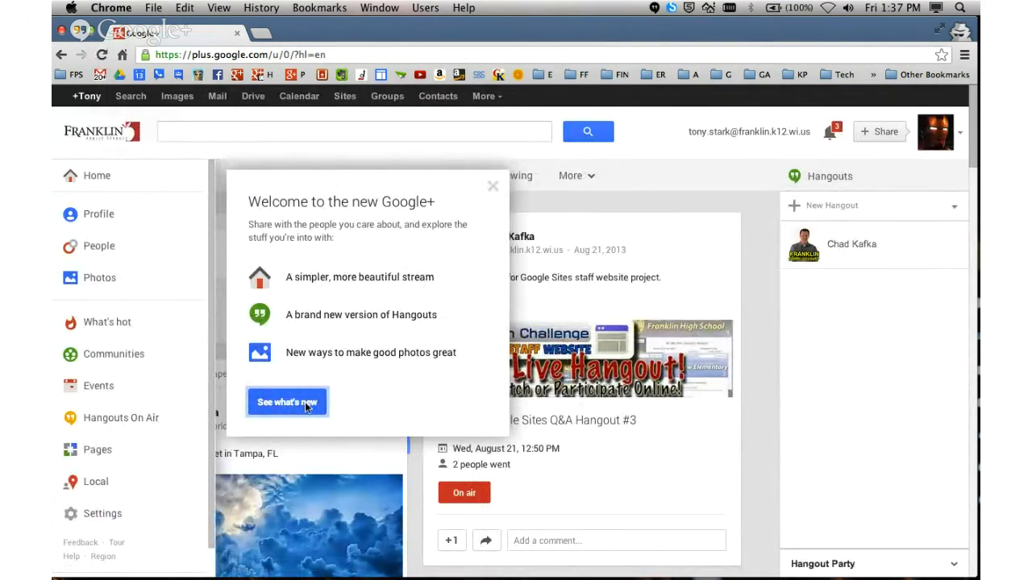
- Start the 'See what's new' tour, advance through its tips and close it with Done
left_click(287, 402)
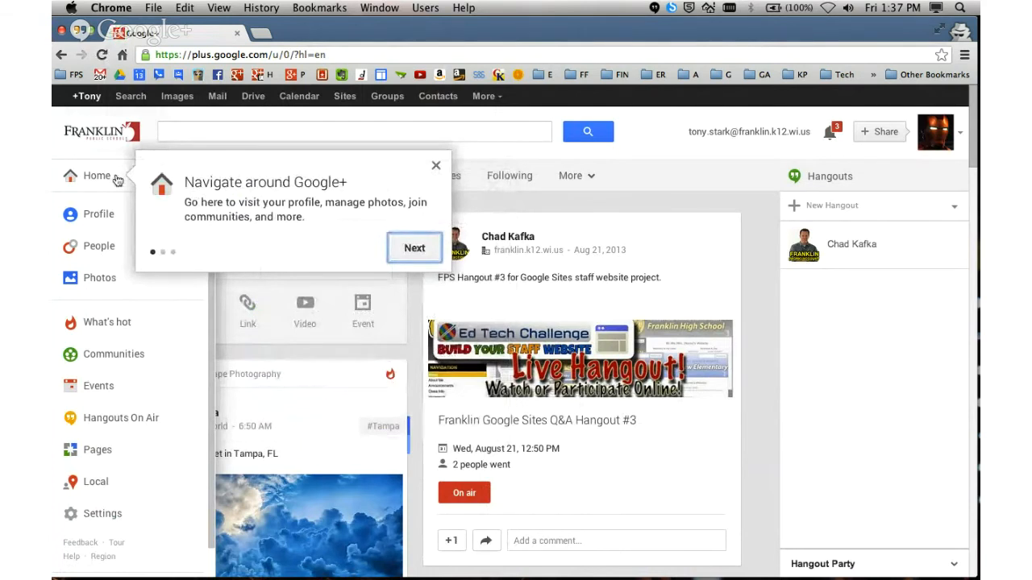
mouse_move(110, 181)
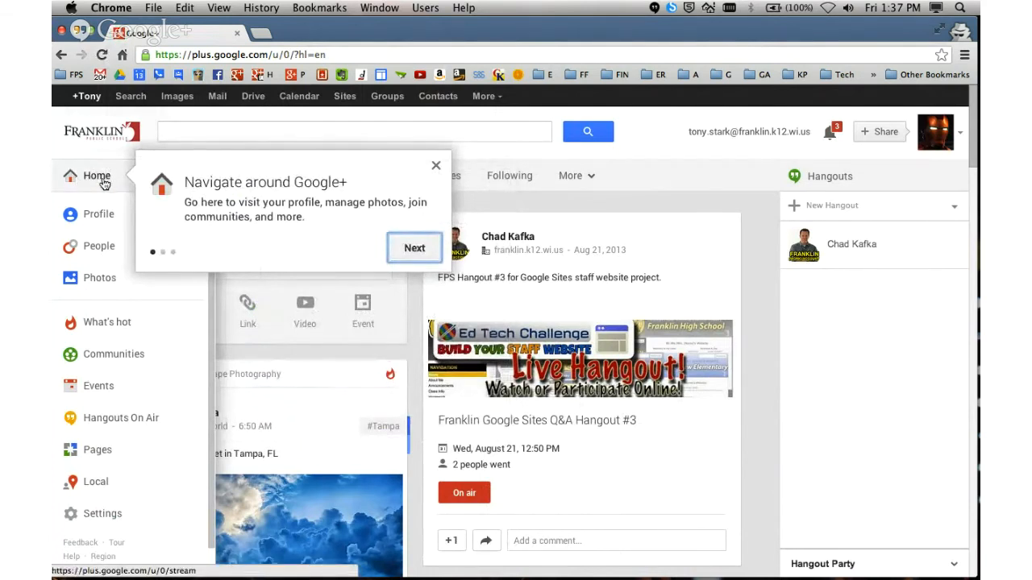
mouse_move(110, 332)
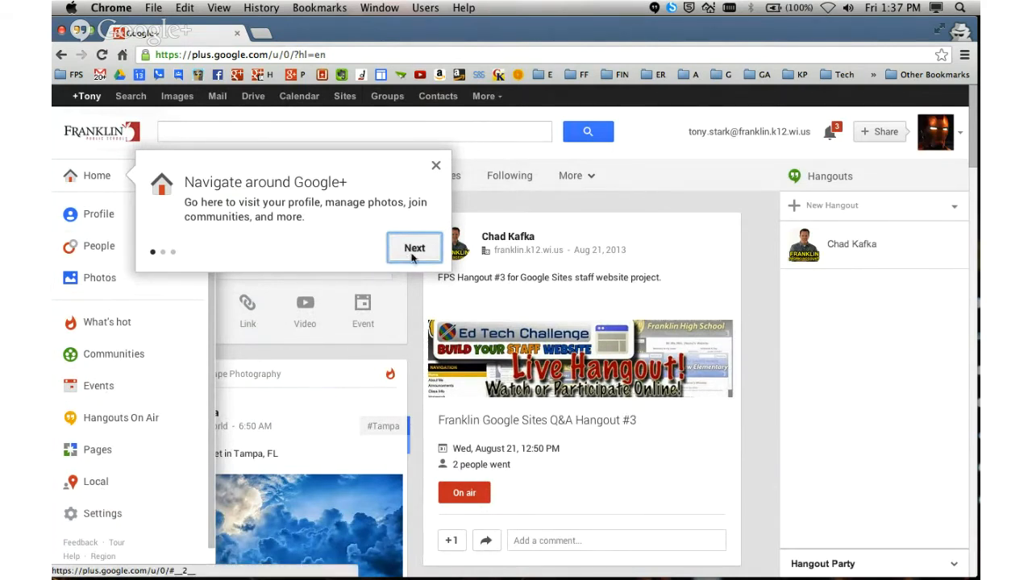
left_click(413, 248)
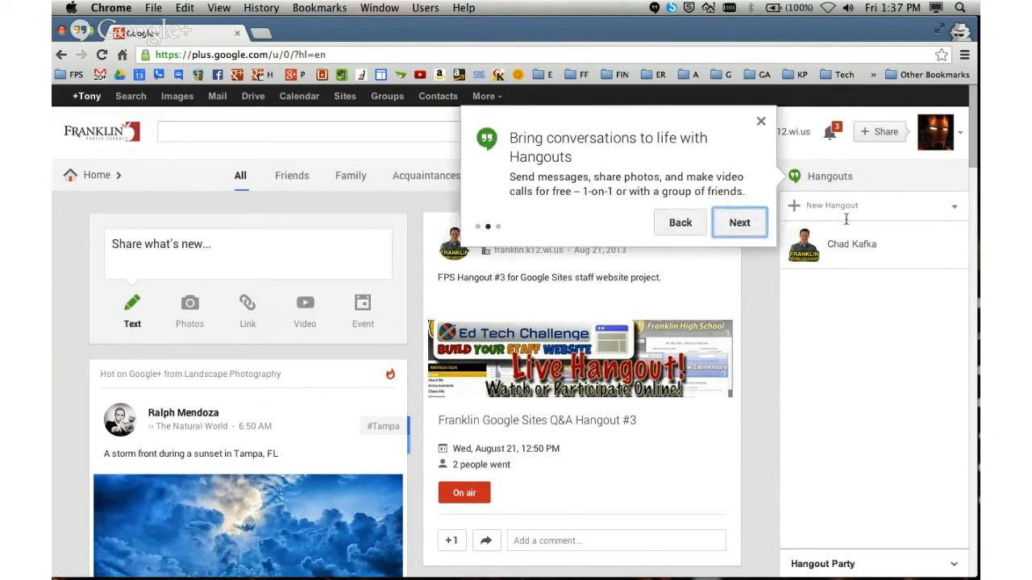
mouse_move(851, 242)
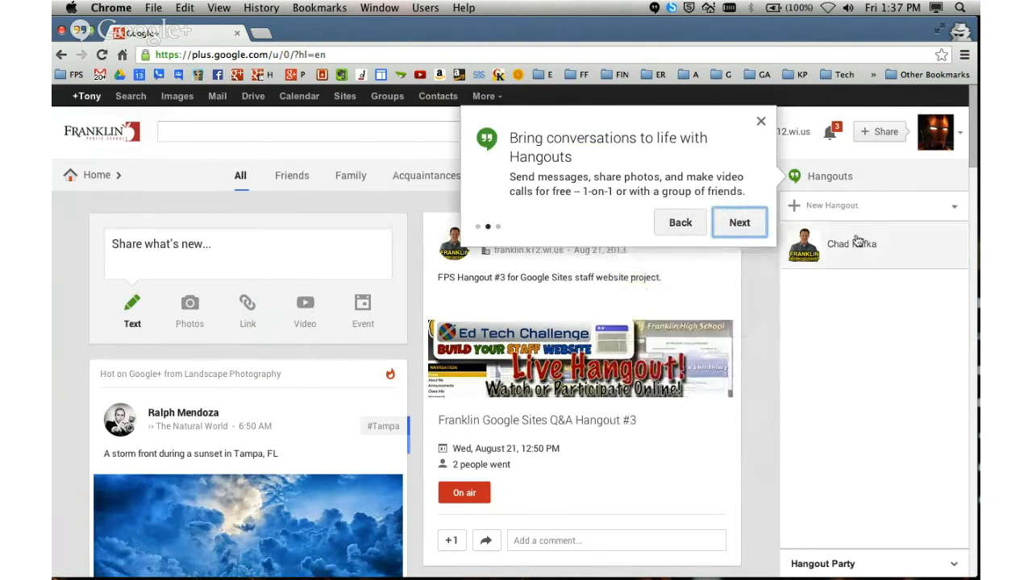
mouse_move(859, 284)
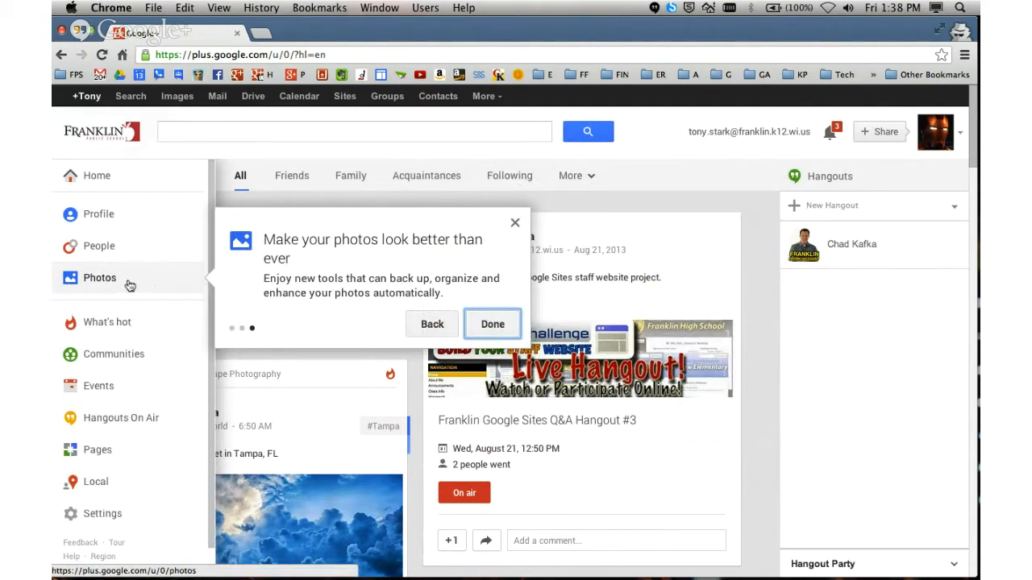
mouse_move(136, 283)
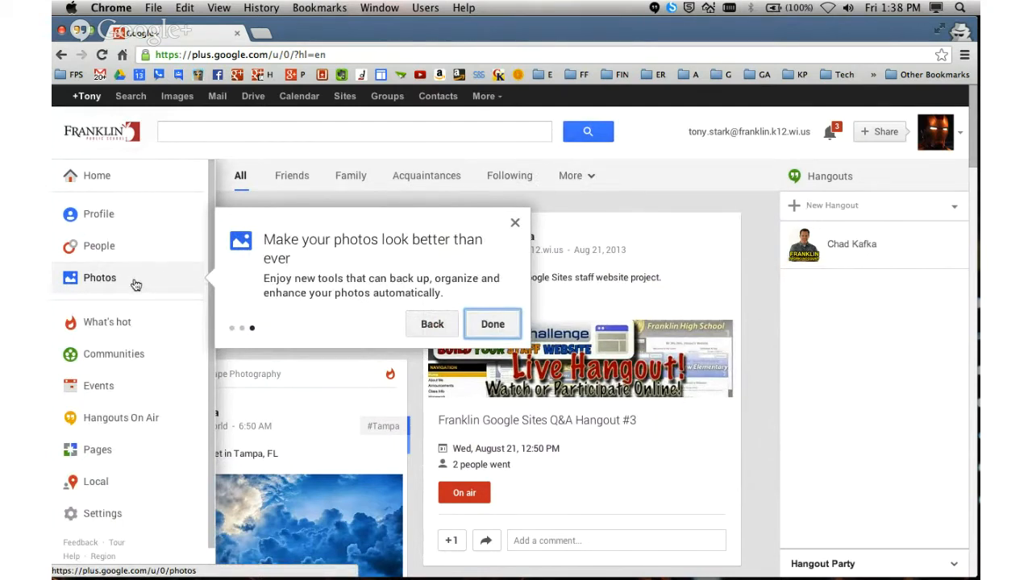
mouse_move(371, 298)
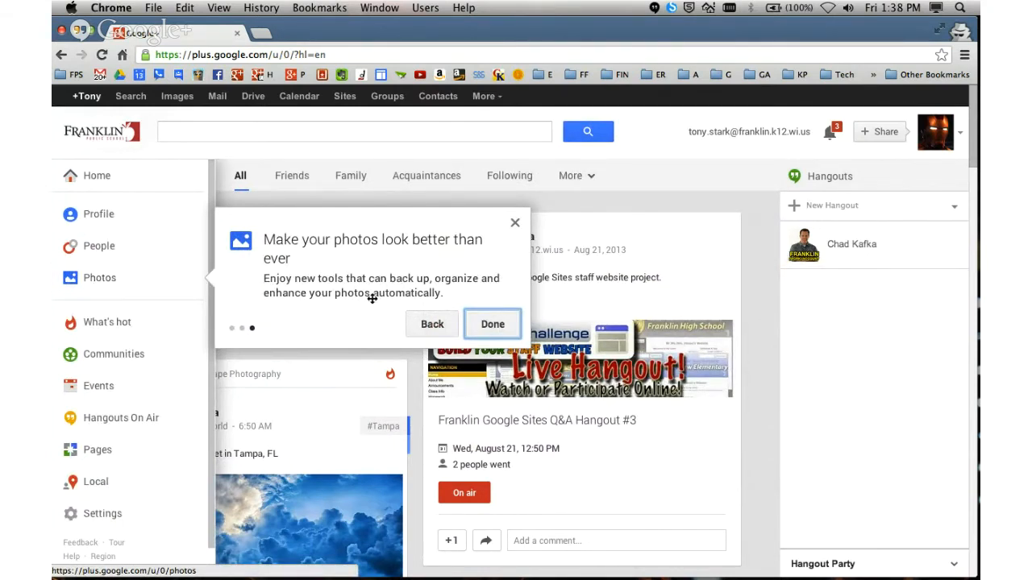
left_click(494, 324)
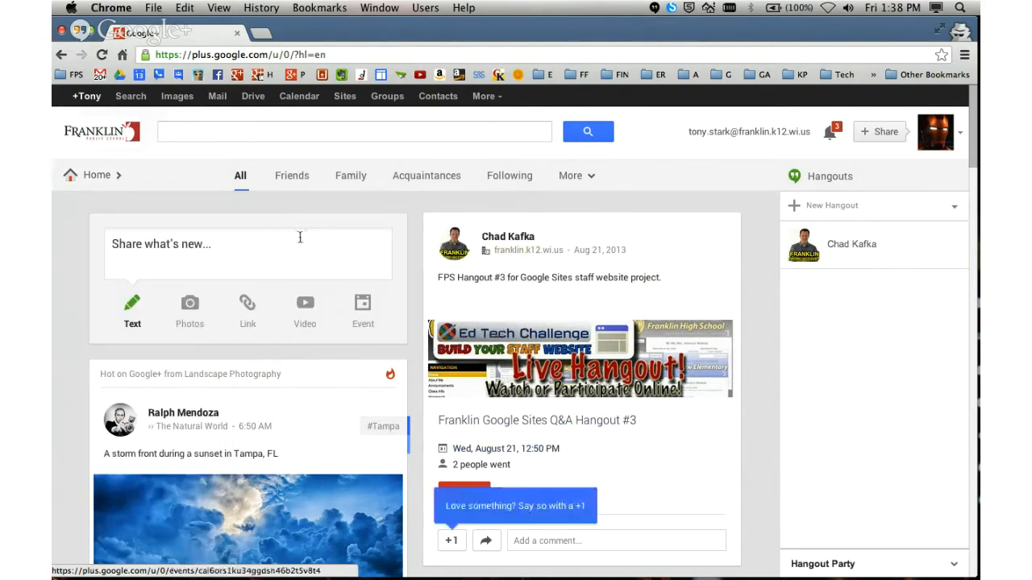
mouse_move(394, 200)
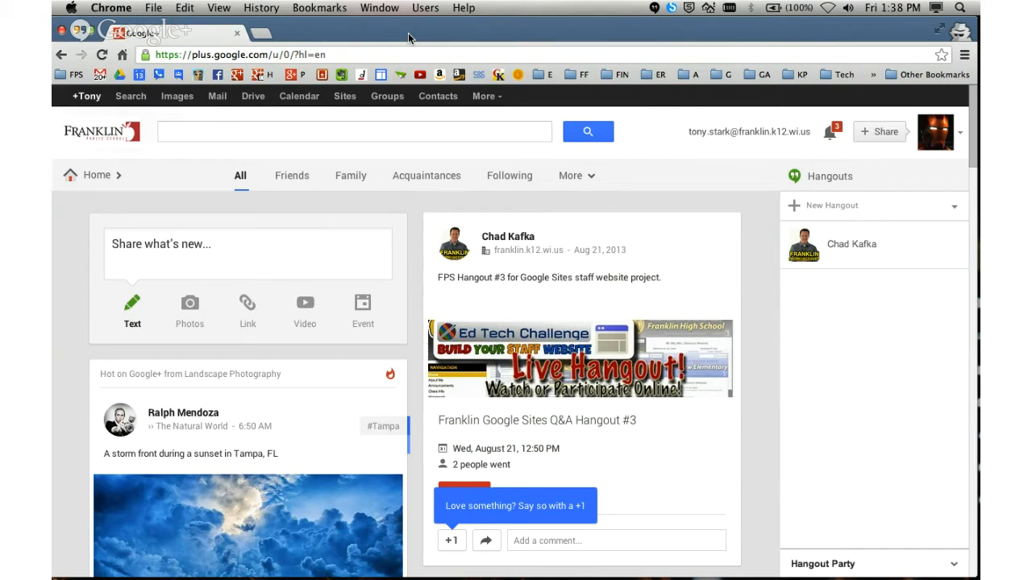
mouse_move(105, 180)
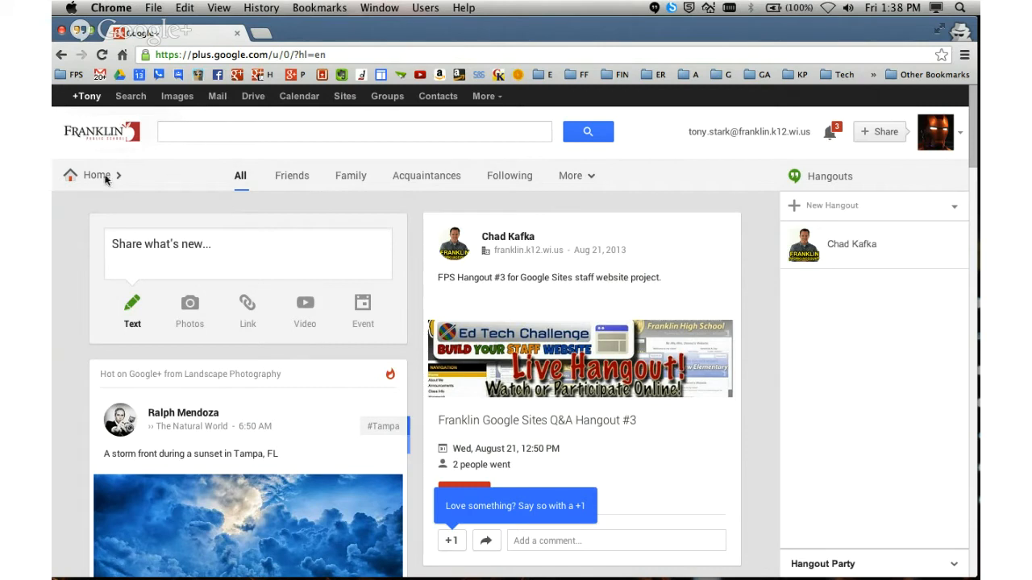
mouse_move(284, 203)
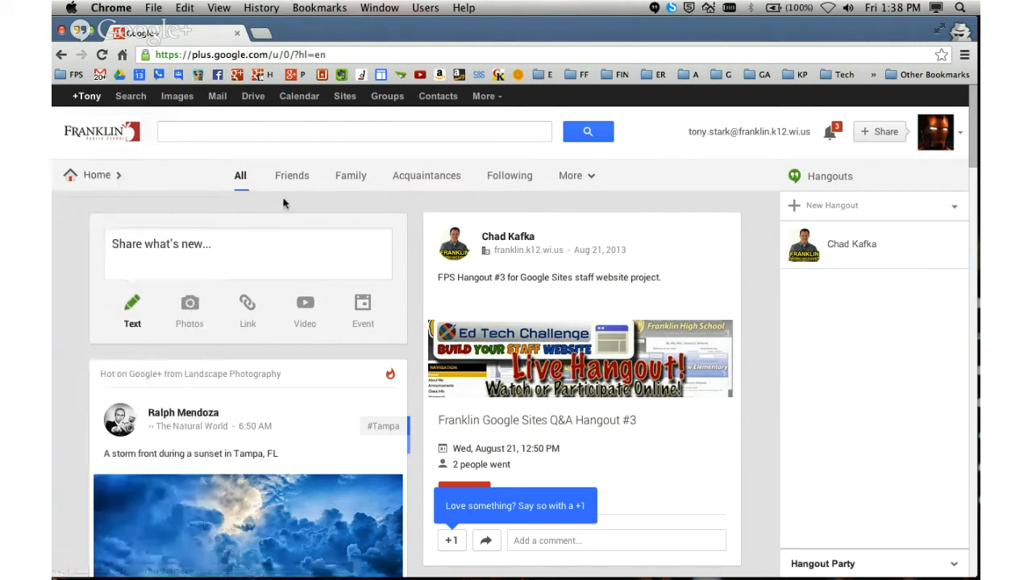
mouse_move(280, 198)
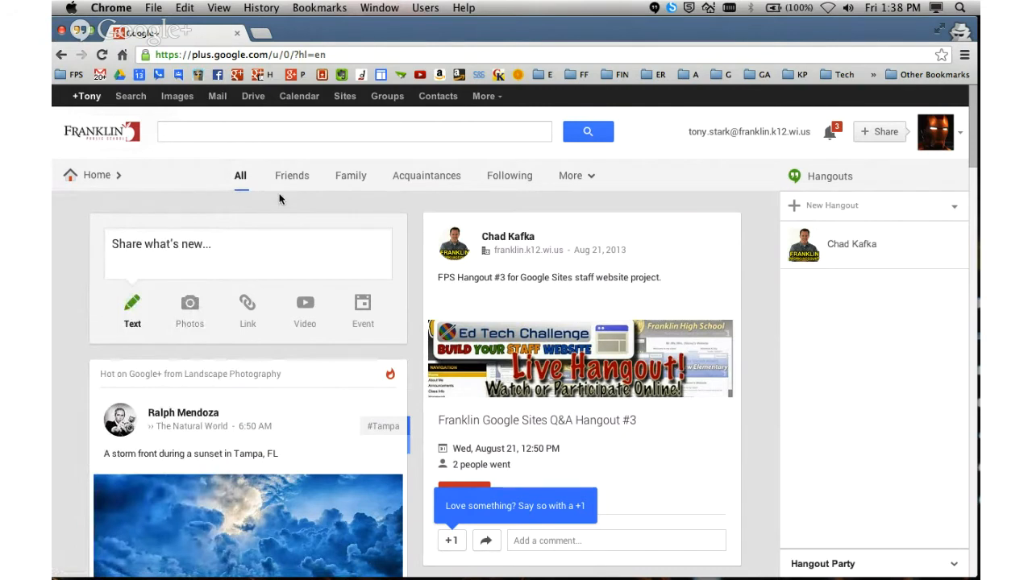
- Go to the Communities page from the Home navigation menu
left_click(95, 175)
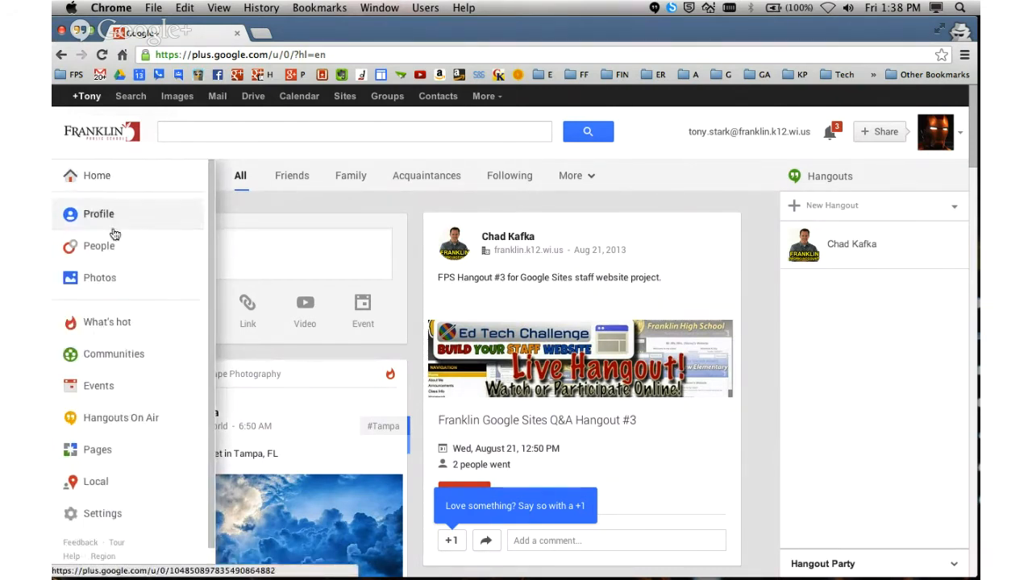
mouse_move(96, 235)
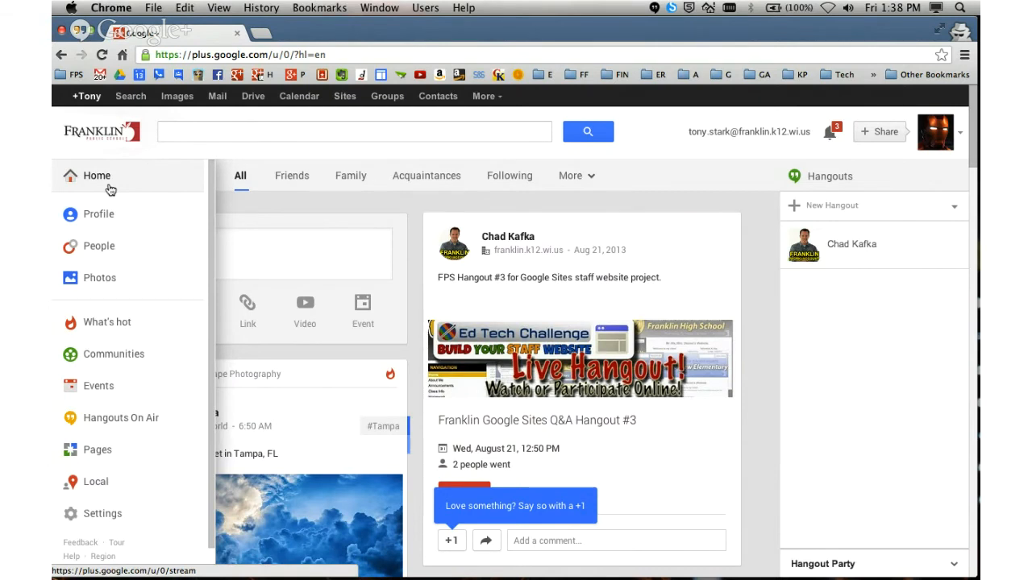
mouse_move(103, 187)
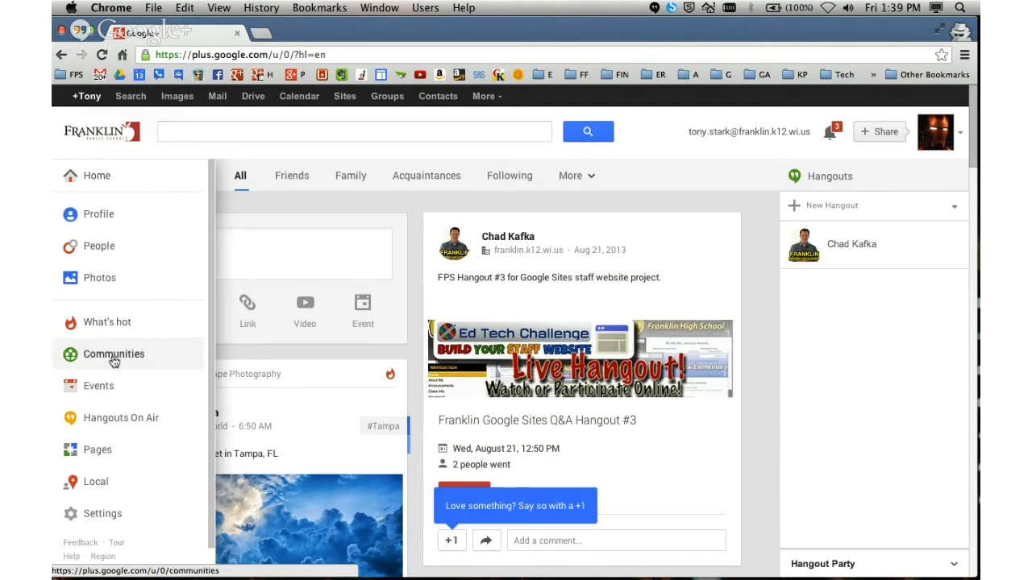
left_click(113, 354)
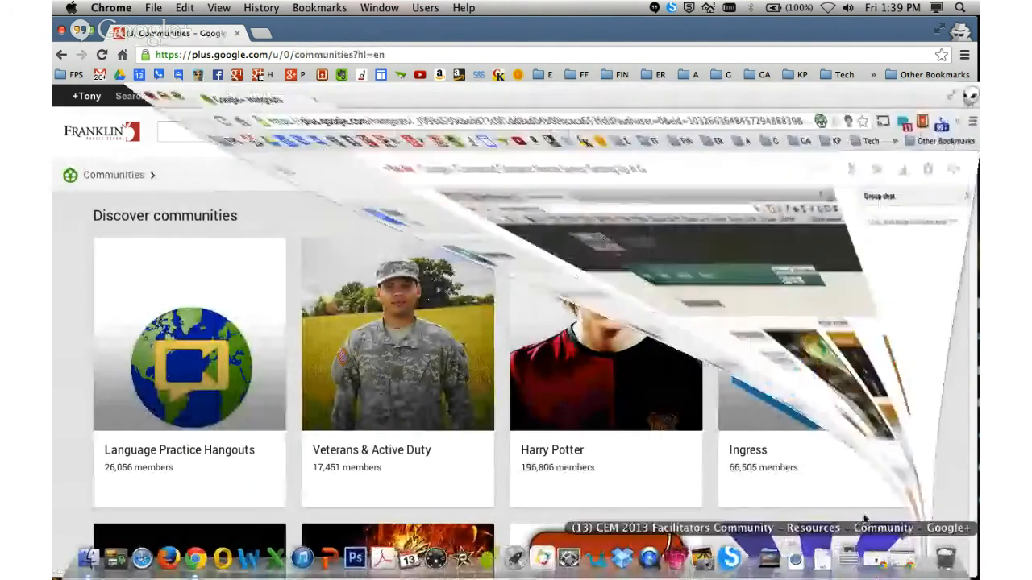
left_click(287, 16)
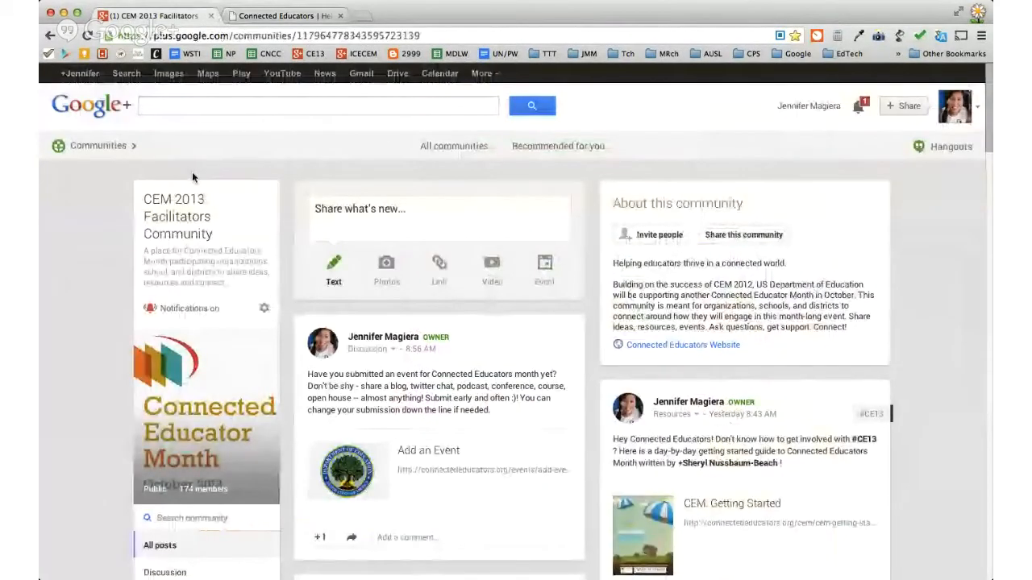
scroll("down", 3)
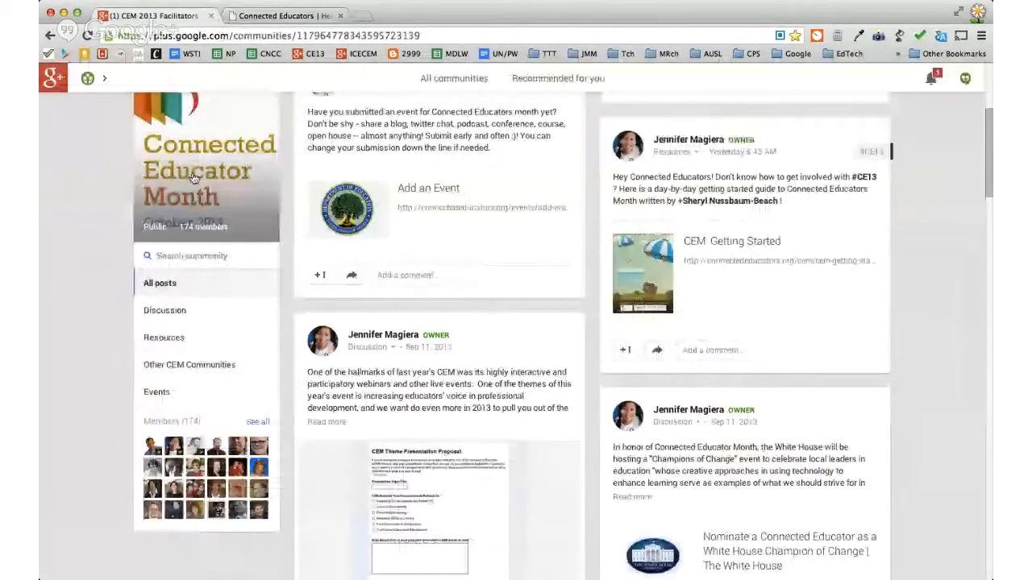
scroll("down", 3)
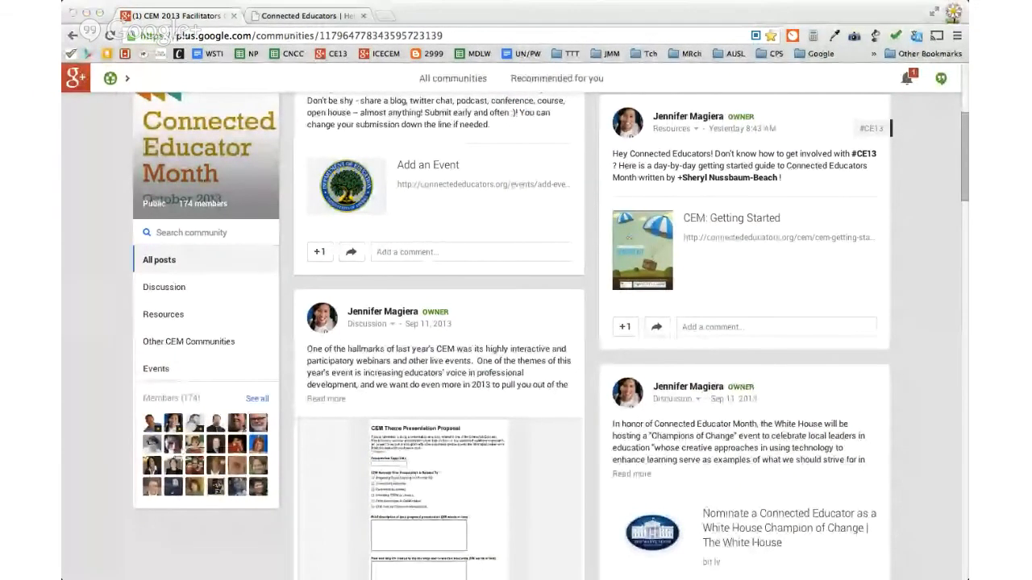
scroll("down", 3)
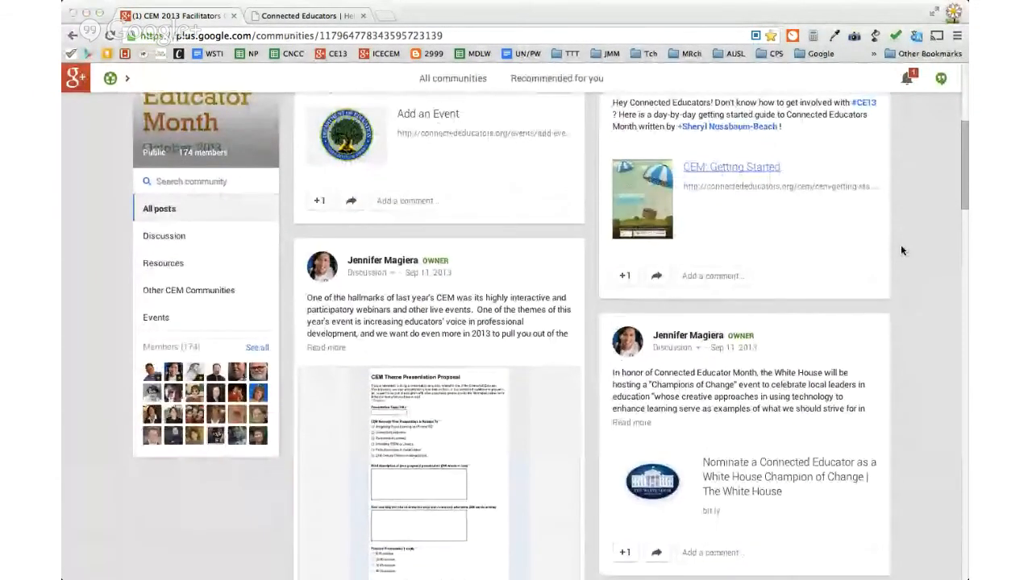
scroll("down", 3)
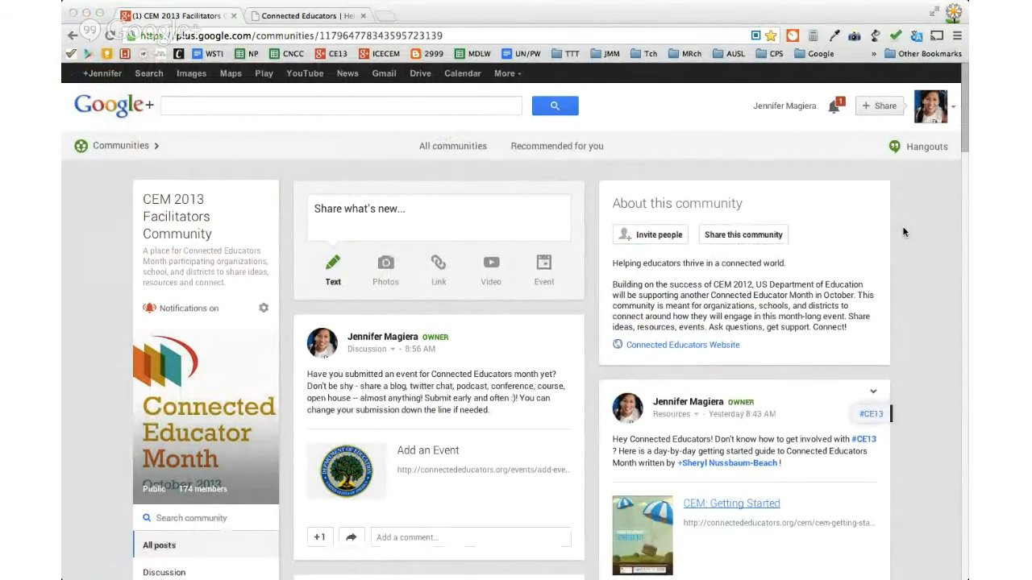
mouse_move(932, 233)
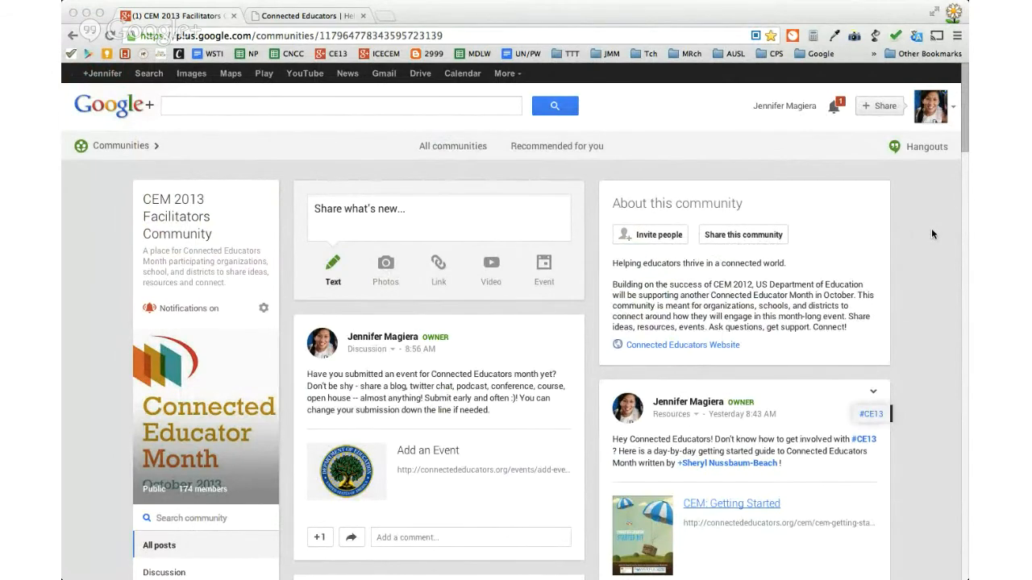
scroll("down", 3)
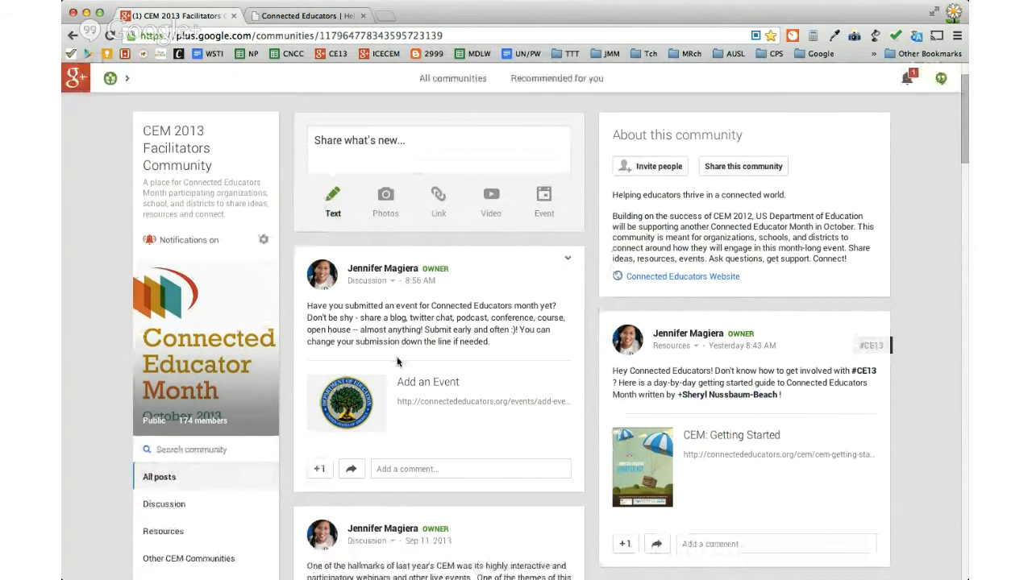
scroll("down", 3)
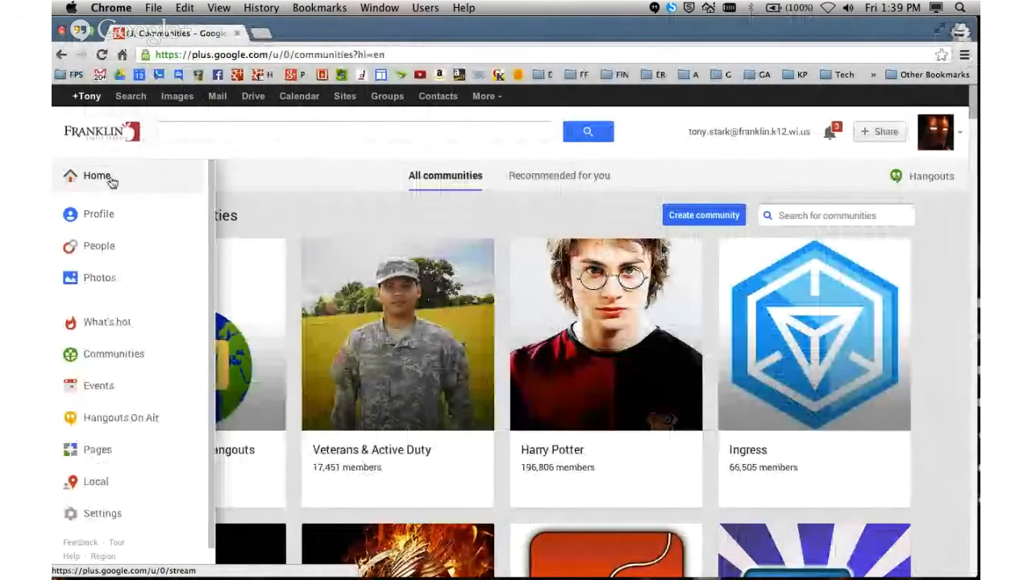
mouse_move(113, 355)
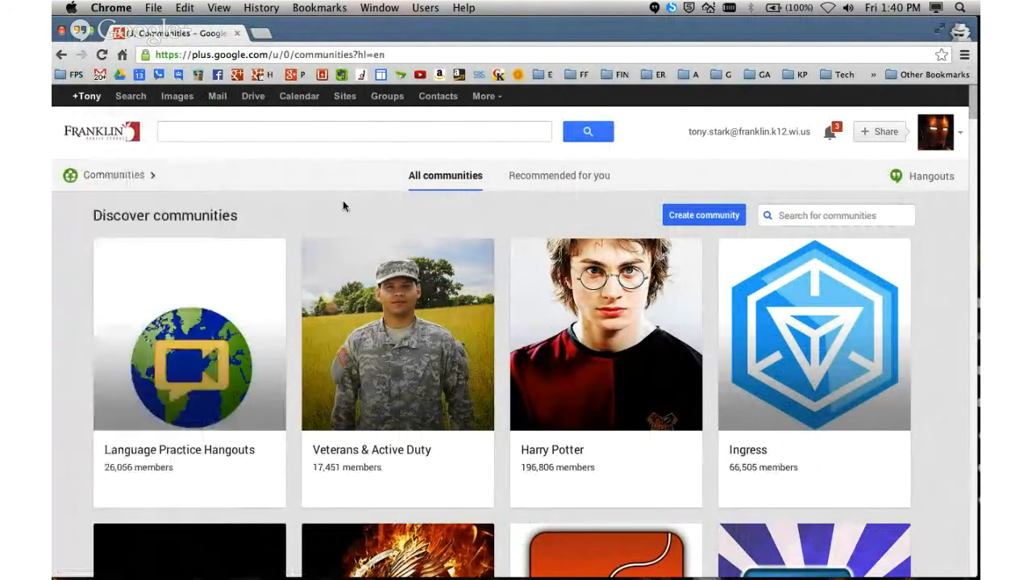
mouse_move(312, 187)
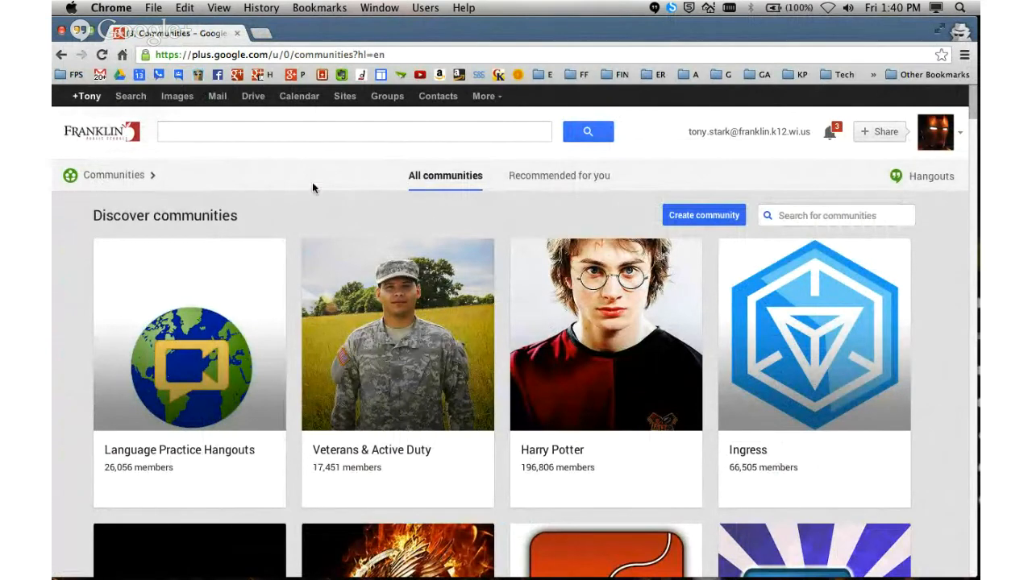
mouse_move(812, 216)
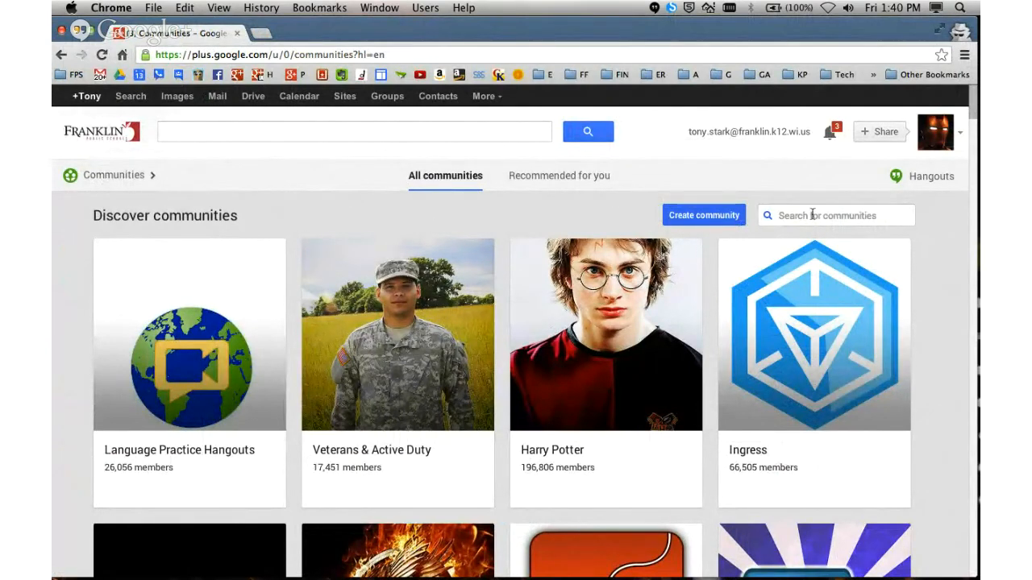
- Search communities for 'cem 20' and open the CEM 2013 Facilitators Community result
left_click(835, 216)
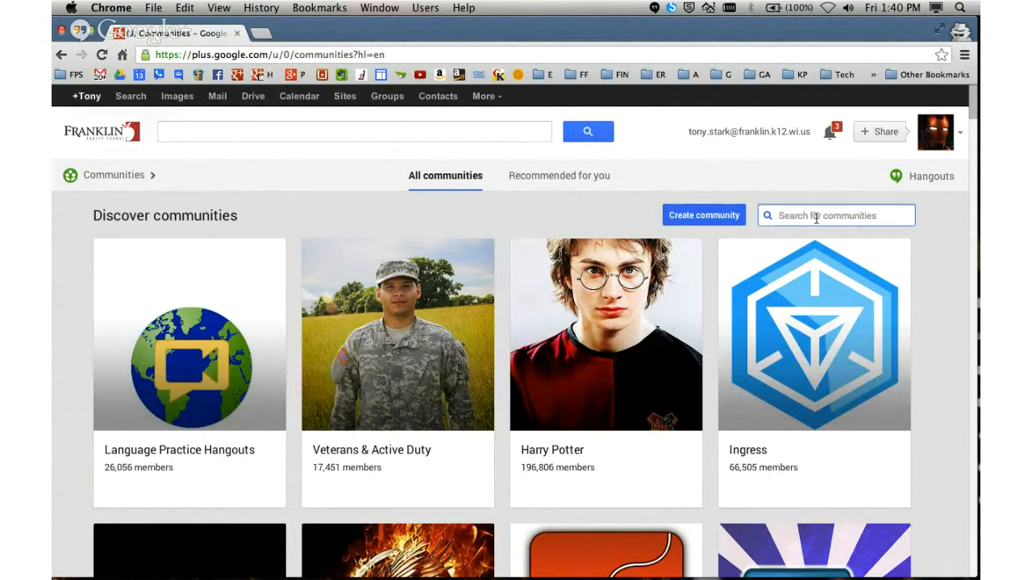
type("cem")
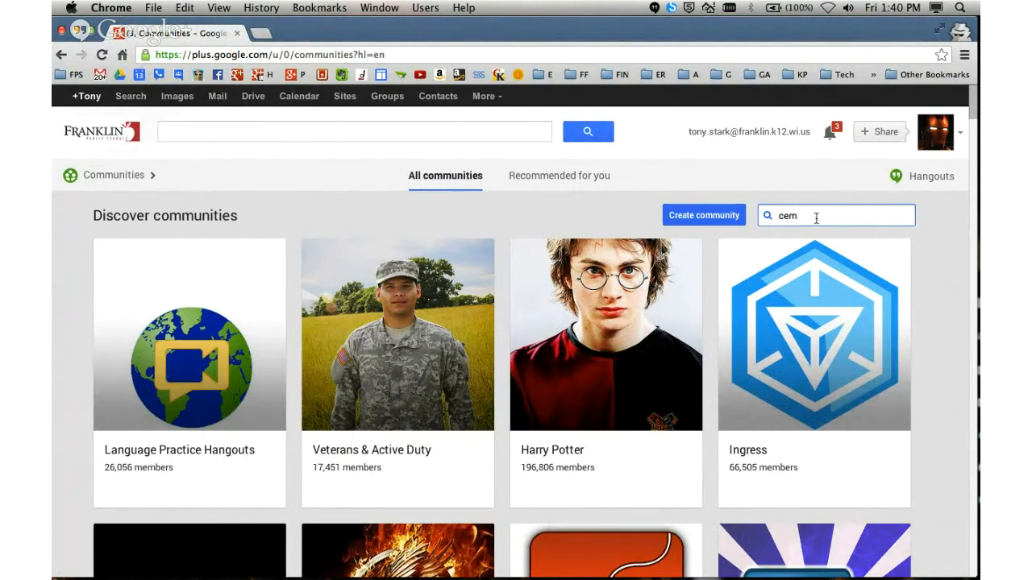
type("20")
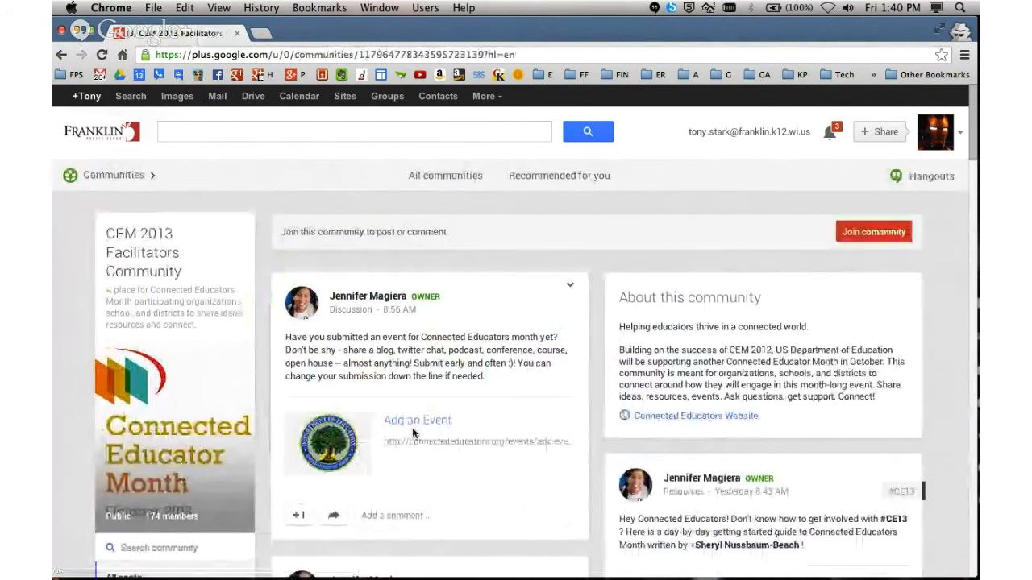
mouse_move(548, 332)
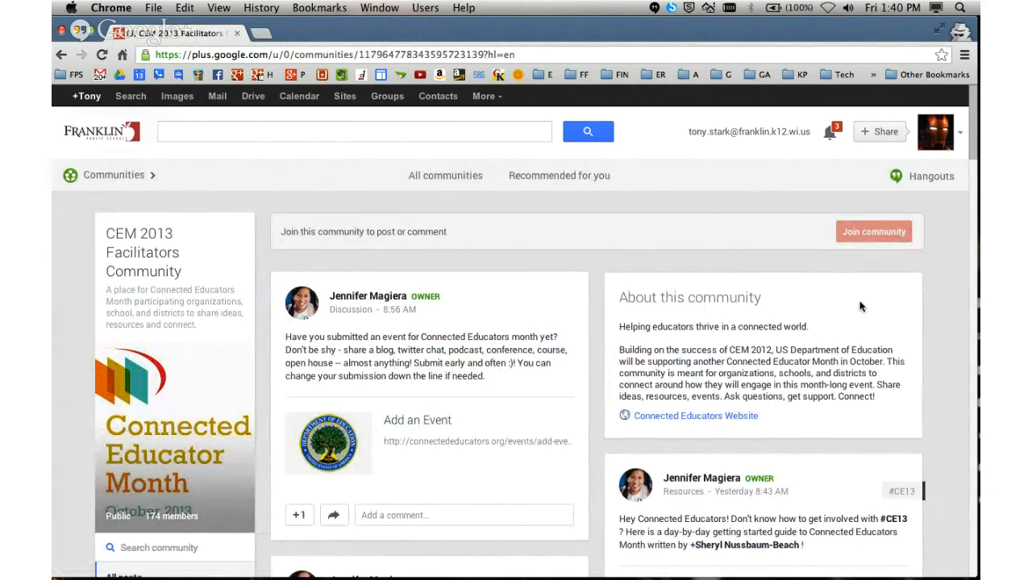
- Join the CEM 2013 Facilitators Community and browse its posts down to the presentation proposal post
left_click(874, 232)
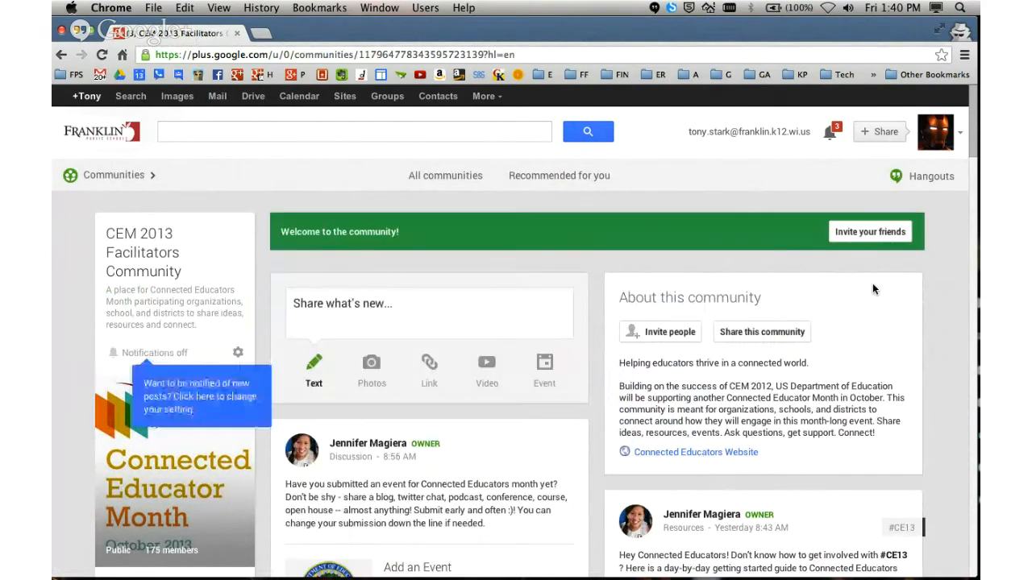
mouse_move(741, 274)
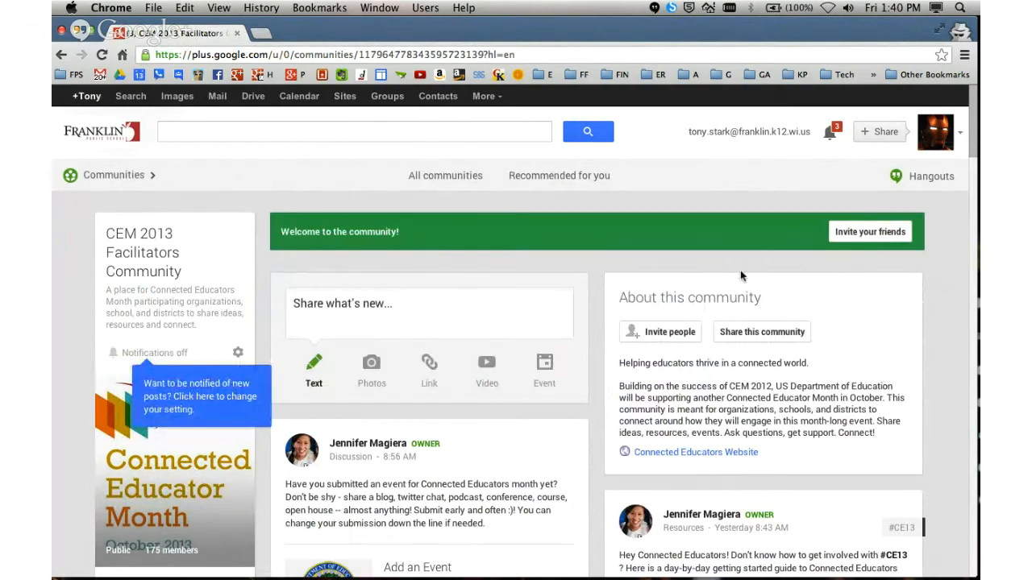
scroll("down", 3)
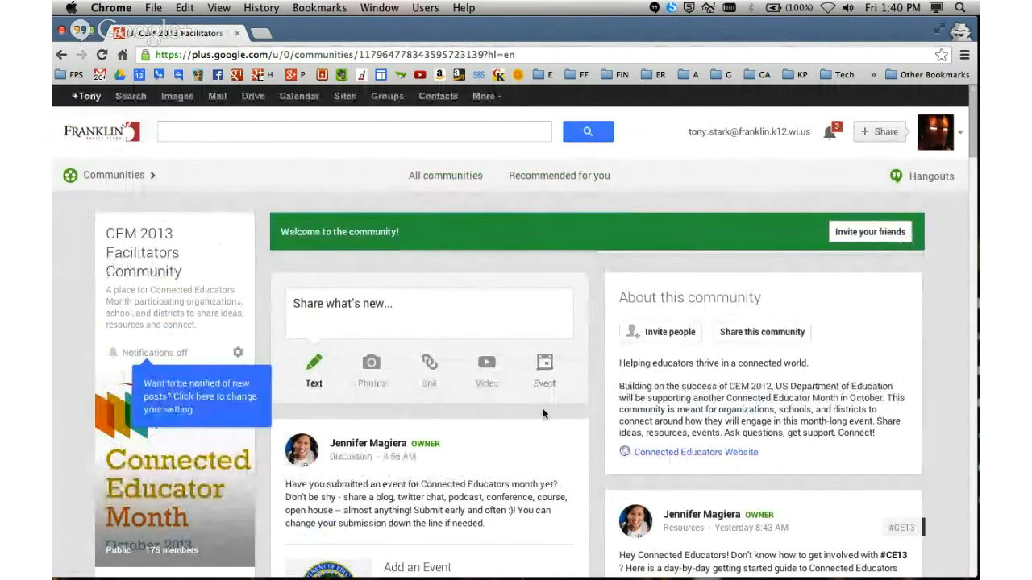
scroll("down", 3)
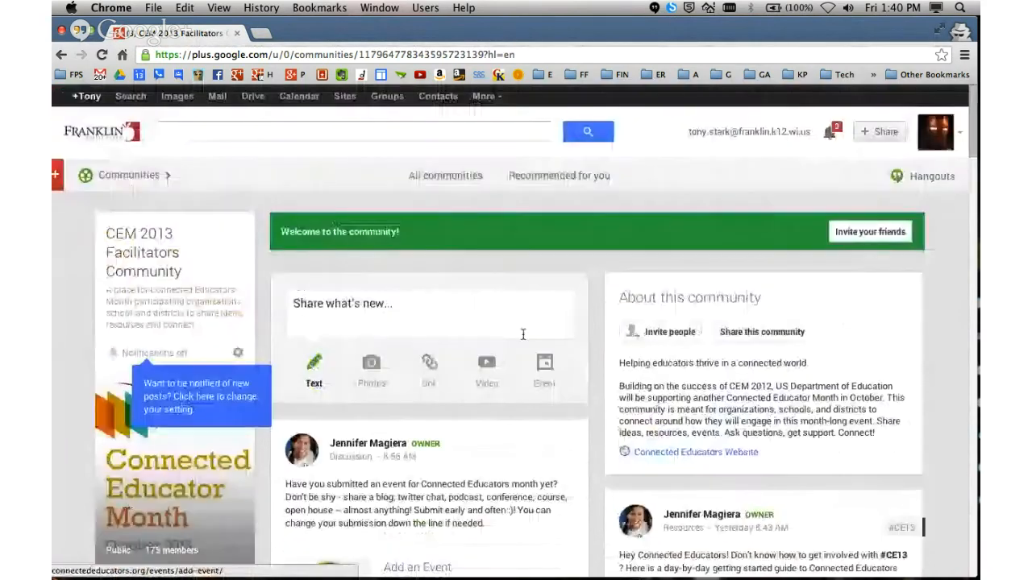
scroll("down", 3)
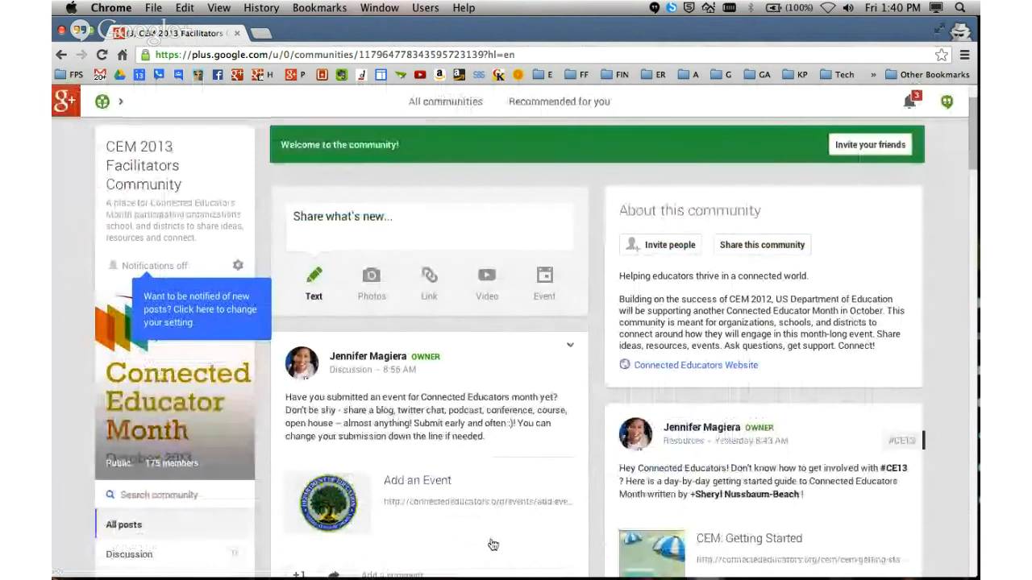
scroll("down", 3)
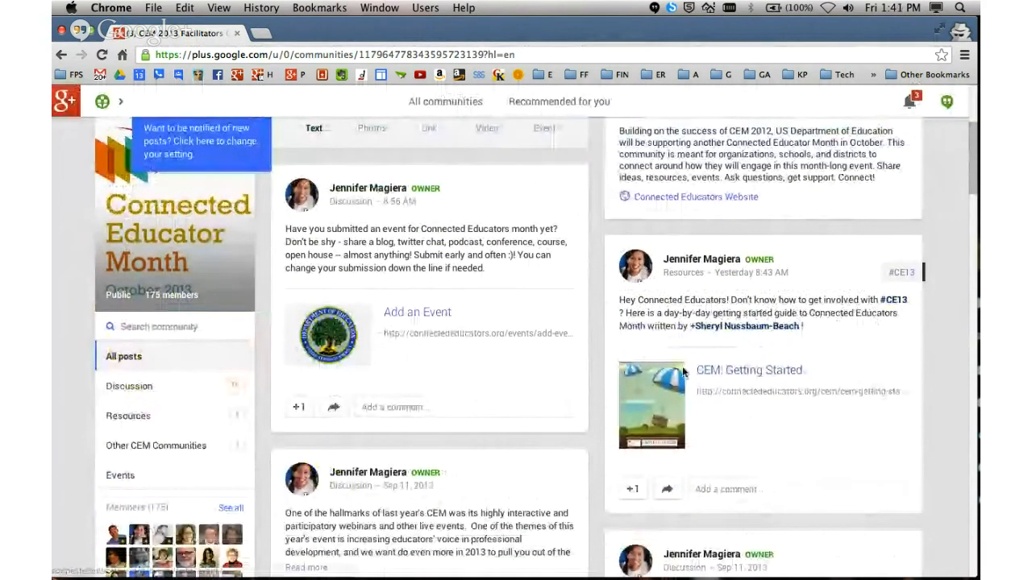
scroll("down", 3)
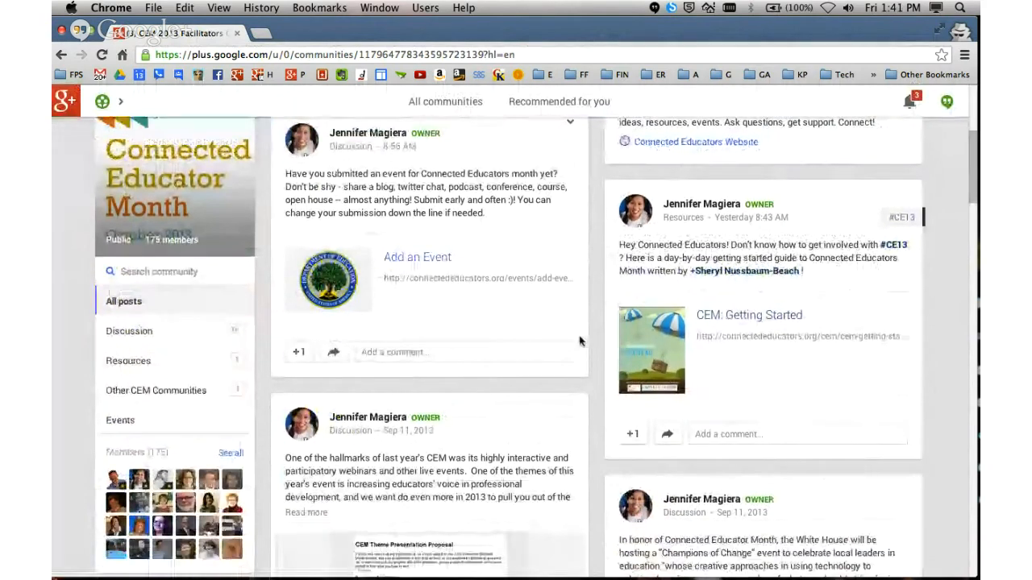
scroll("down", 3)
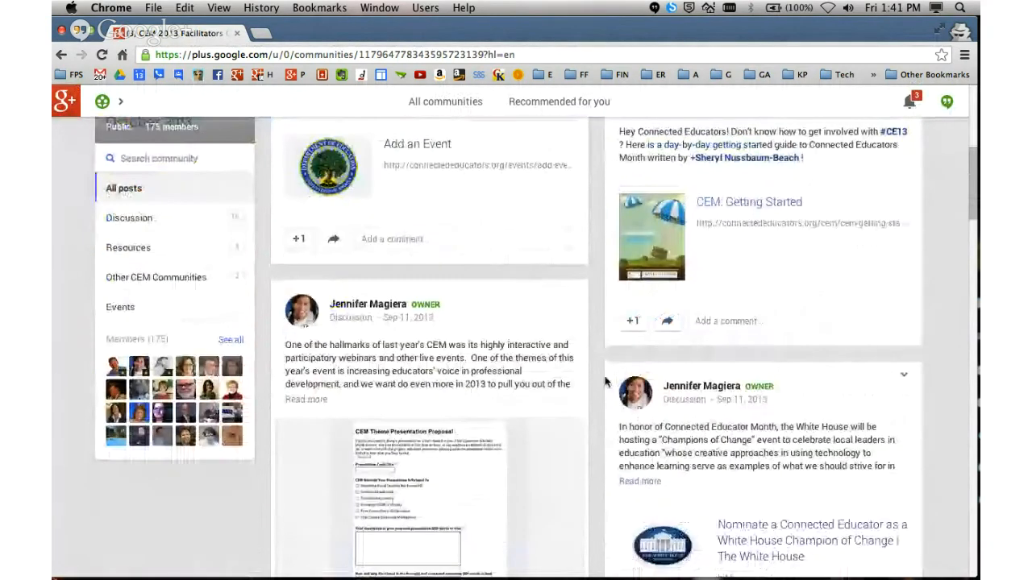
scroll("down", 3)
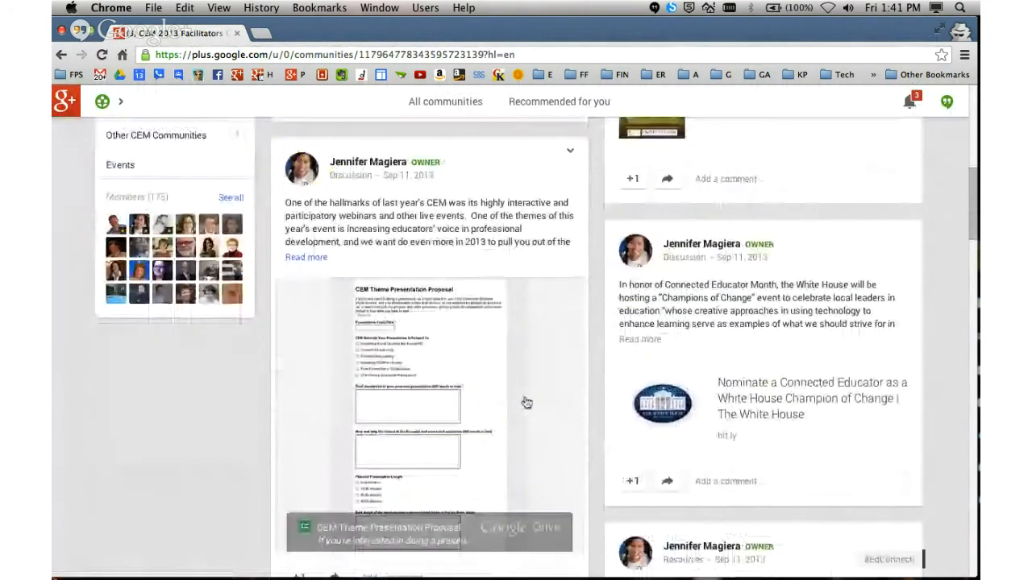
mouse_move(787, 416)
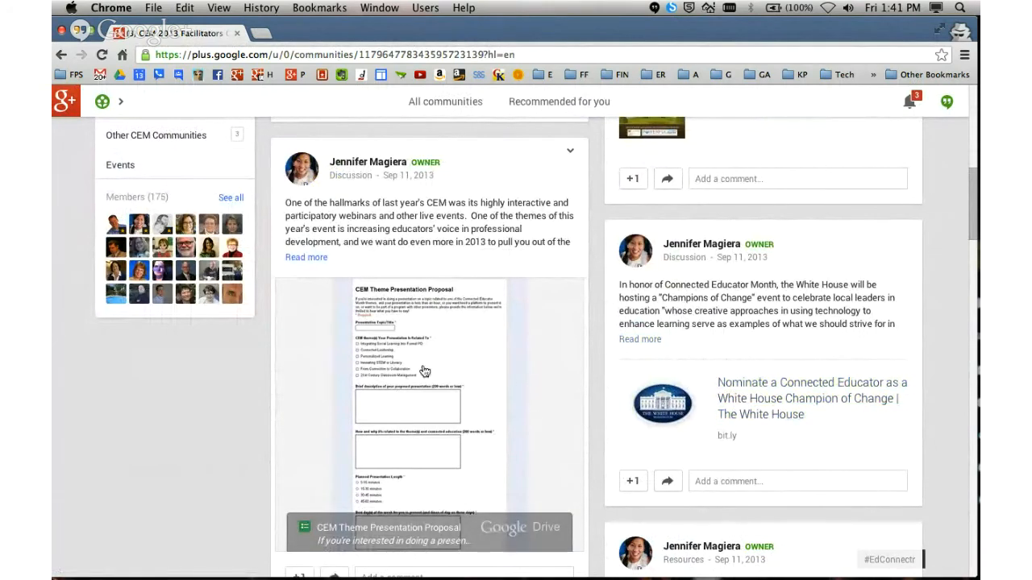
scroll("down", 3)
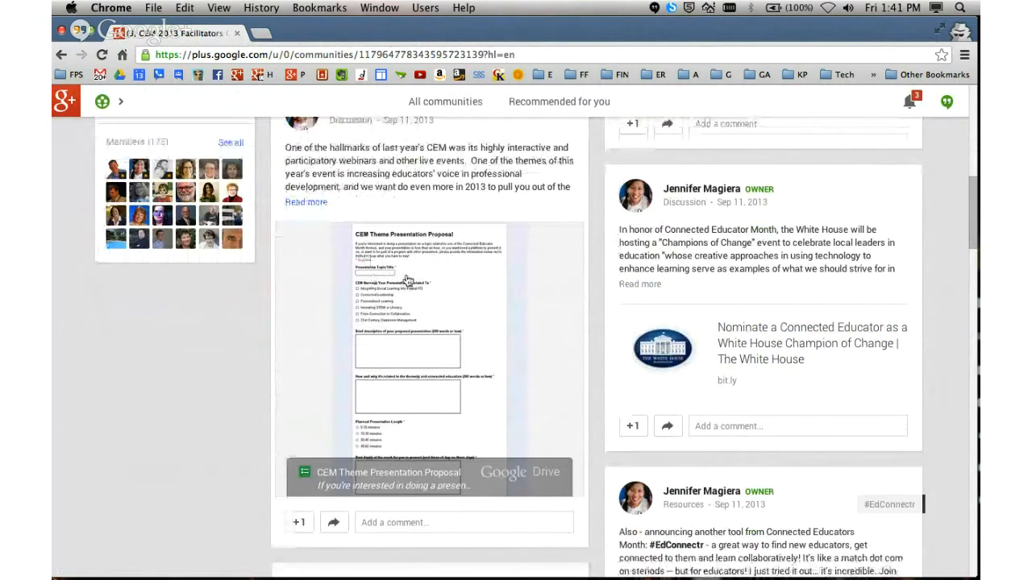
mouse_move(403, 479)
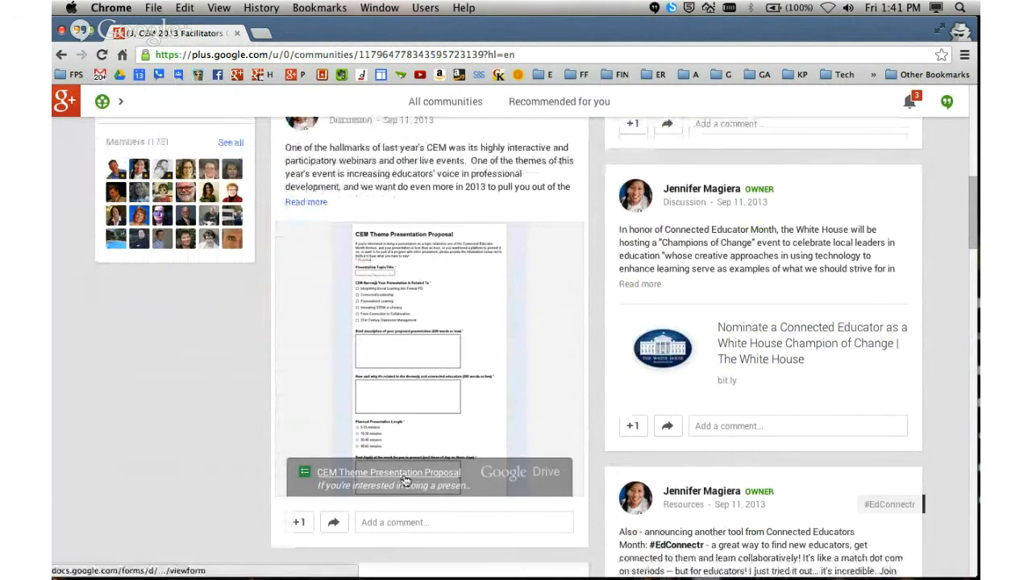
- Open the CEM Theme Presentation Proposal form in a new tab and scroll through its questions
left_click(376, 473)
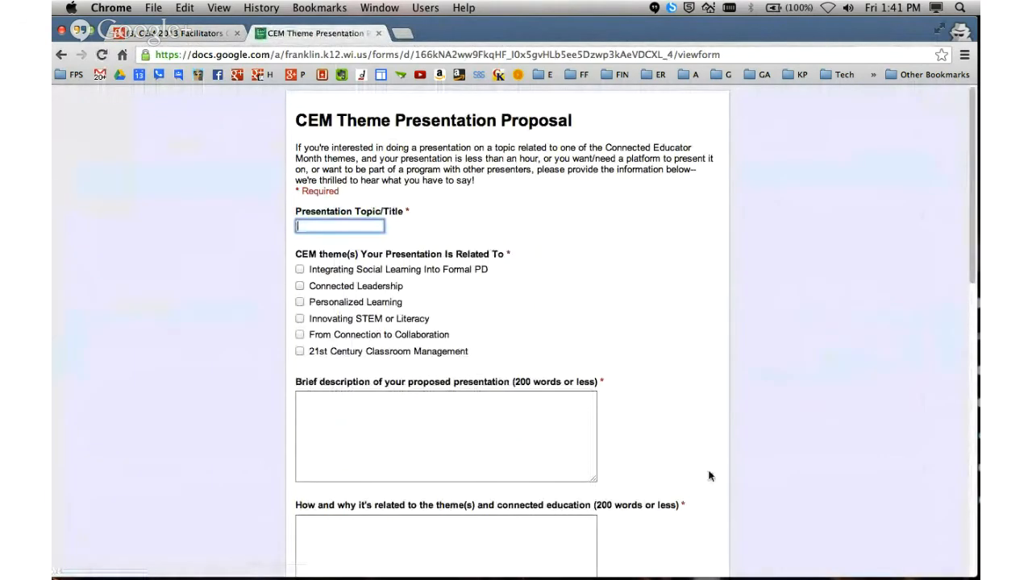
mouse_move(694, 464)
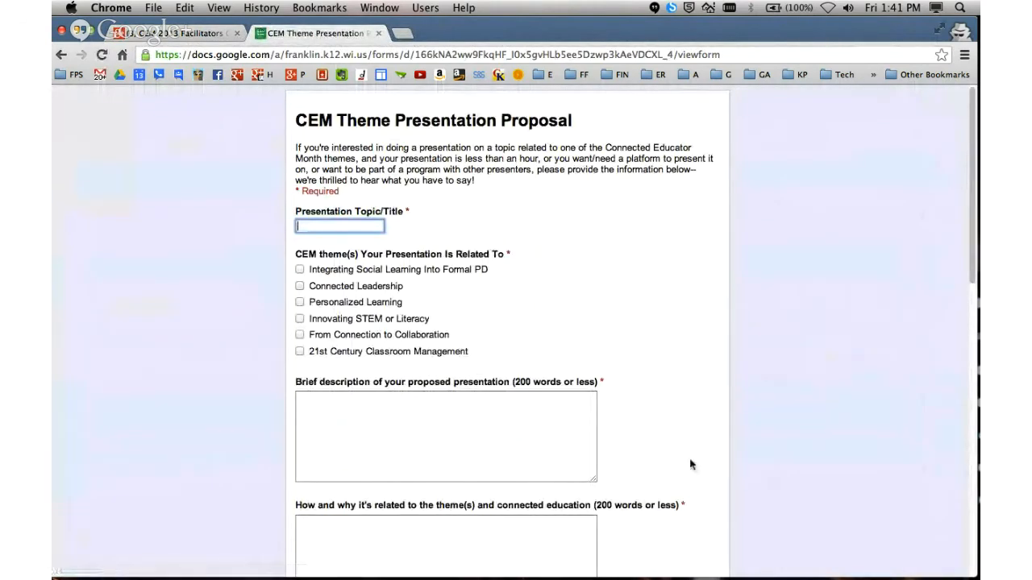
mouse_move(699, 334)
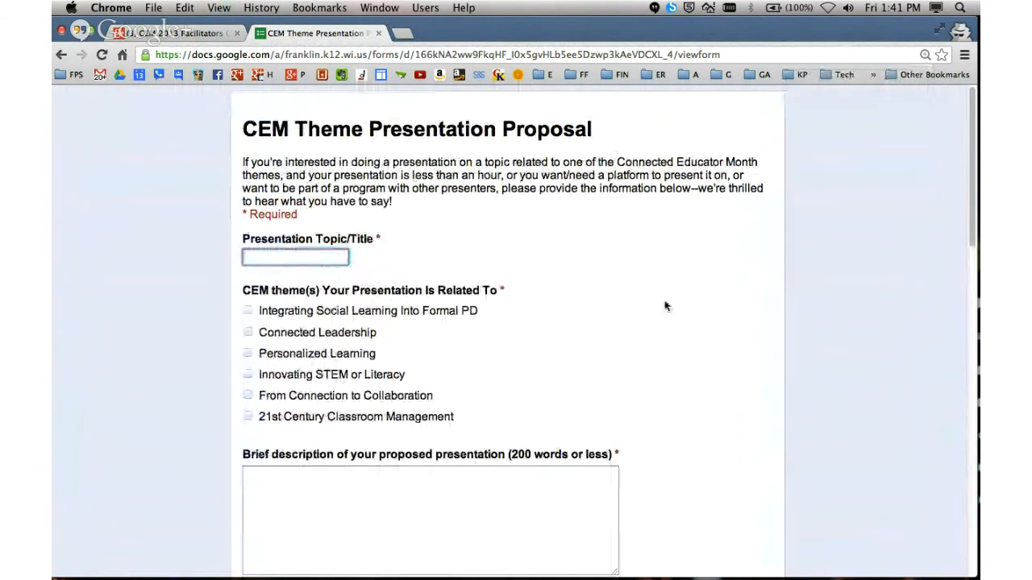
scroll("down", 3)
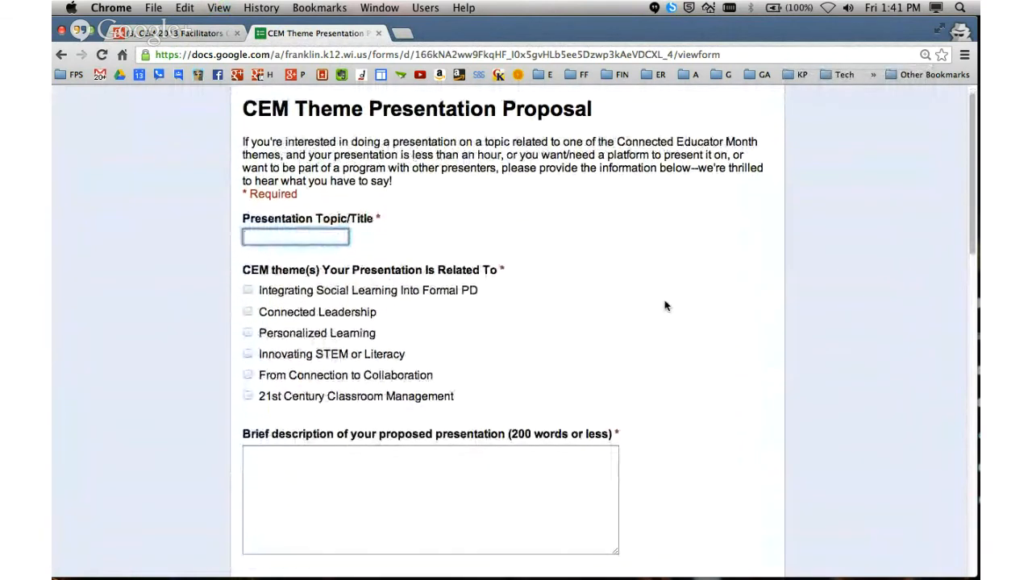
scroll("down", 3)
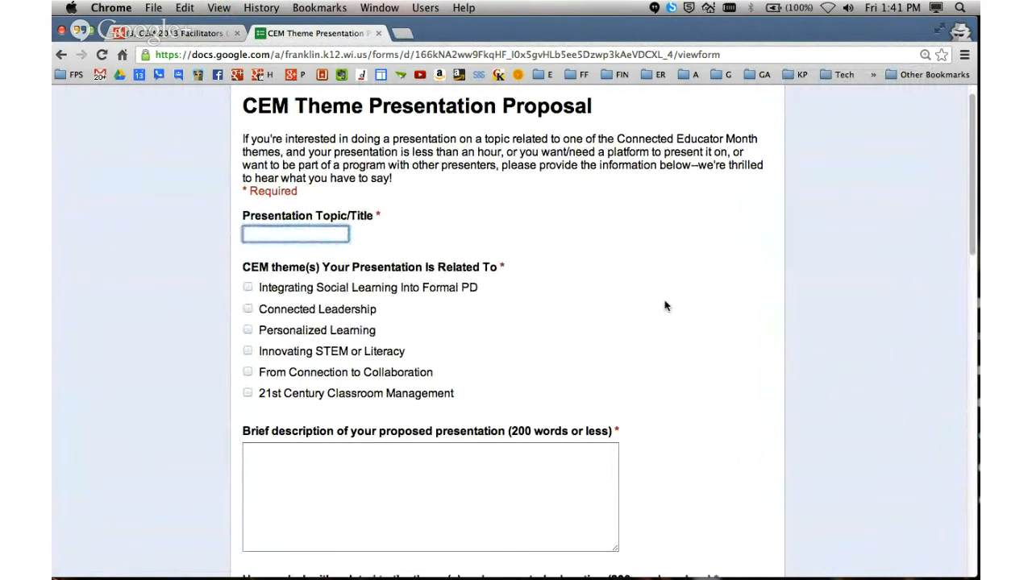
scroll("down", 3)
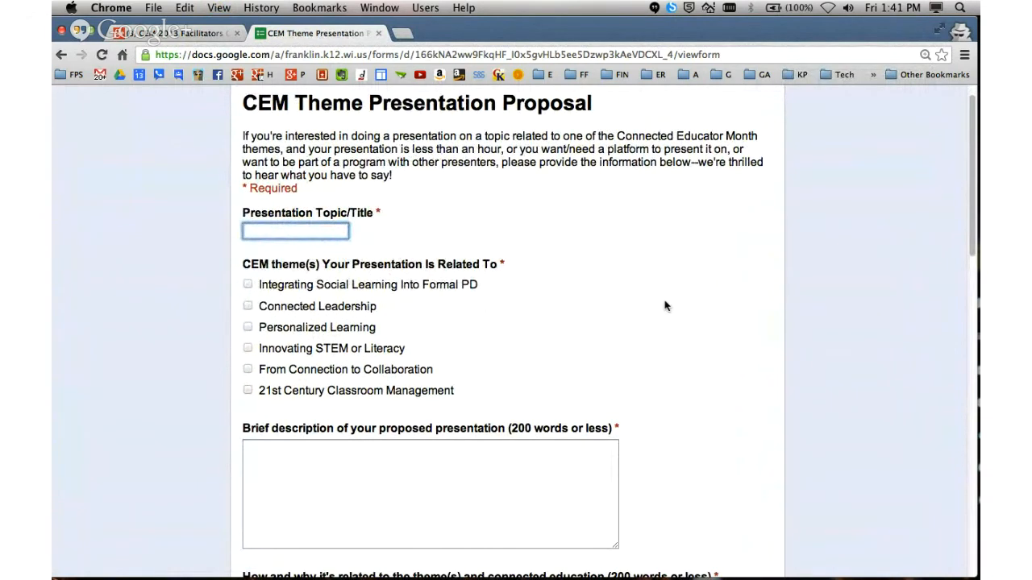
scroll("down", 3)
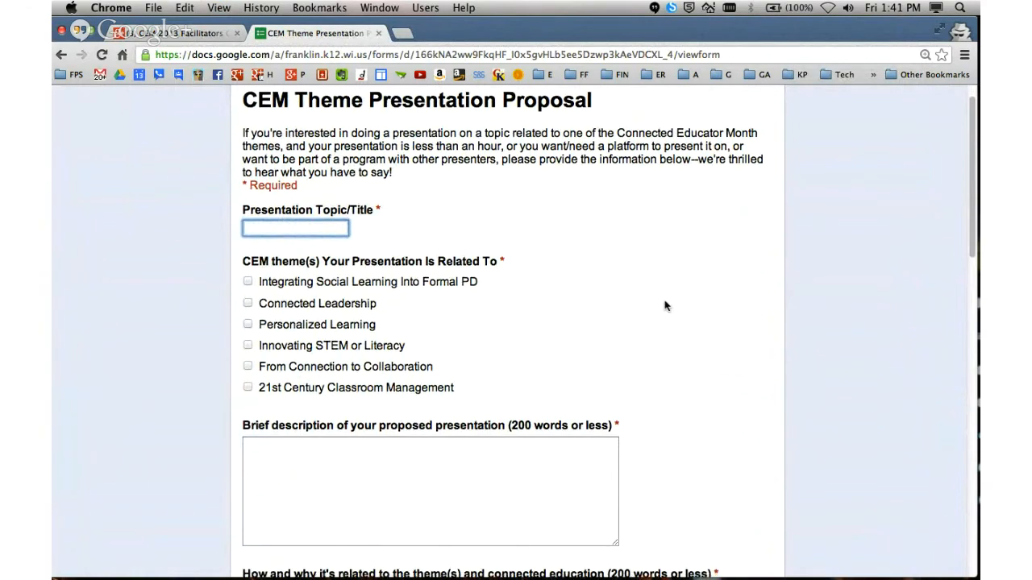
scroll("down", 3)
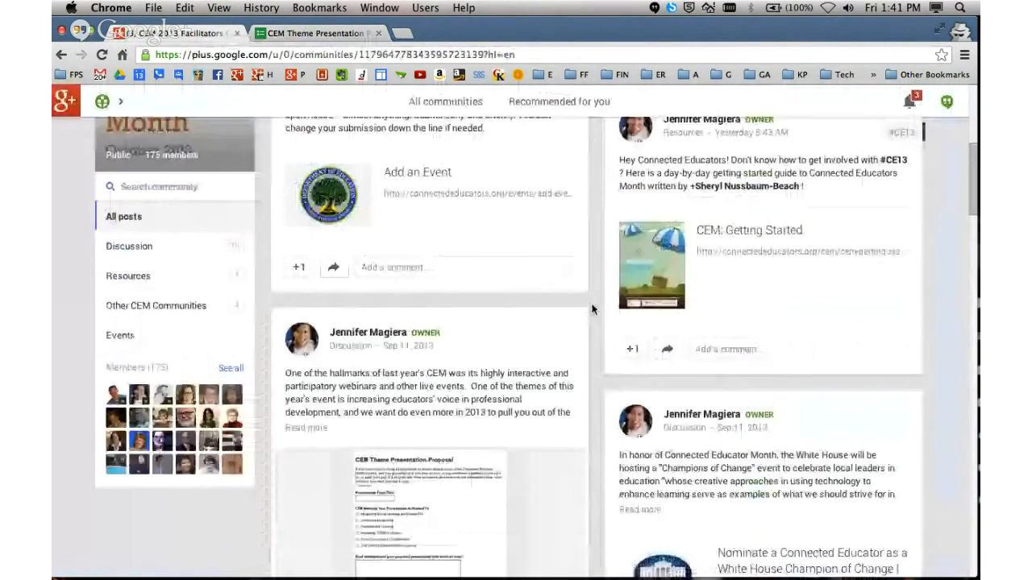
- Scroll the CEM 2013 Facilitators Community page back toward its welcome banner and posts
scroll("up", 3)
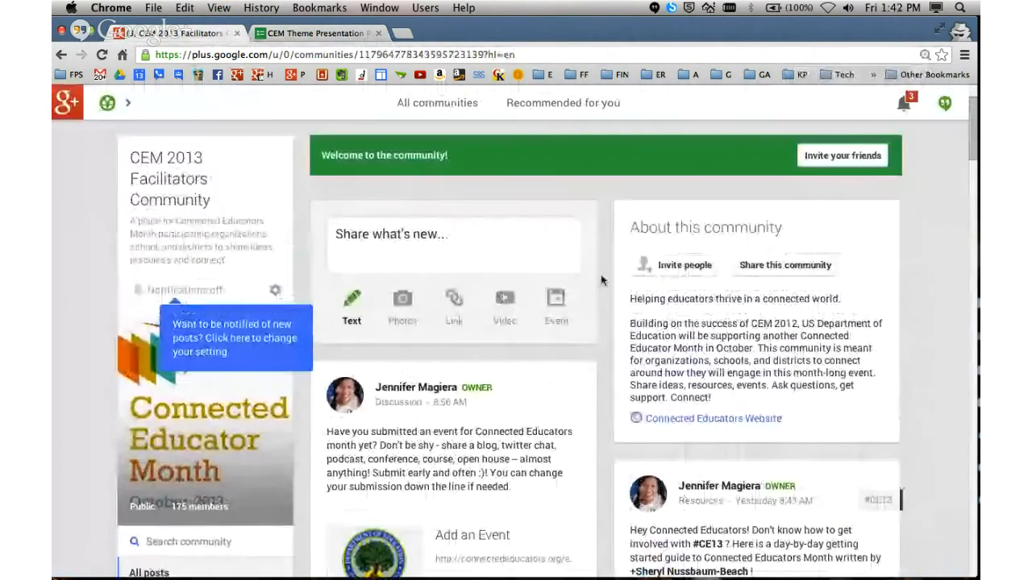
mouse_move(609, 240)
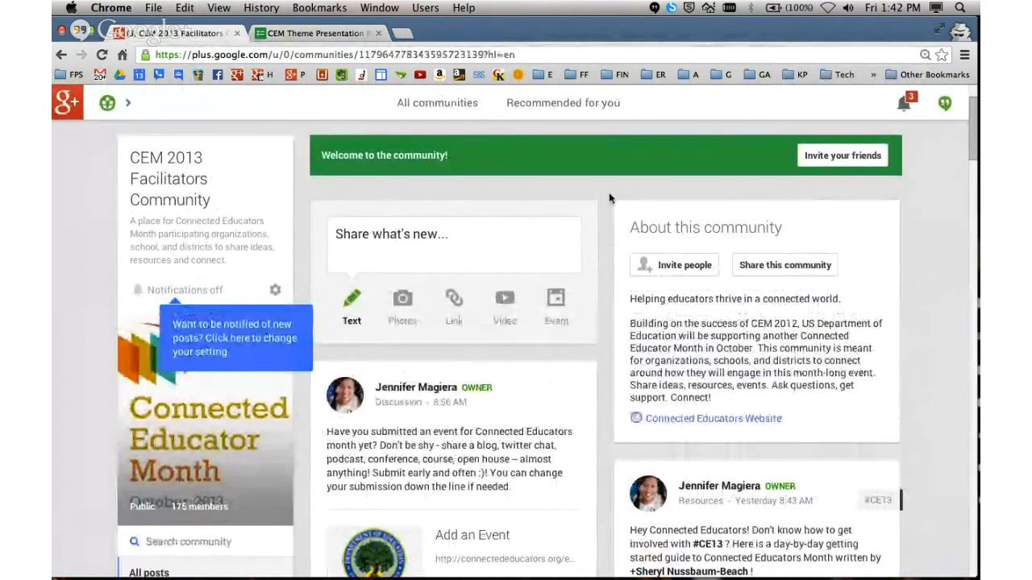
scroll("down", 3)
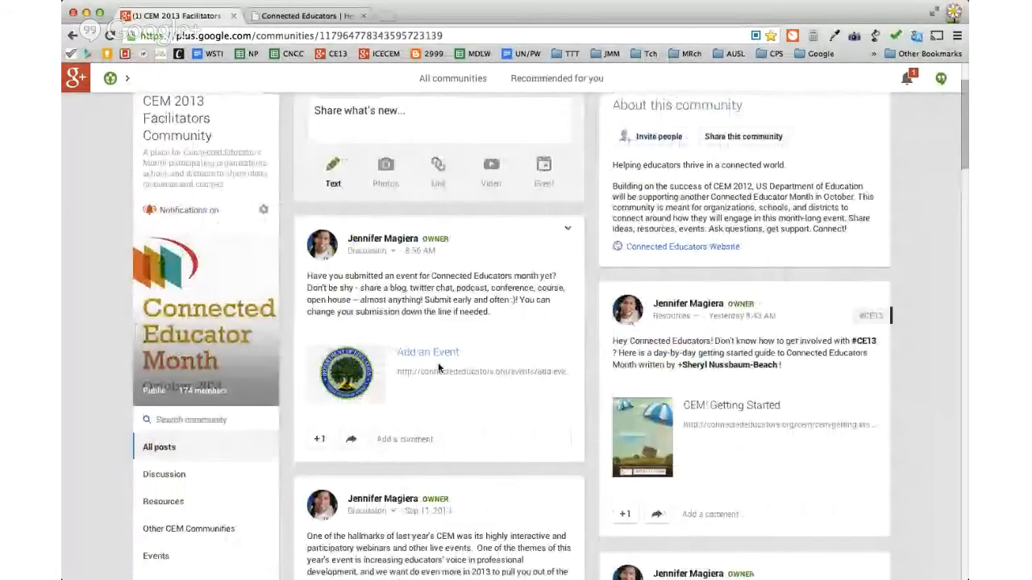
- Review the Connected Educators Add an Event form, then return to the CEM 2013 Facilitators tab
left_click(427, 351)
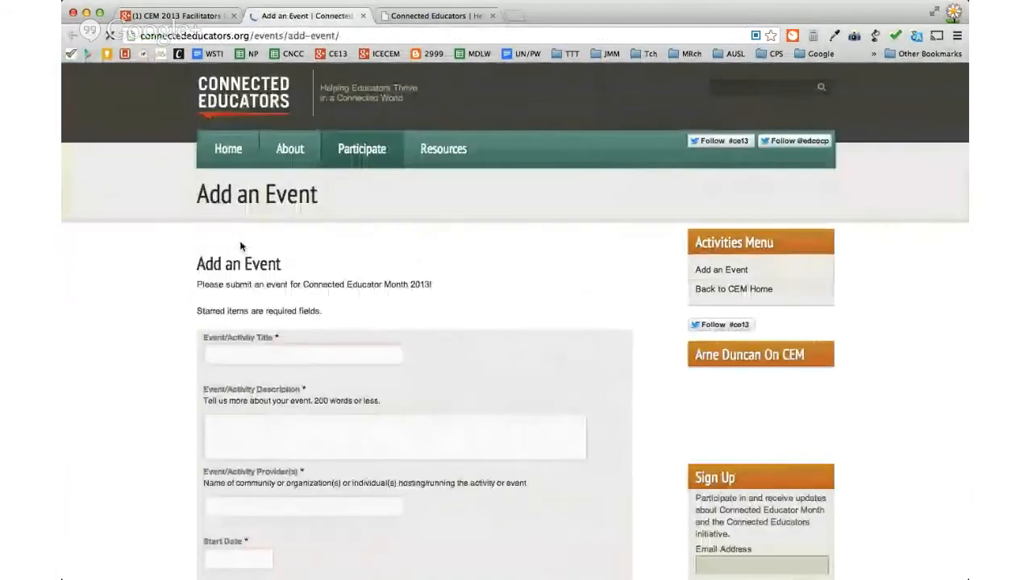
scroll("down", 3)
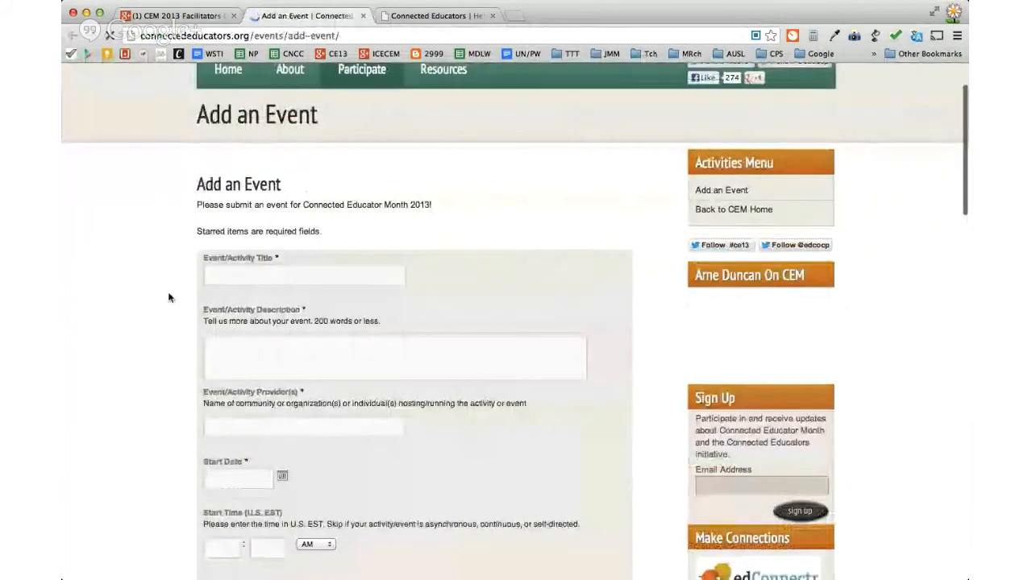
scroll("down", 3)
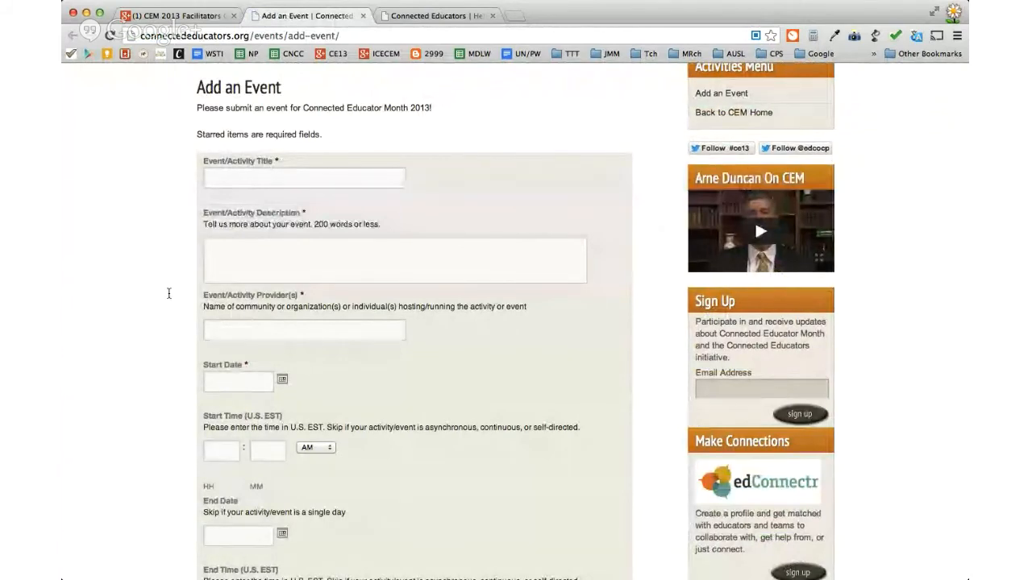
scroll("down", 3)
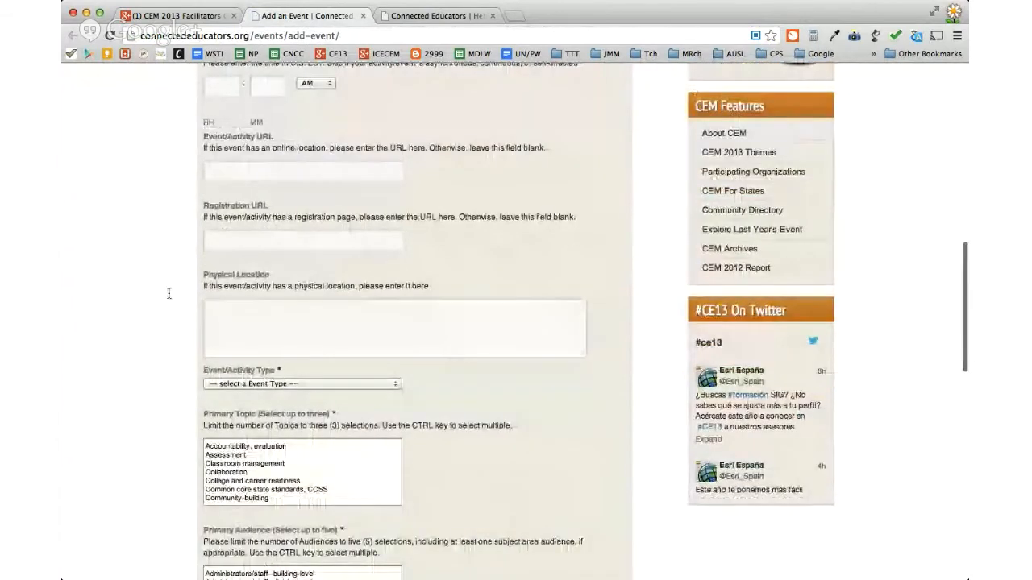
scroll("down", 3)
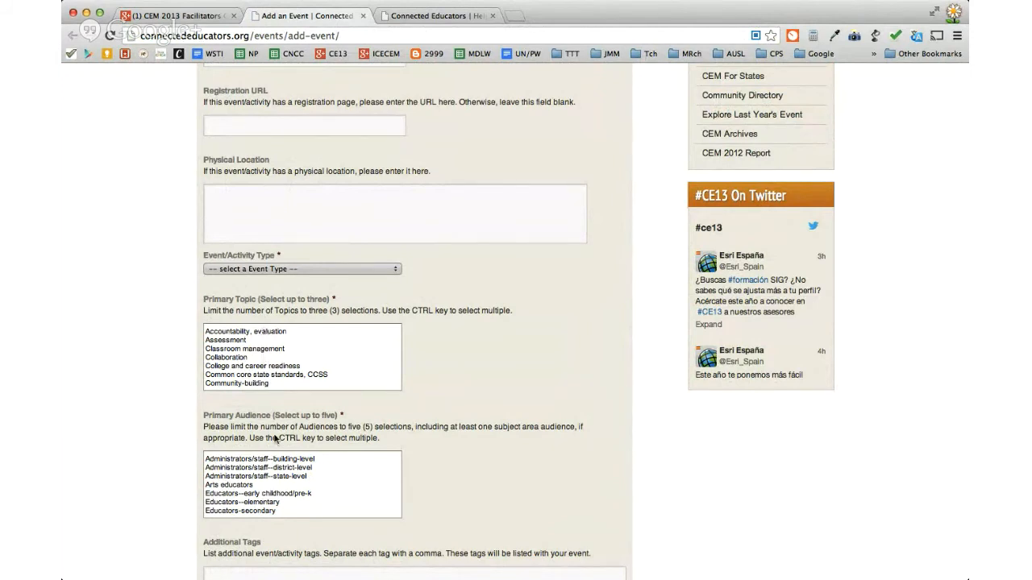
mouse_move(323, 303)
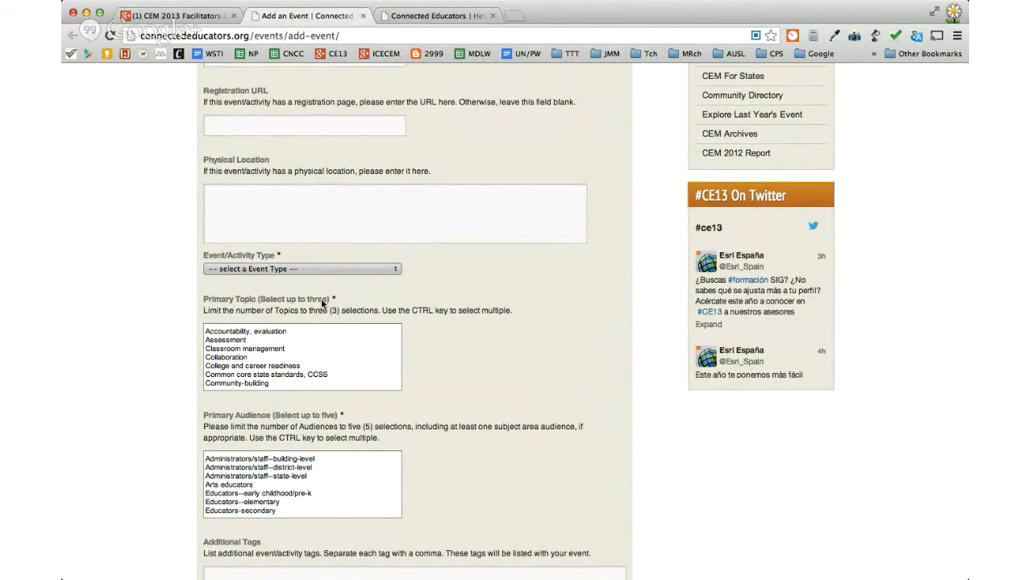
mouse_move(316, 329)
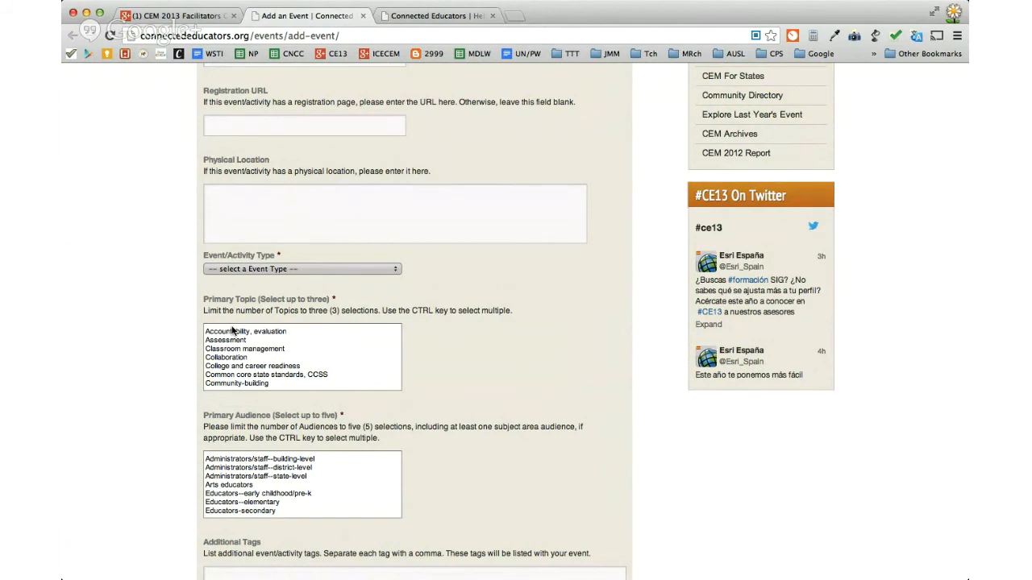
mouse_move(315, 377)
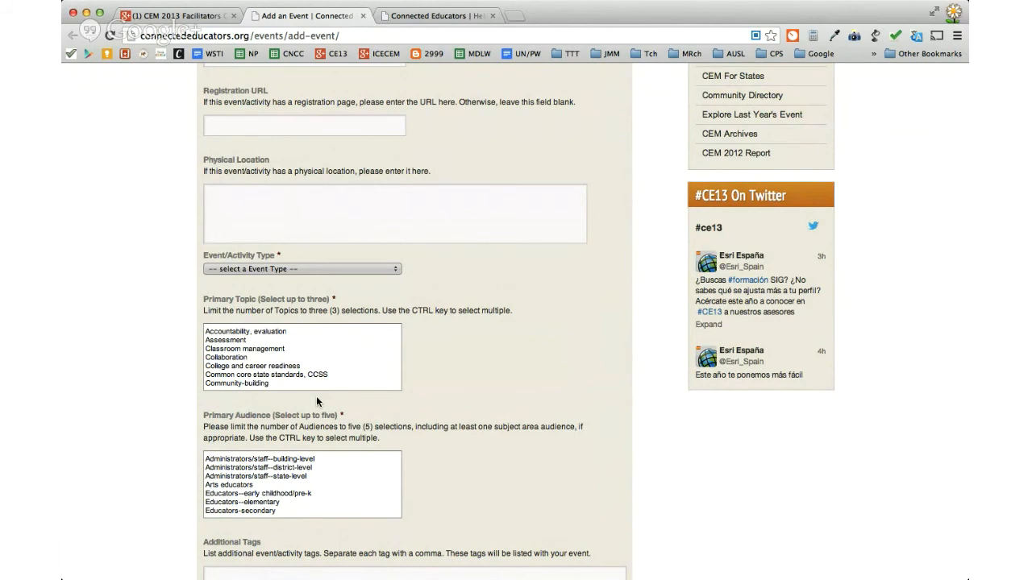
mouse_move(355, 311)
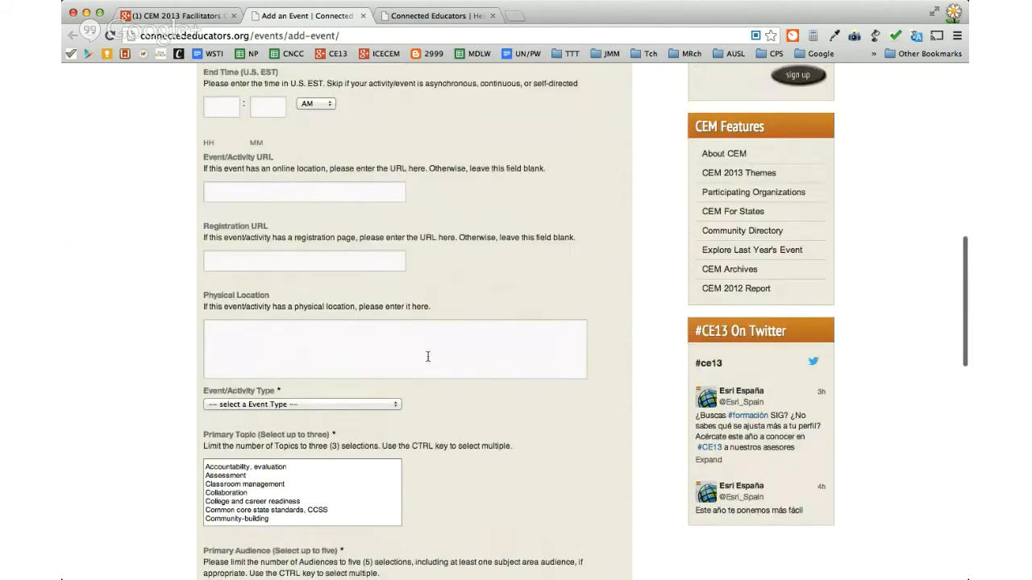
scroll("up", 3)
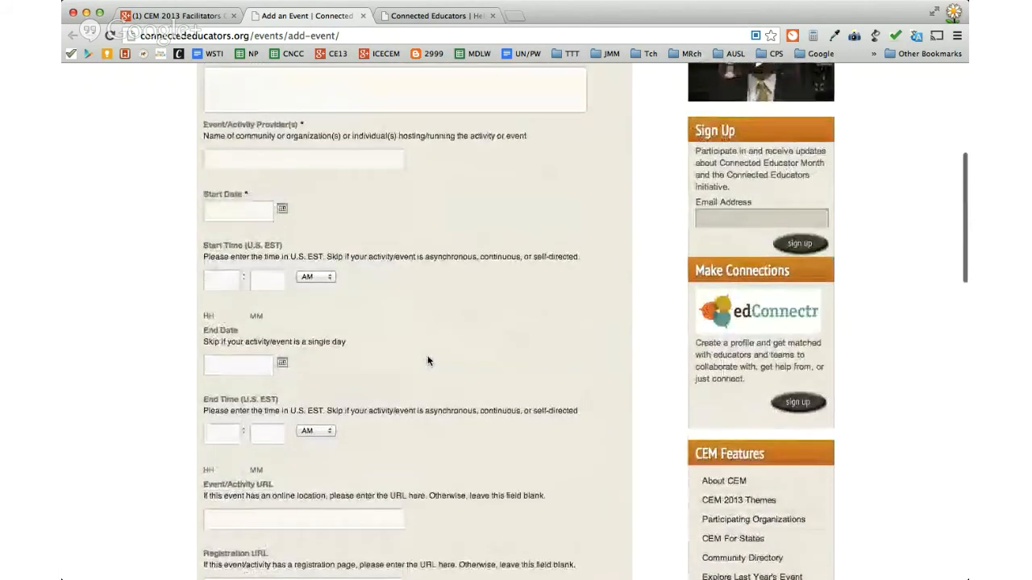
scroll("up", 3)
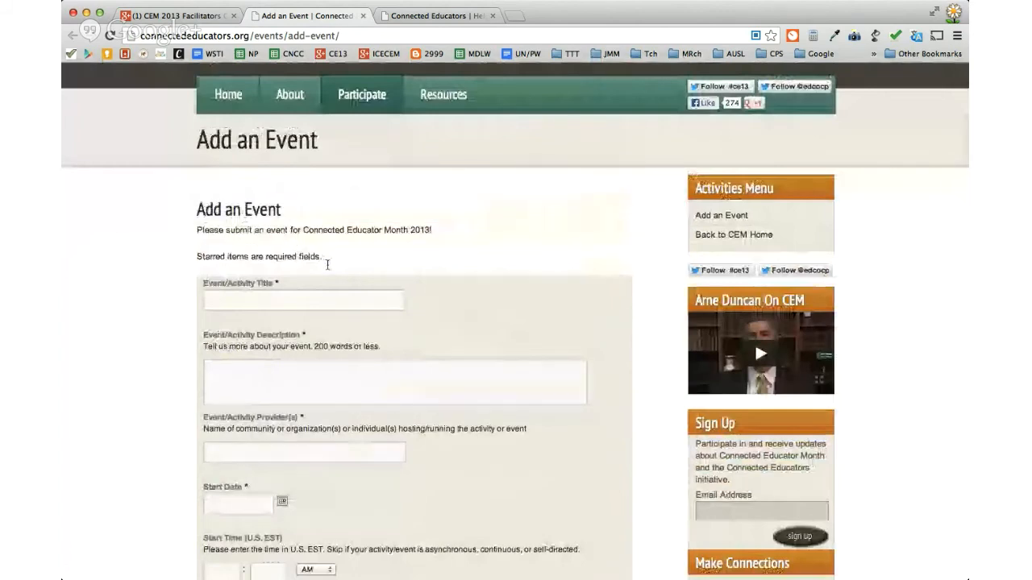
mouse_move(177, 229)
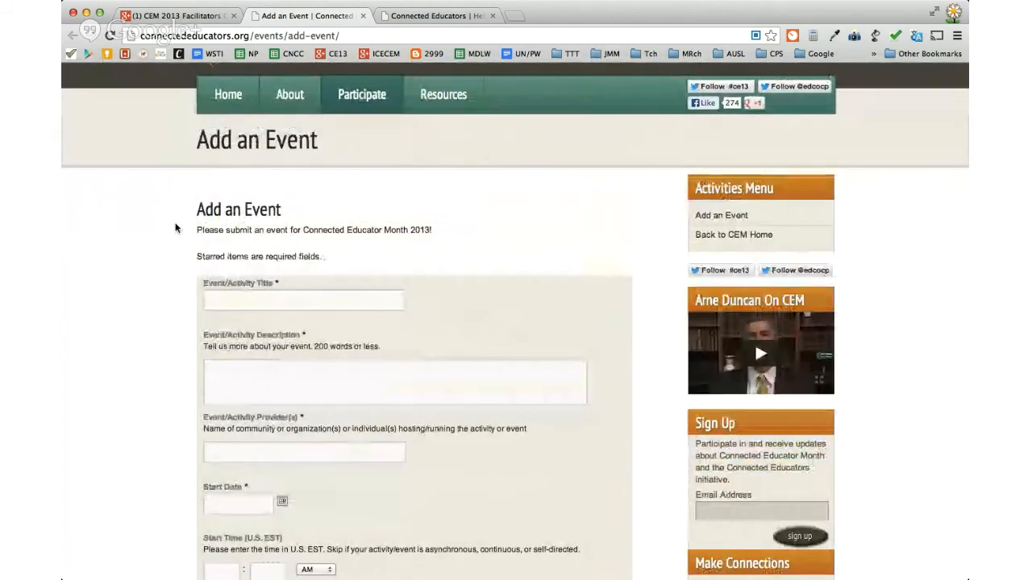
scroll("down", 3)
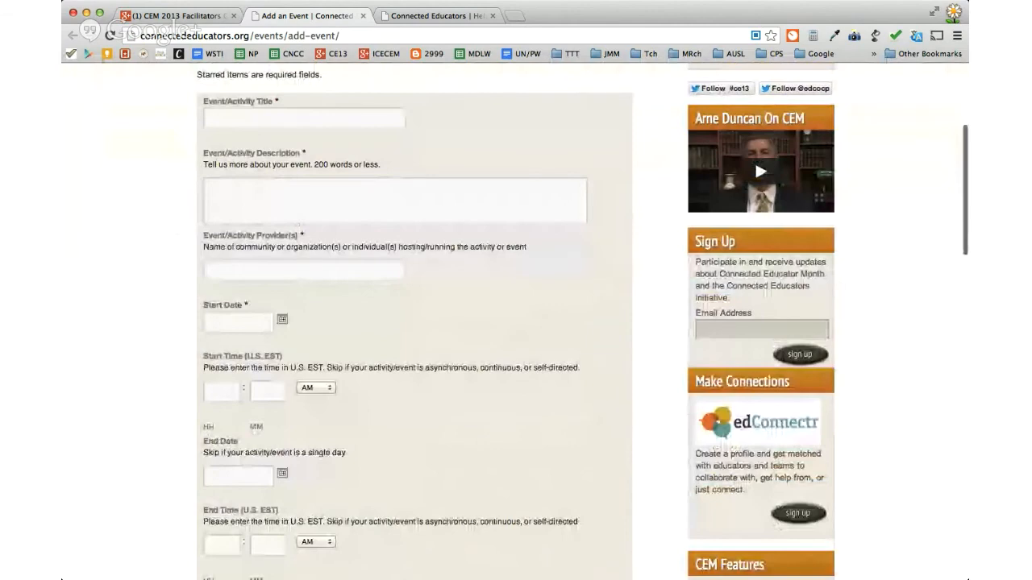
left_click(181, 17)
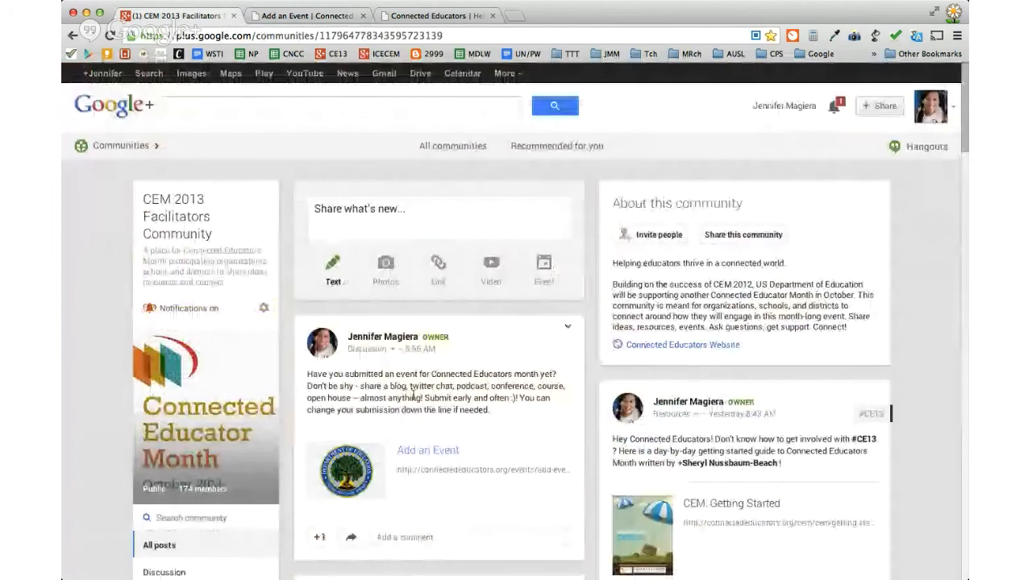
scroll("down", 3)
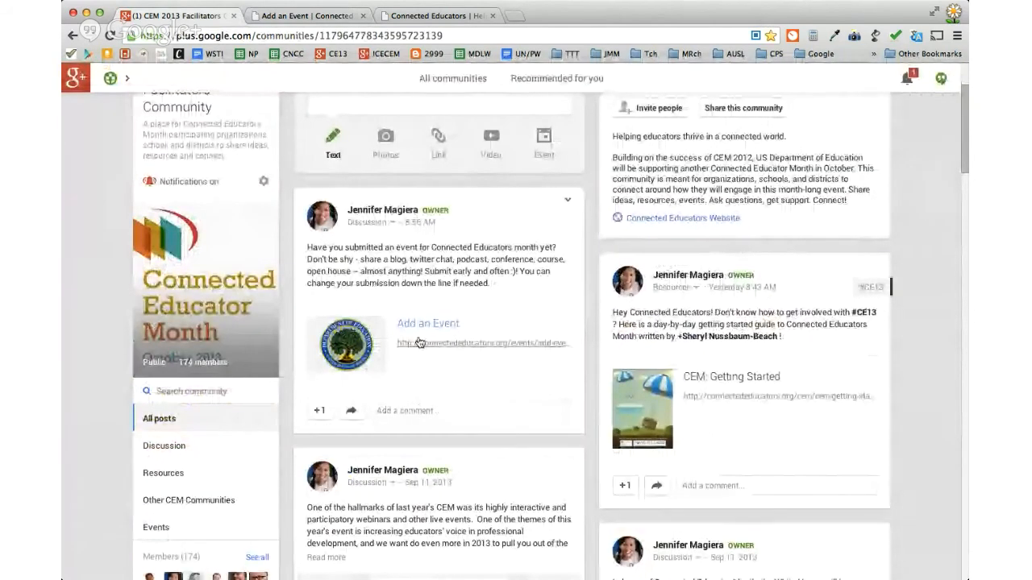
scroll("down", 3)
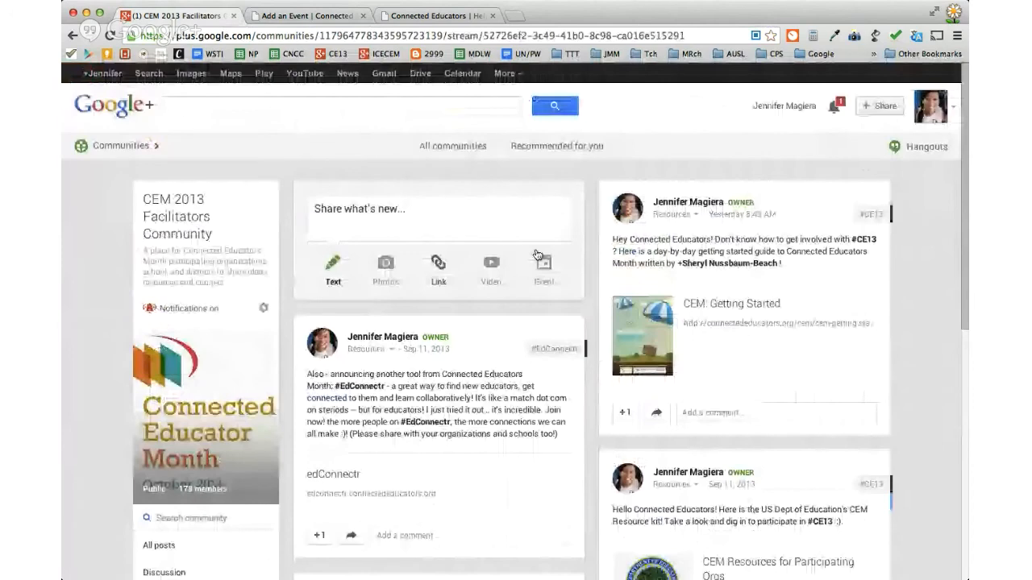
scroll("down", 3)
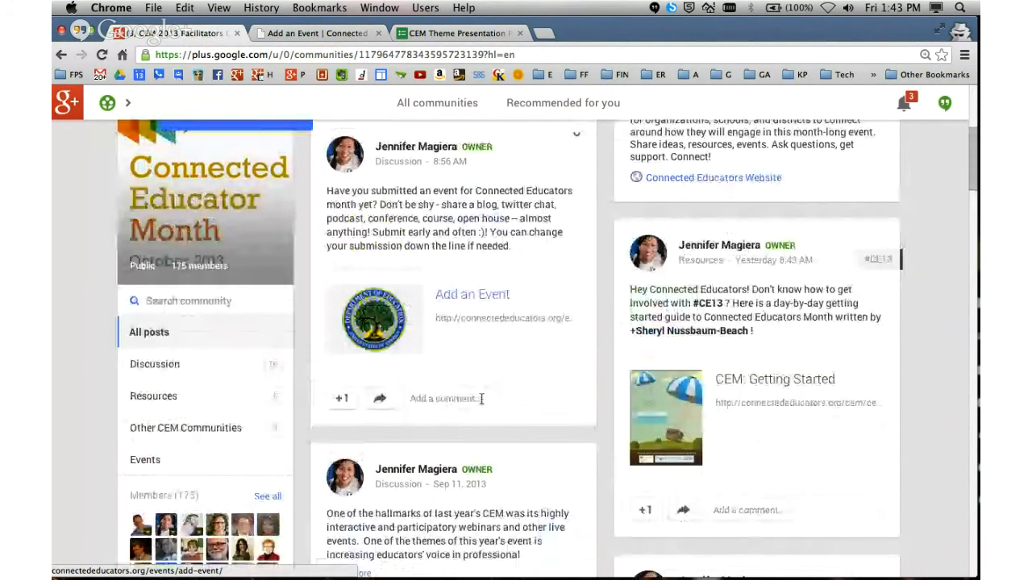
- Post the comment 'Woo hoo! Excited to add an event!' under the Add an Event post
left_click(445, 399)
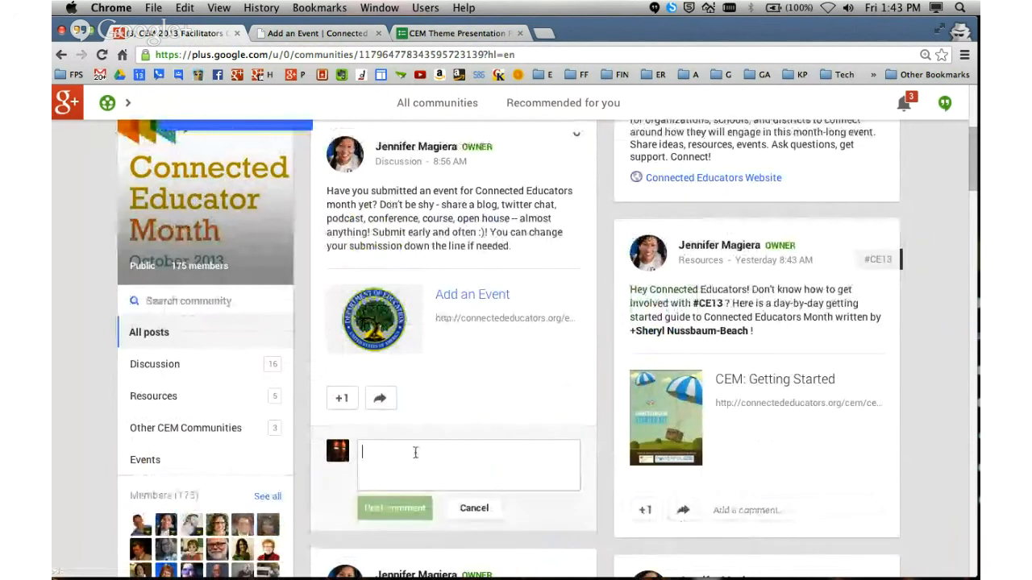
type("Woo")
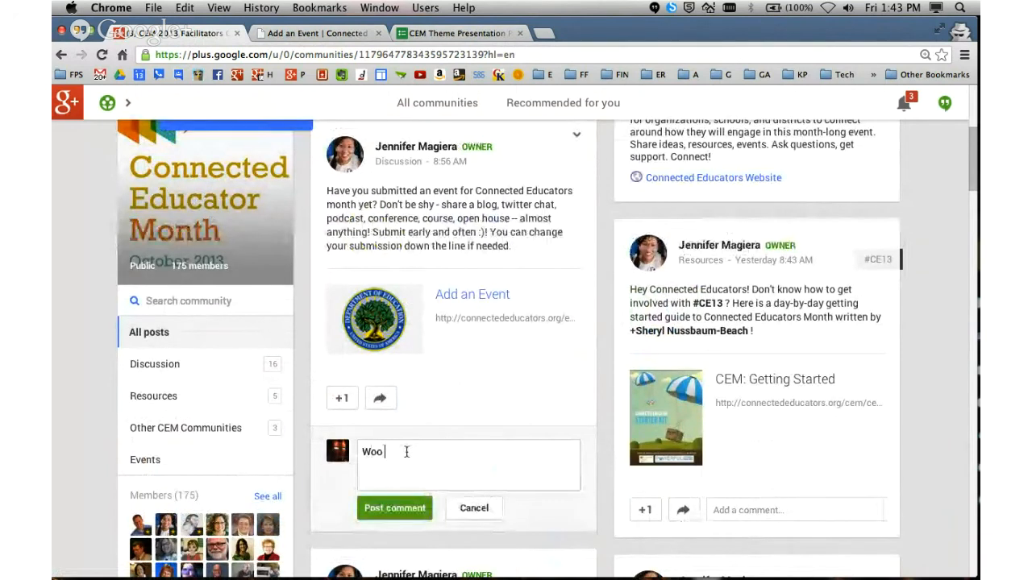
type("hoo! Excited to")
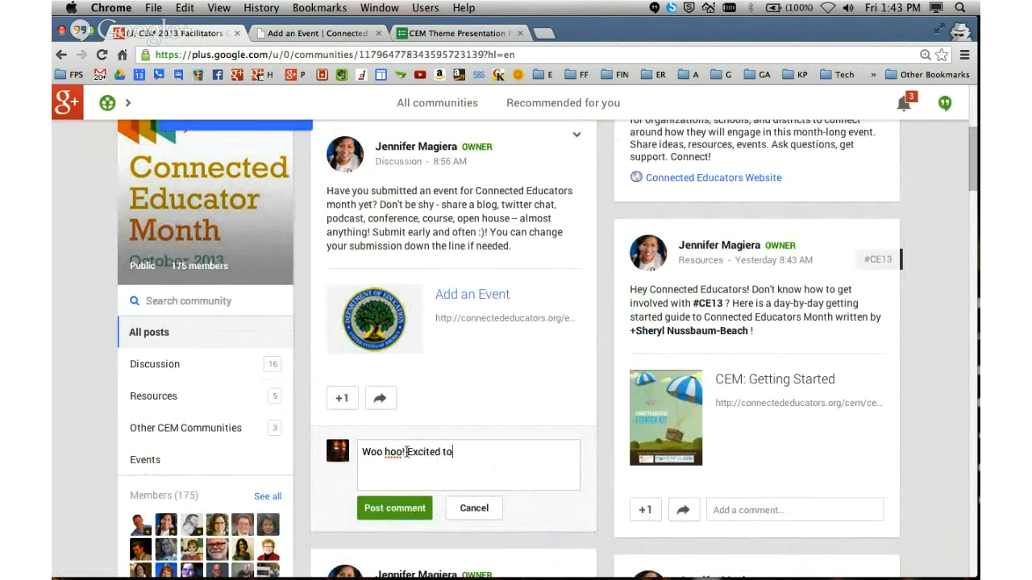
type("add an event!")
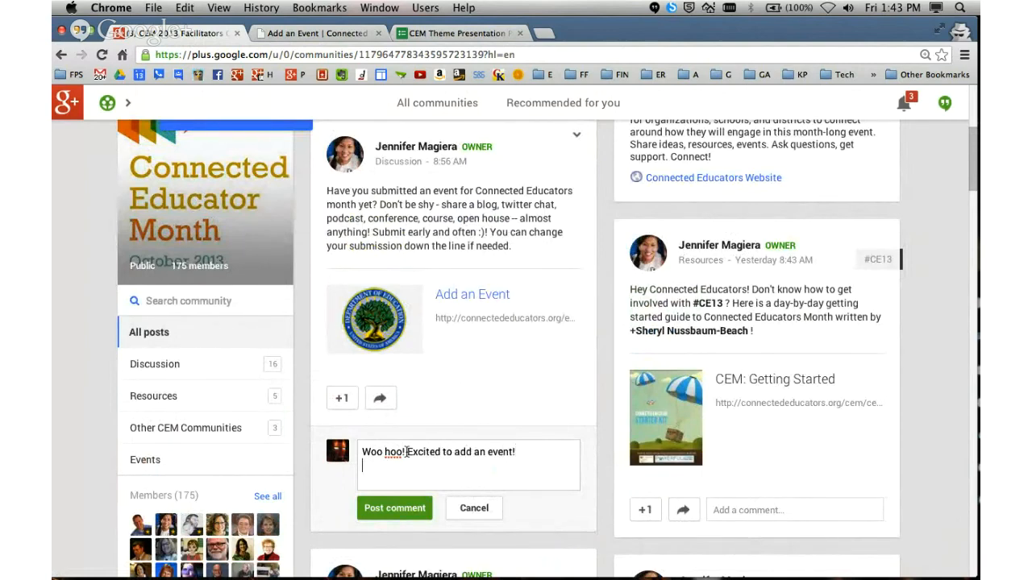
left_click(393, 508)
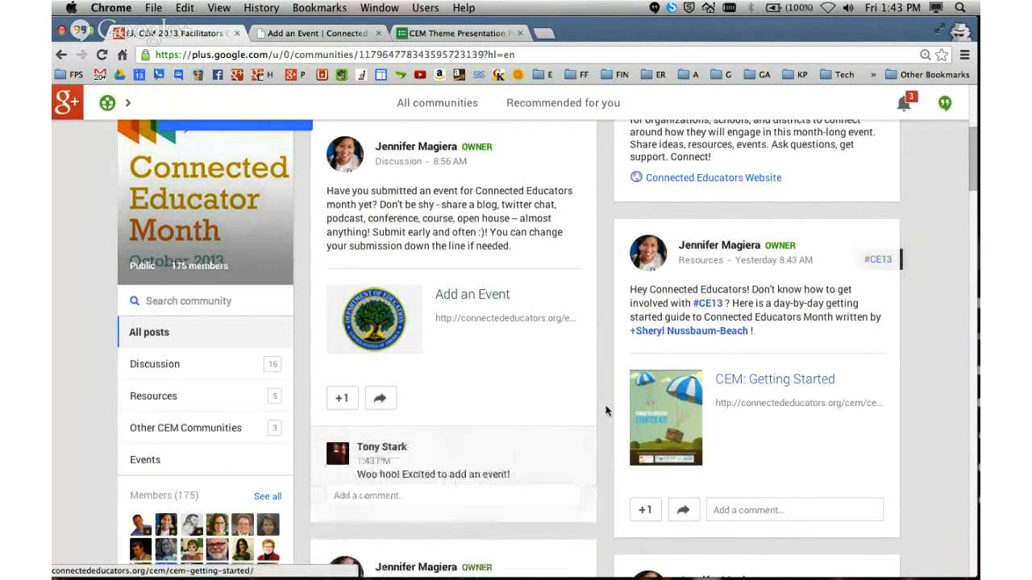
scroll("down", 3)
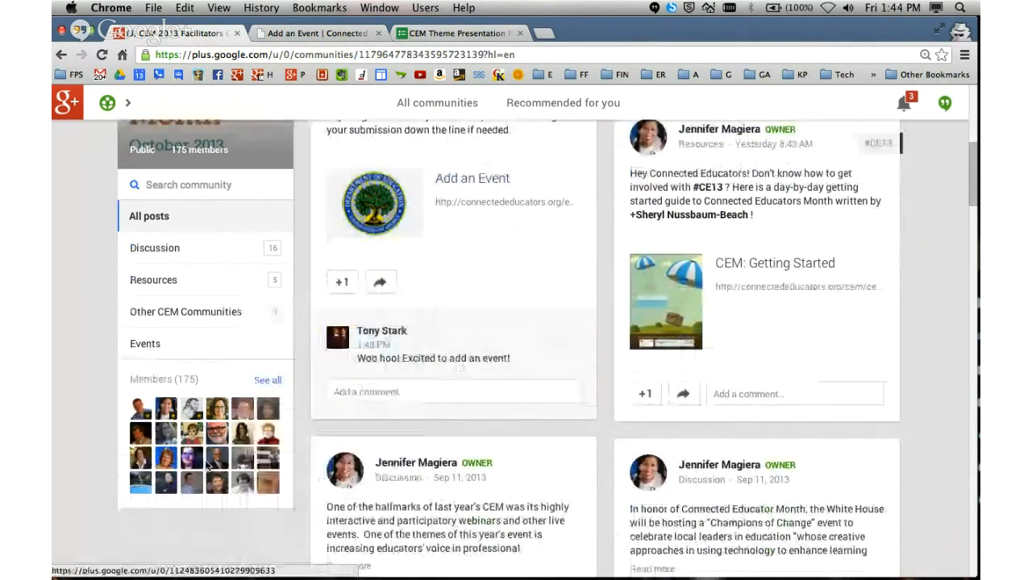
scroll("down", 3)
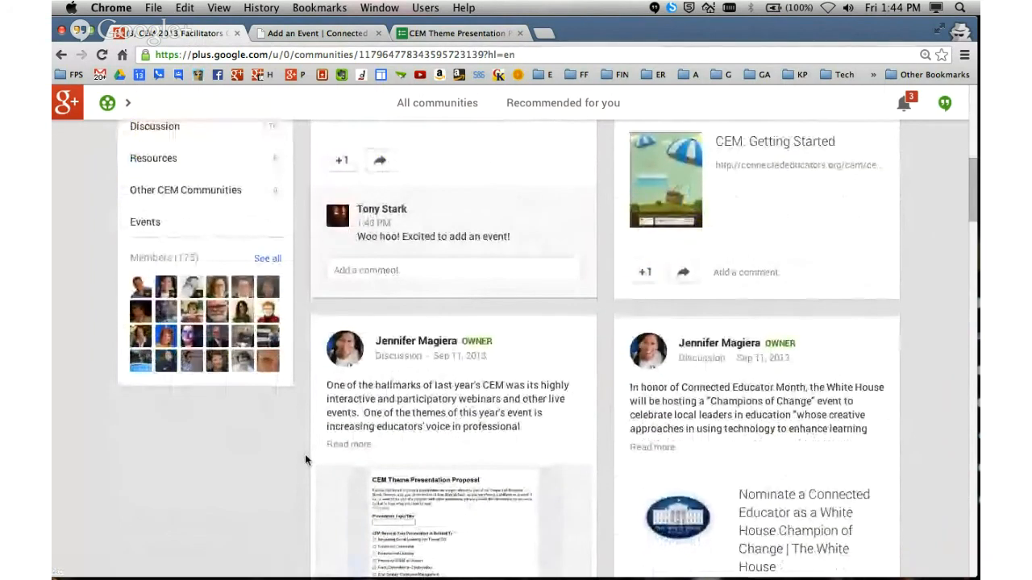
scroll("down", 3)
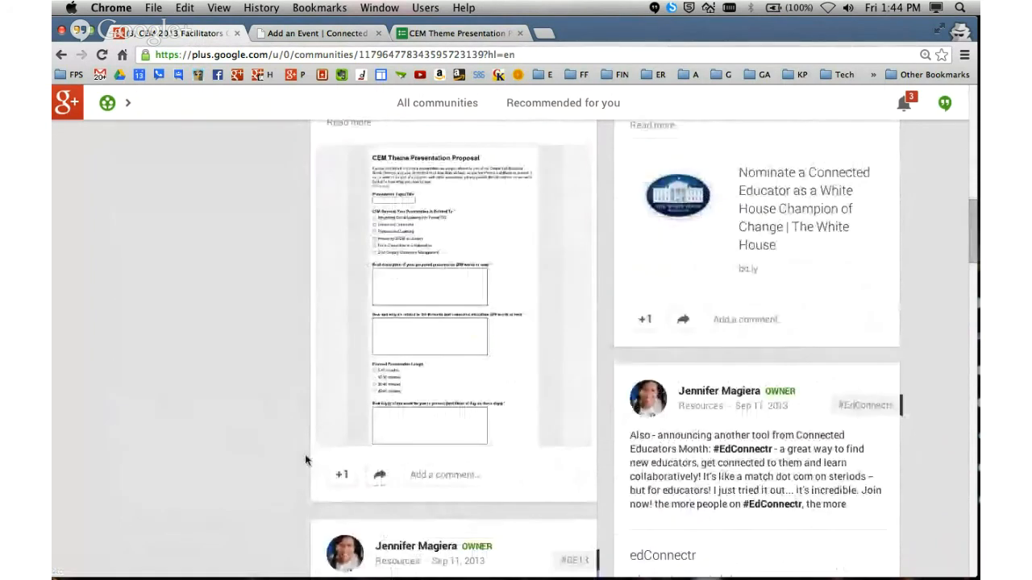
scroll("down", 3)
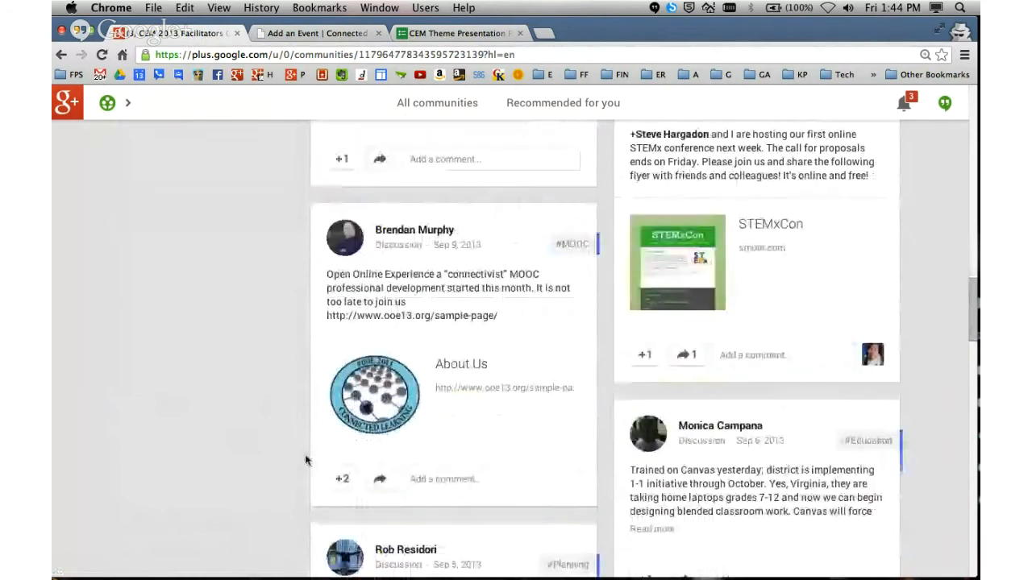
scroll("down", 3)
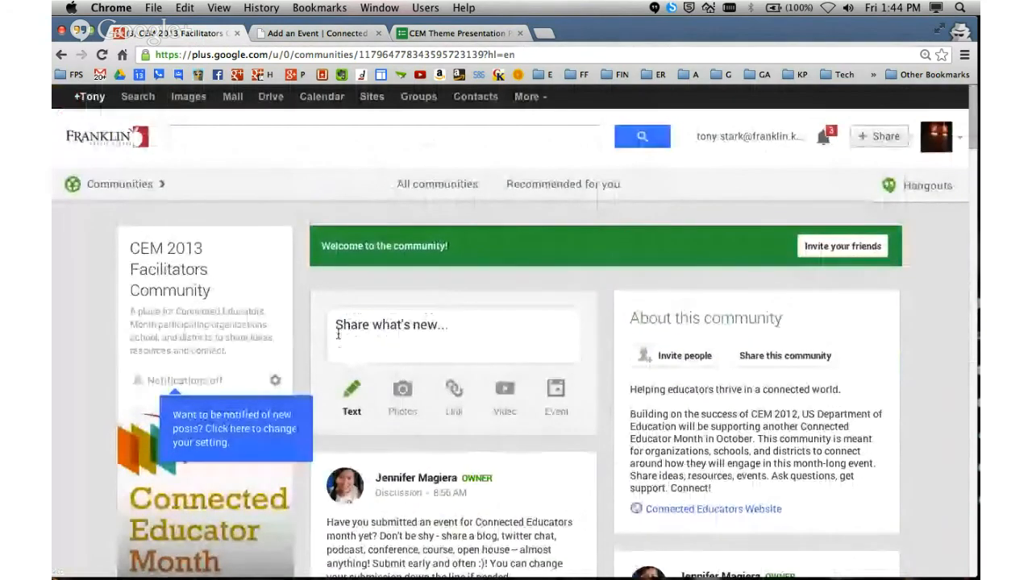
mouse_move(374, 291)
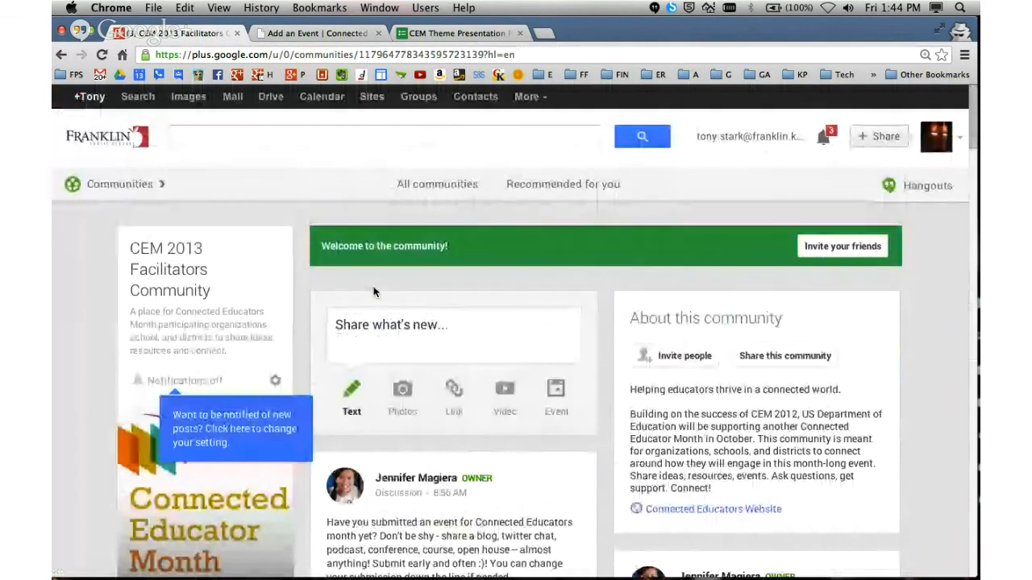